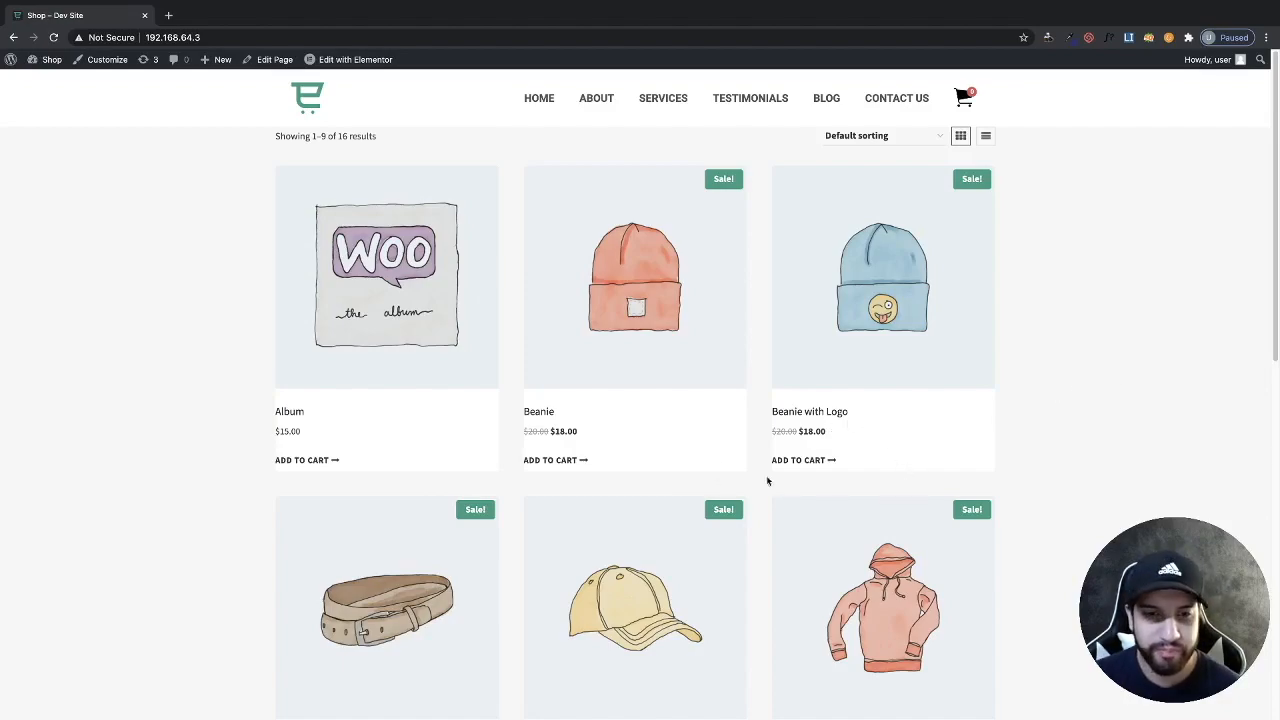
- Add the Beanie and the Album to the cart, closing the cart sidebar in between
left_click(555, 460)
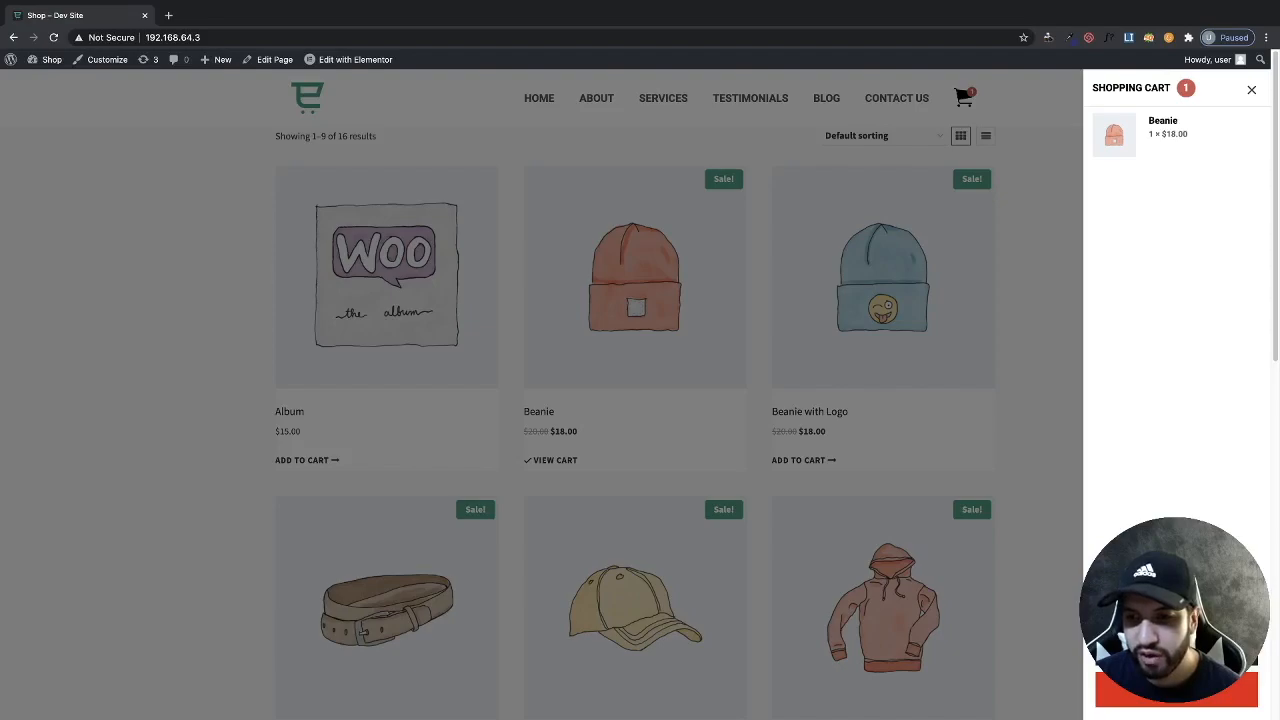
mouse_move(1036, 267)
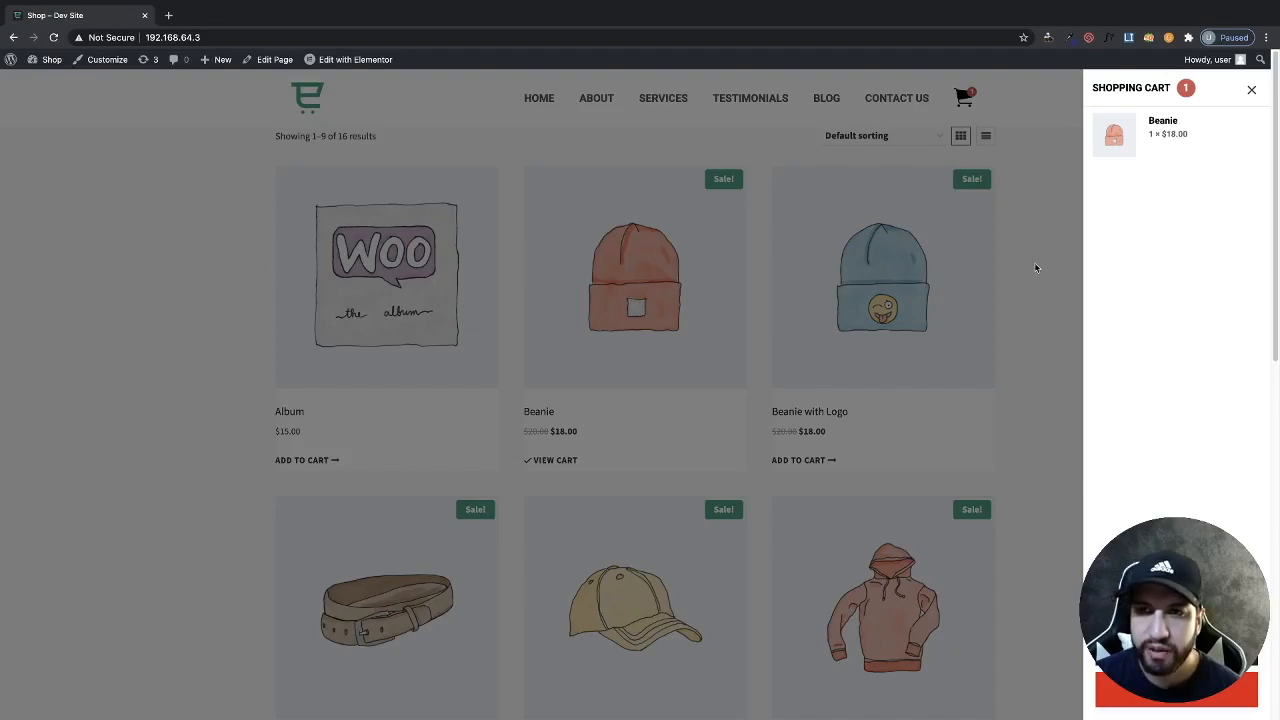
left_click(1251, 89)
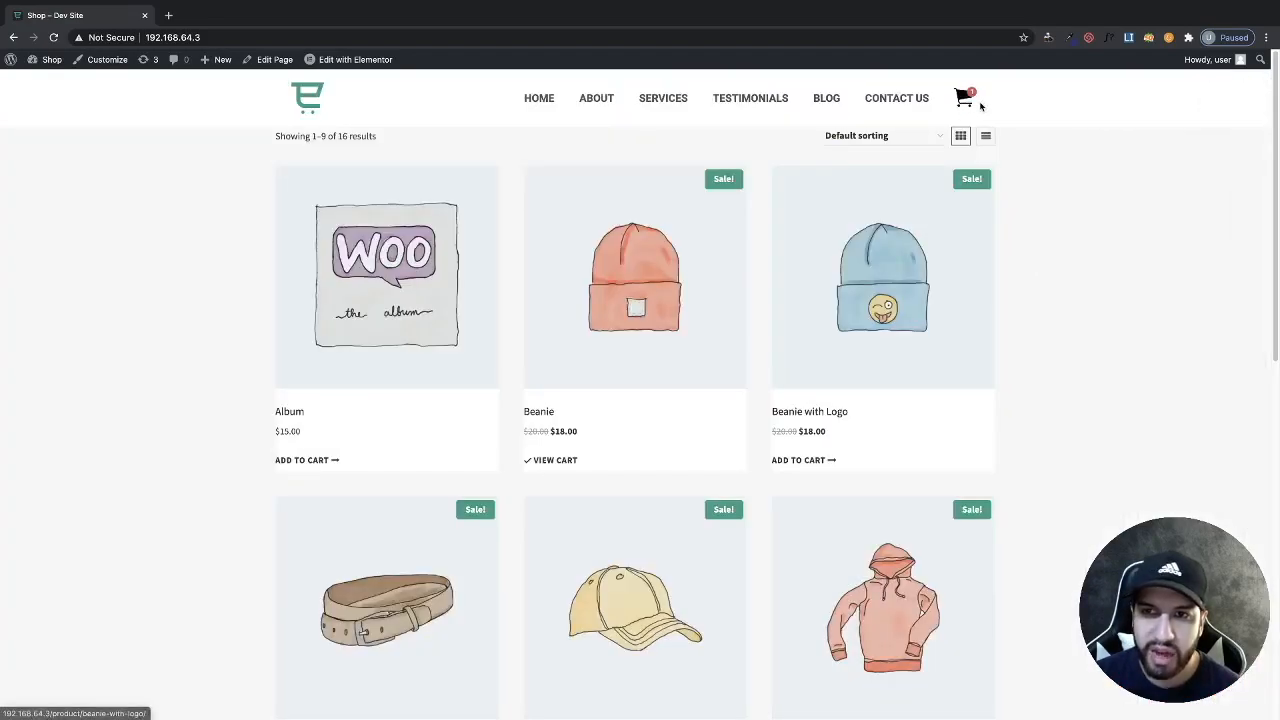
mouse_move(975, 105)
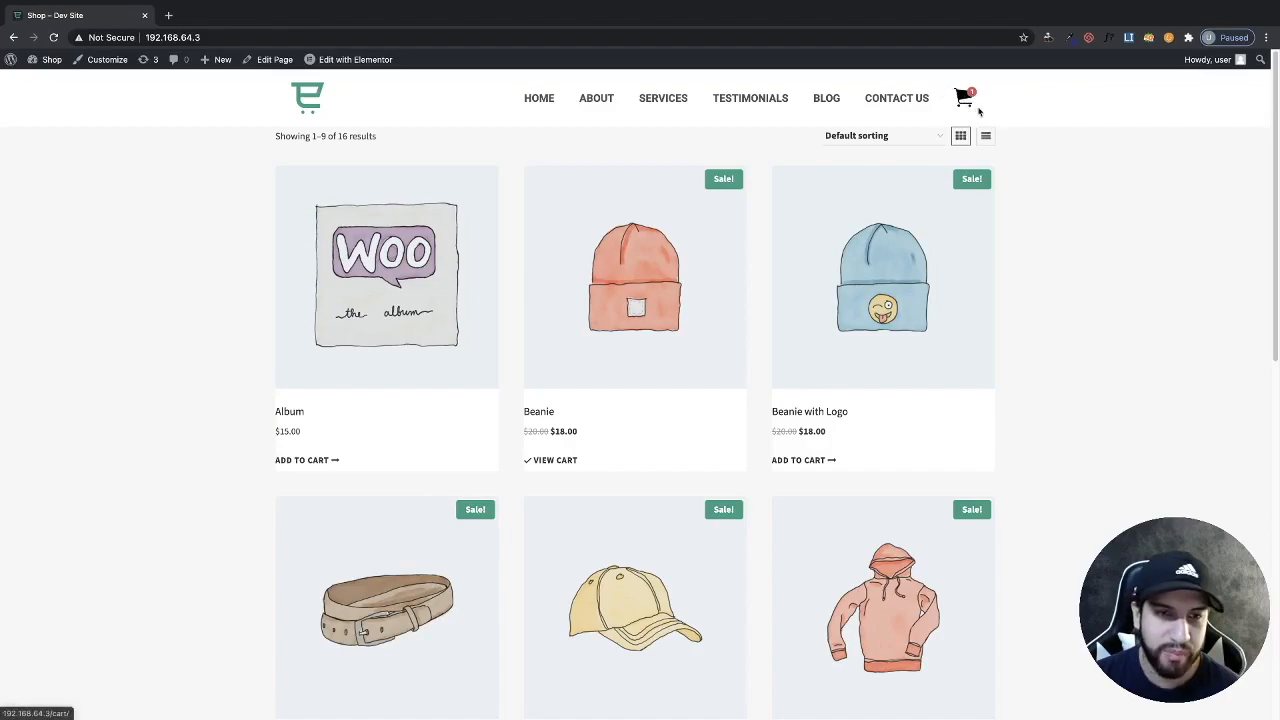
scroll("down", 3)
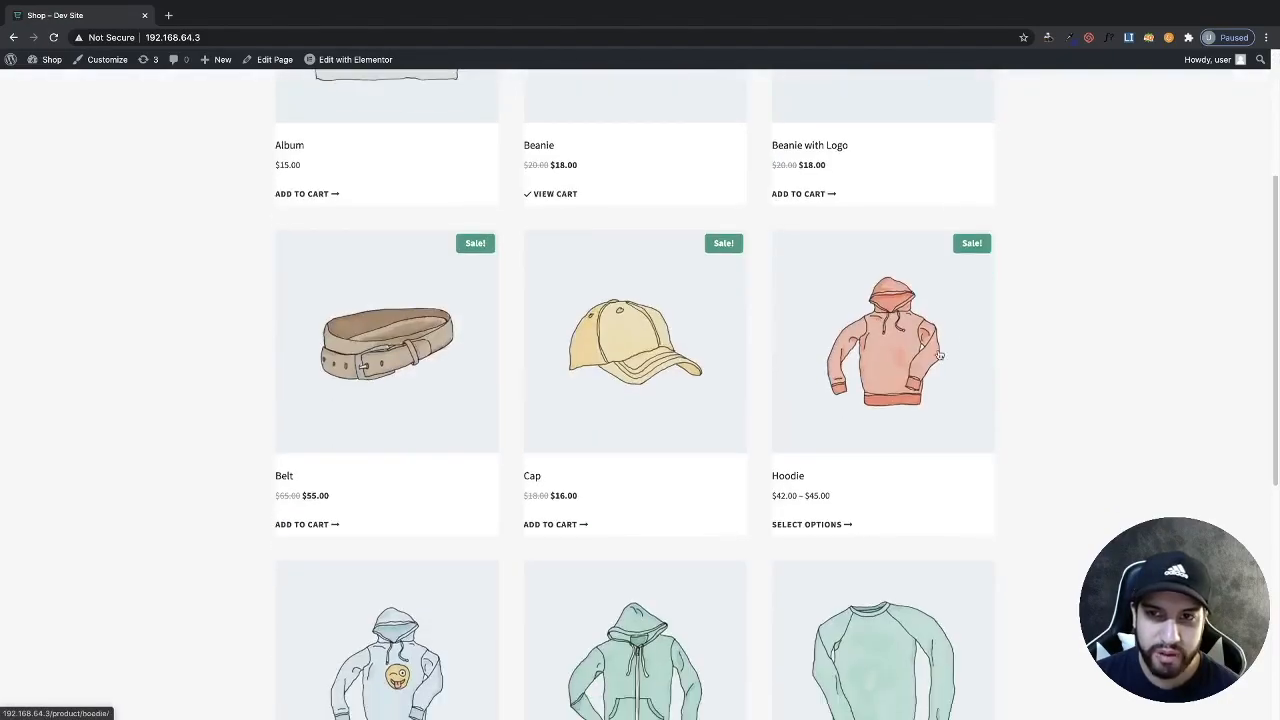
scroll("up", 3)
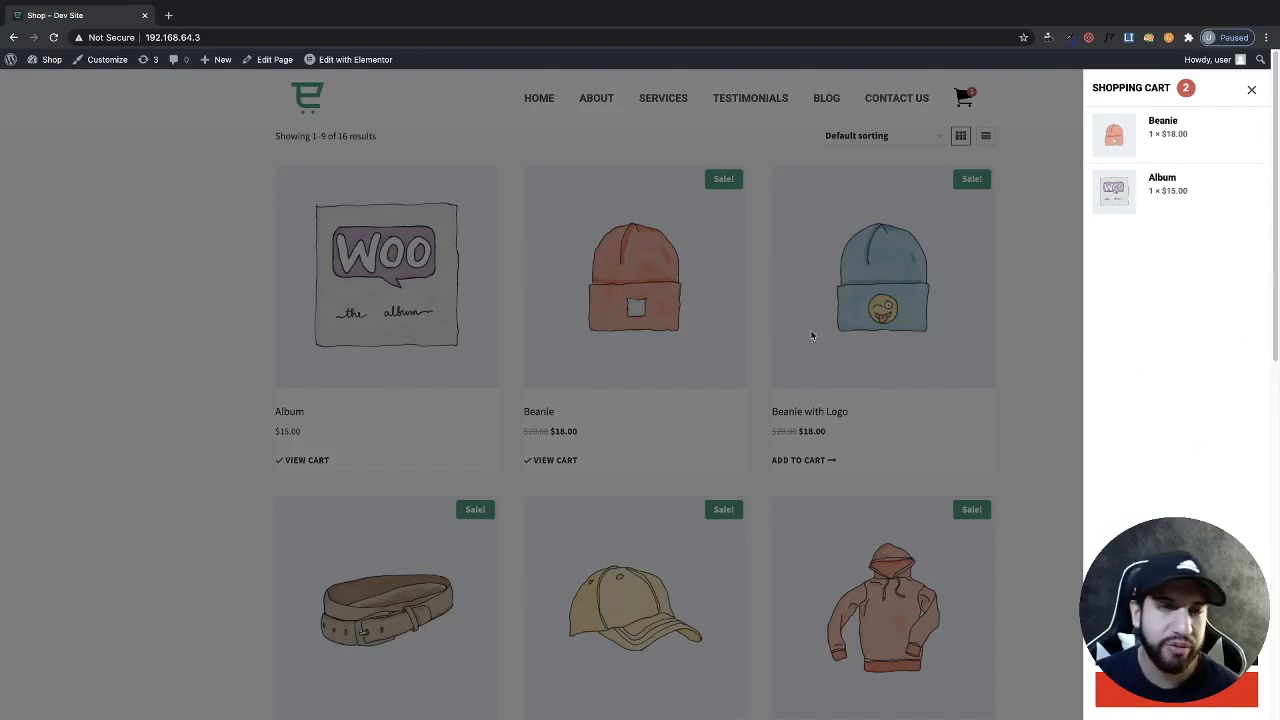
mouse_move(1065, 183)
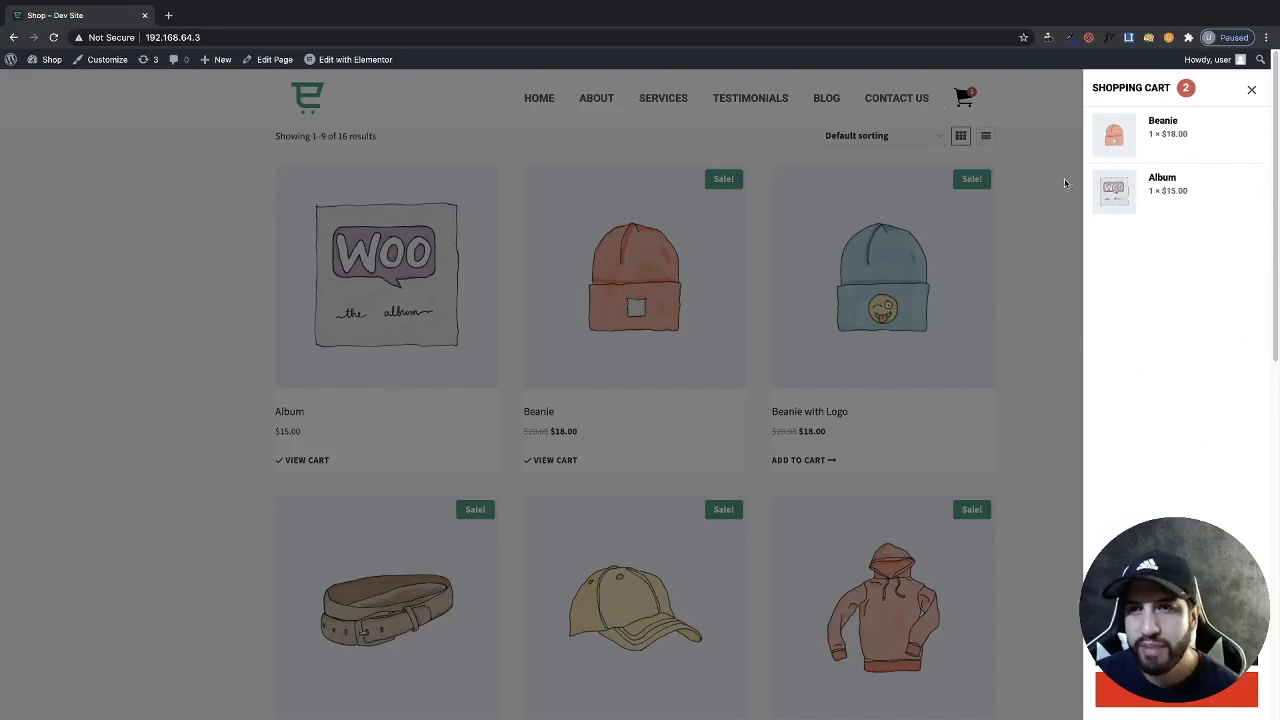
mouse_move(957, 345)
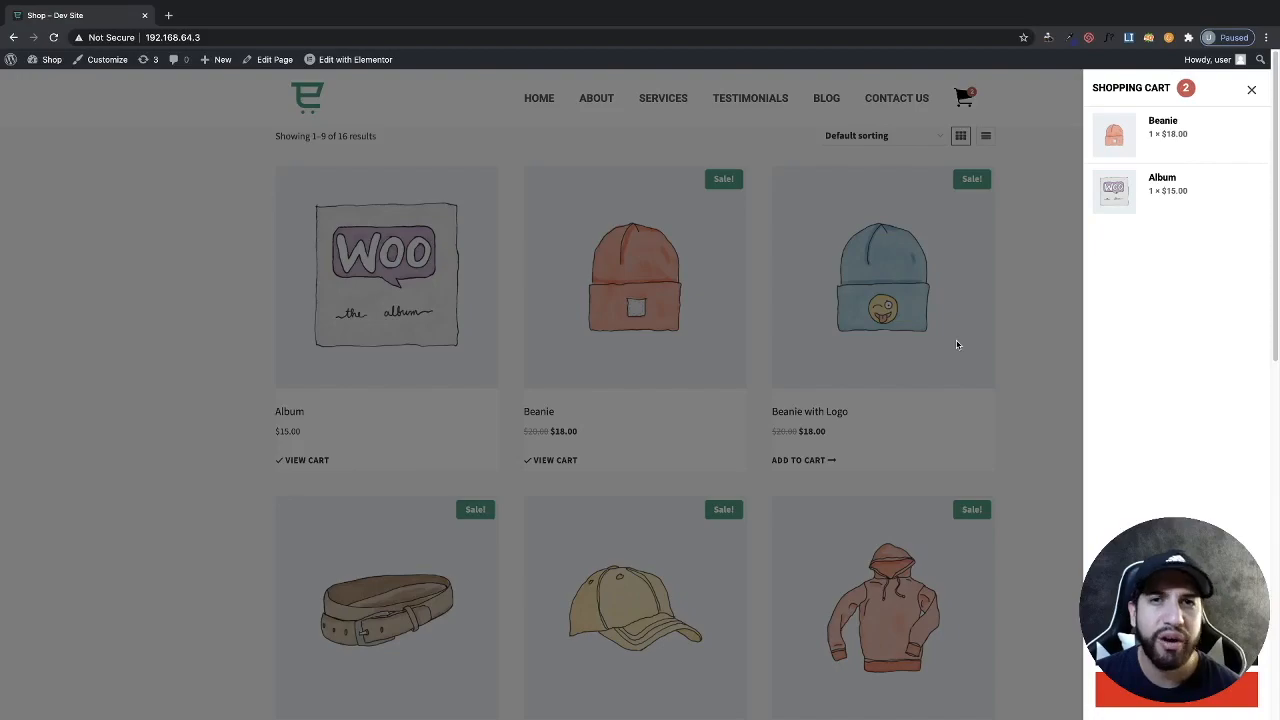
left_click(1251, 89)
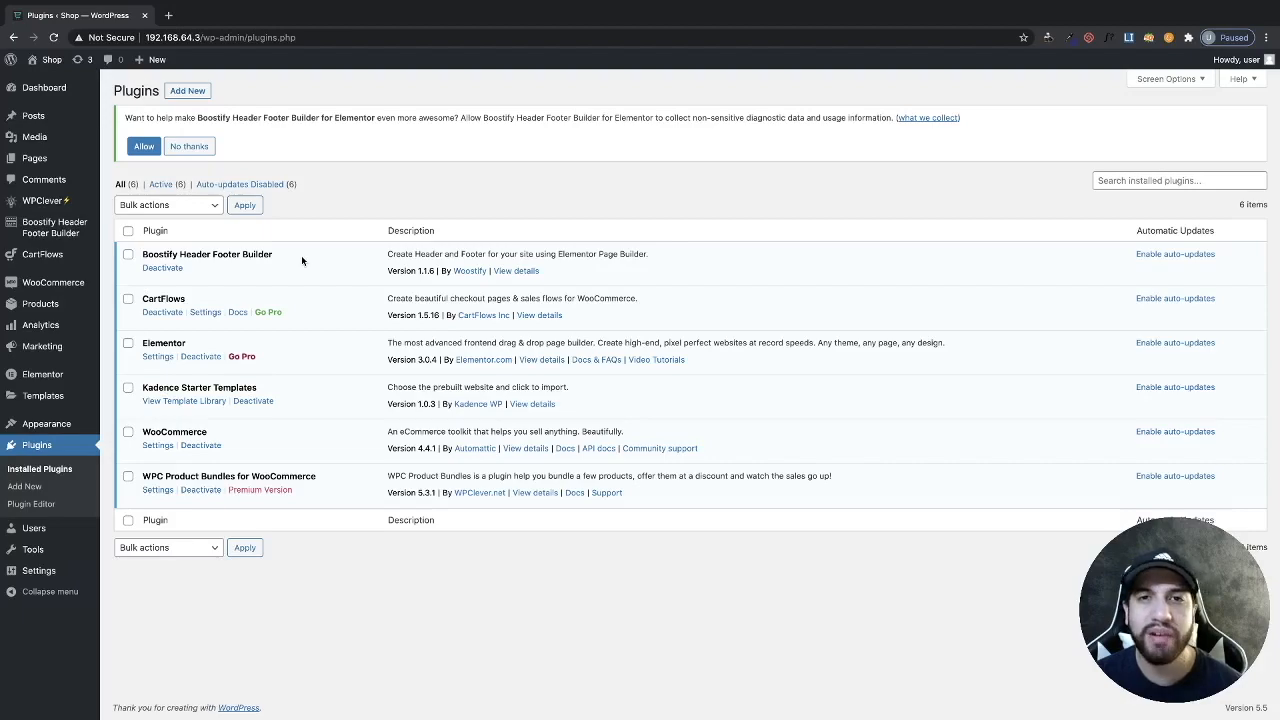
mouse_move(610, 312)
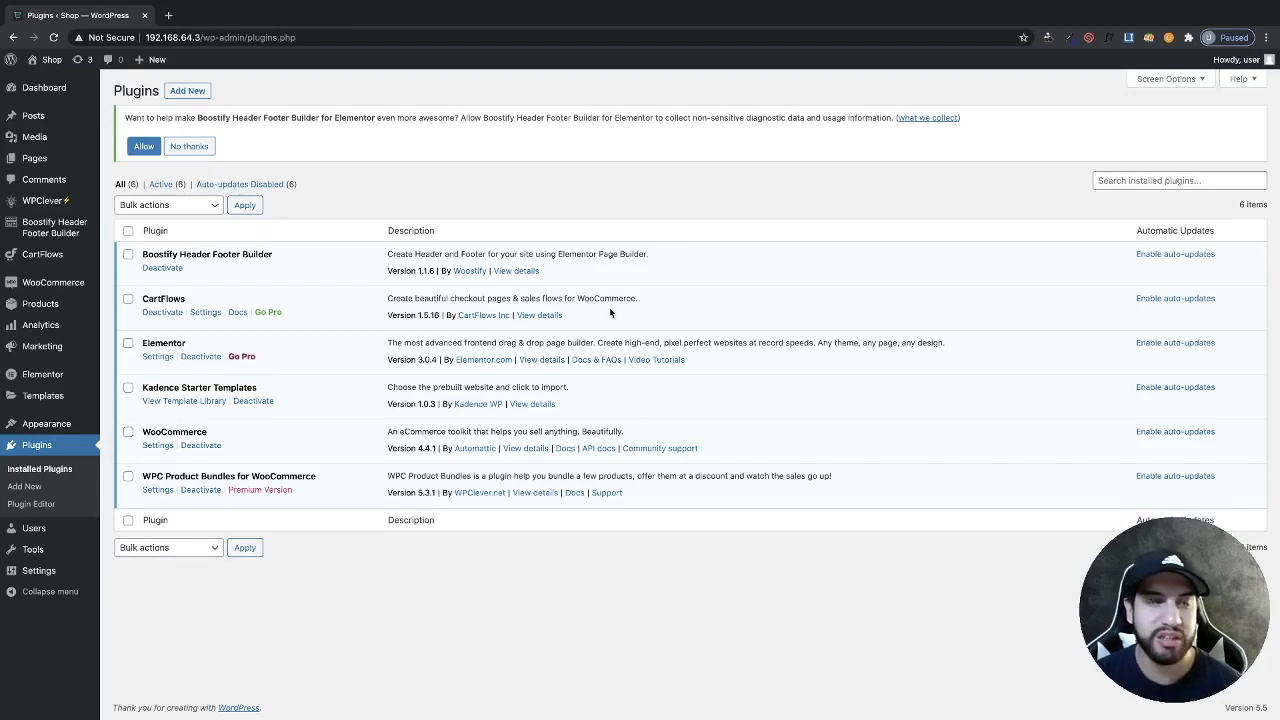
mouse_move(690, 510)
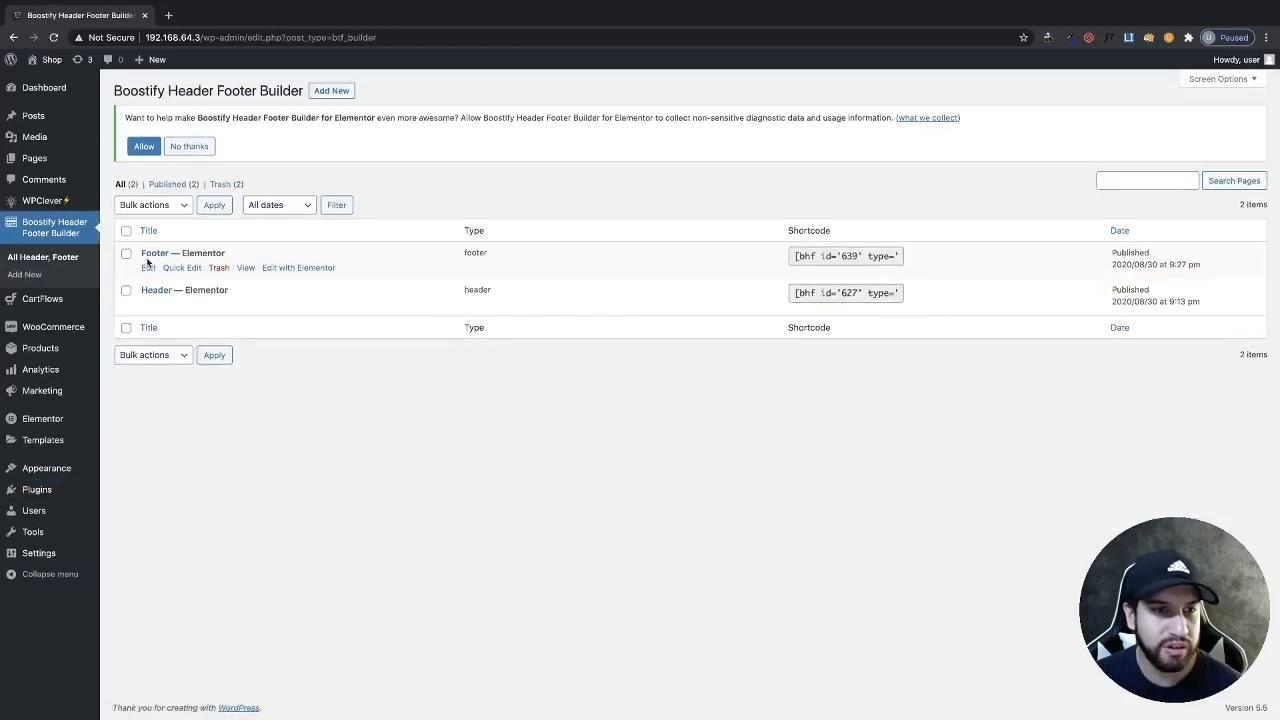
mouse_move(313, 311)
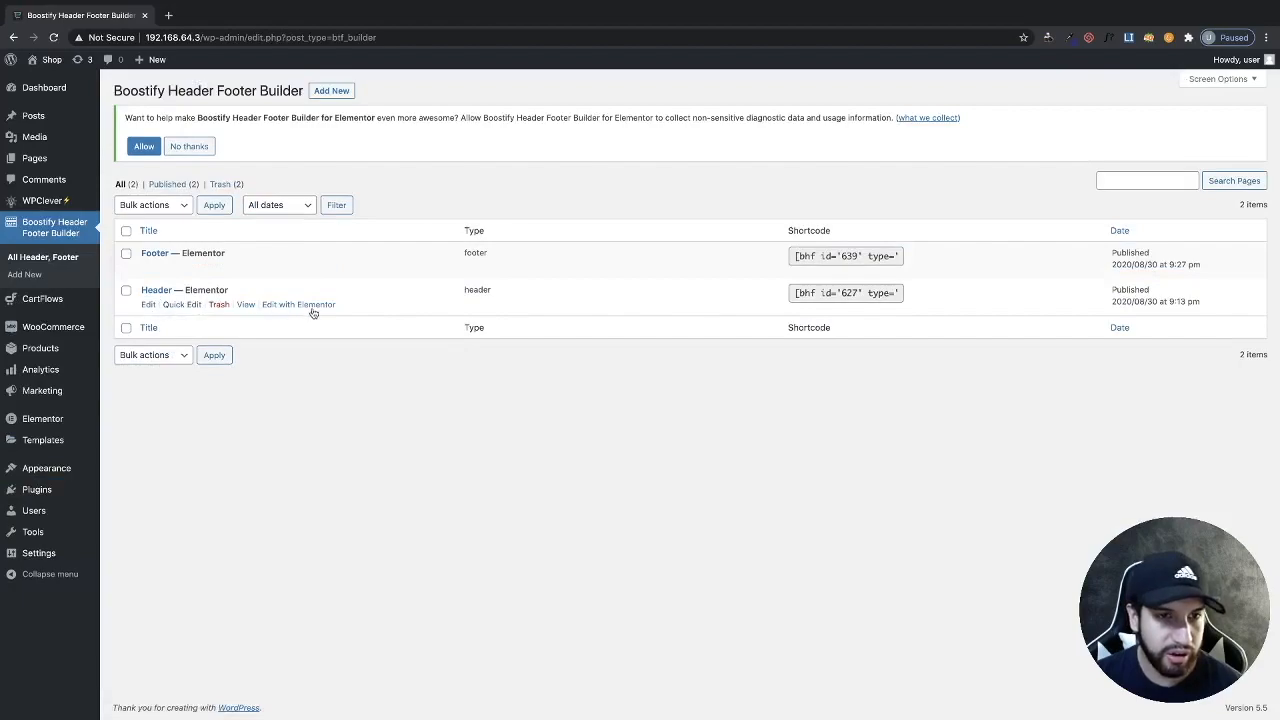
- Edit the Header template with Elementor and scroll to the Boostify Header Footer widgets
left_click(298, 304)
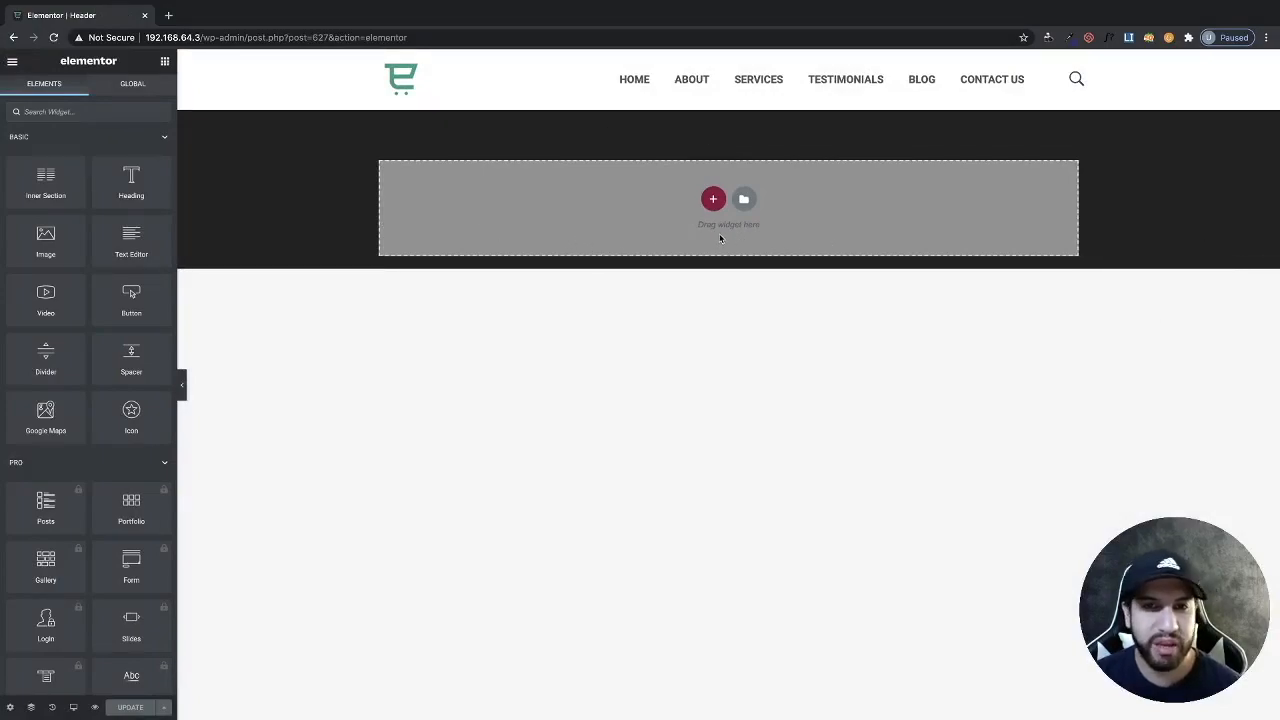
mouse_move(781, 246)
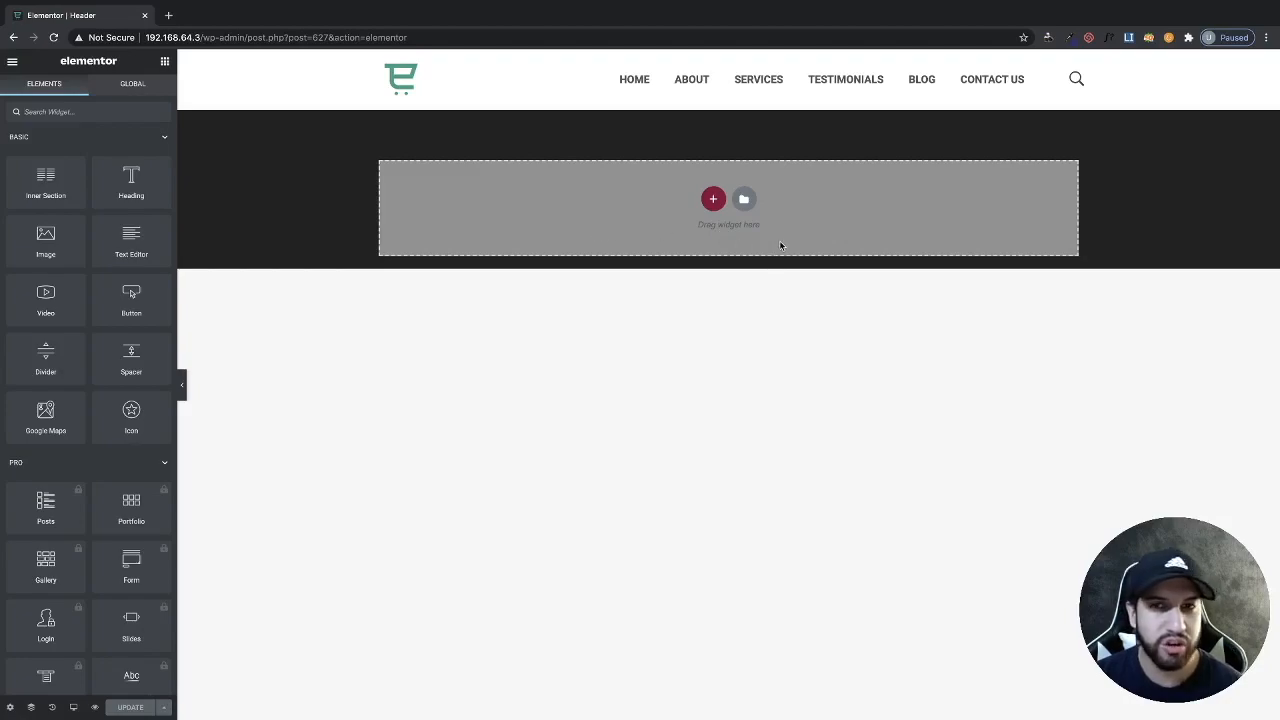
mouse_move(897, 234)
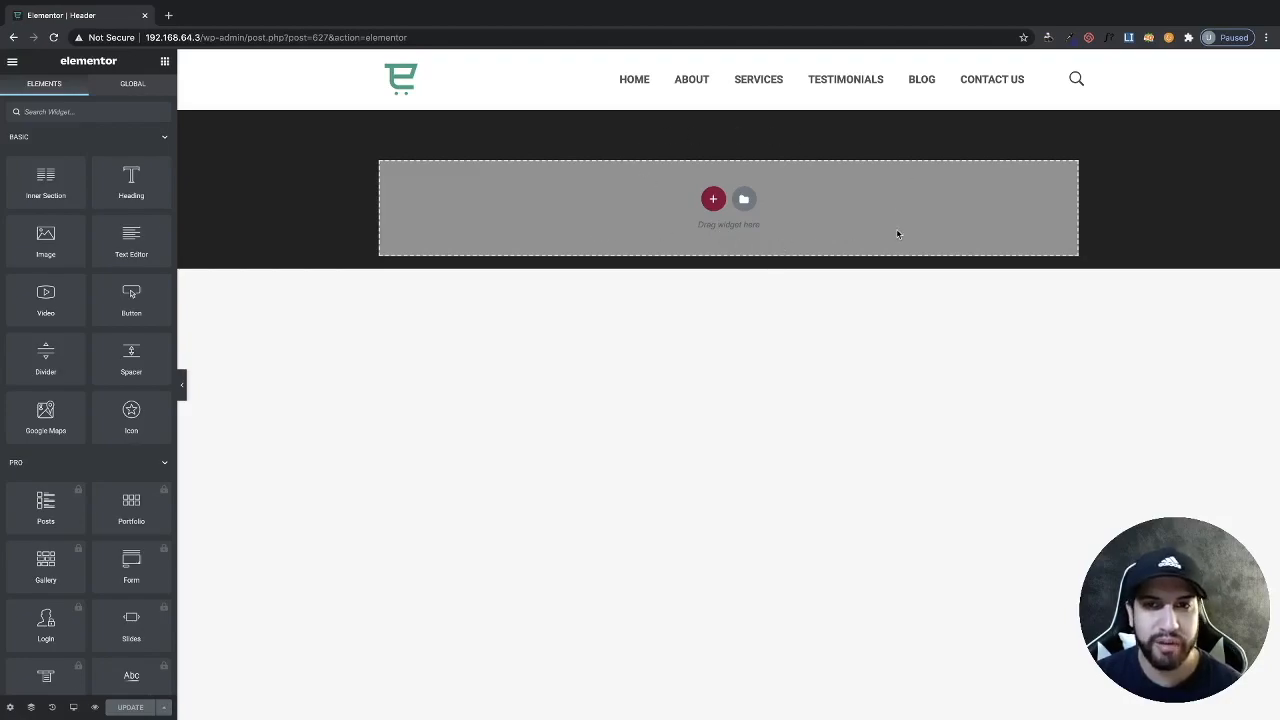
mouse_move(751, 252)
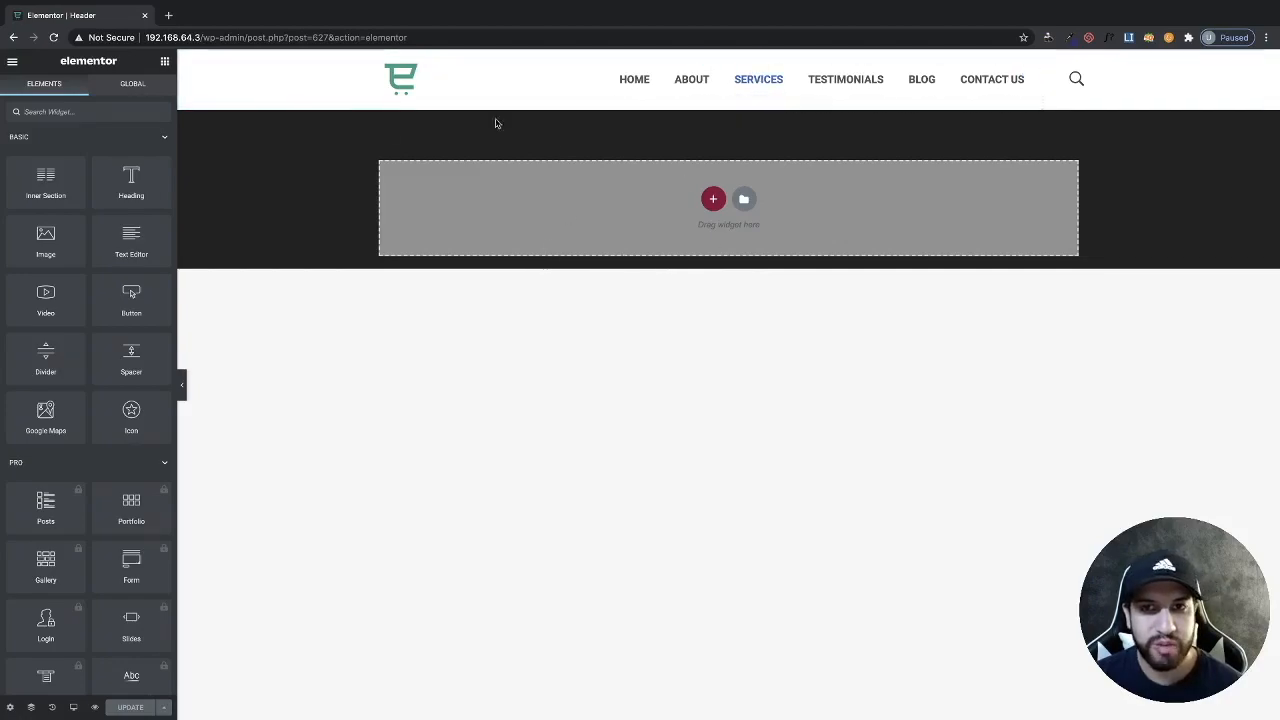
scroll("down", 3)
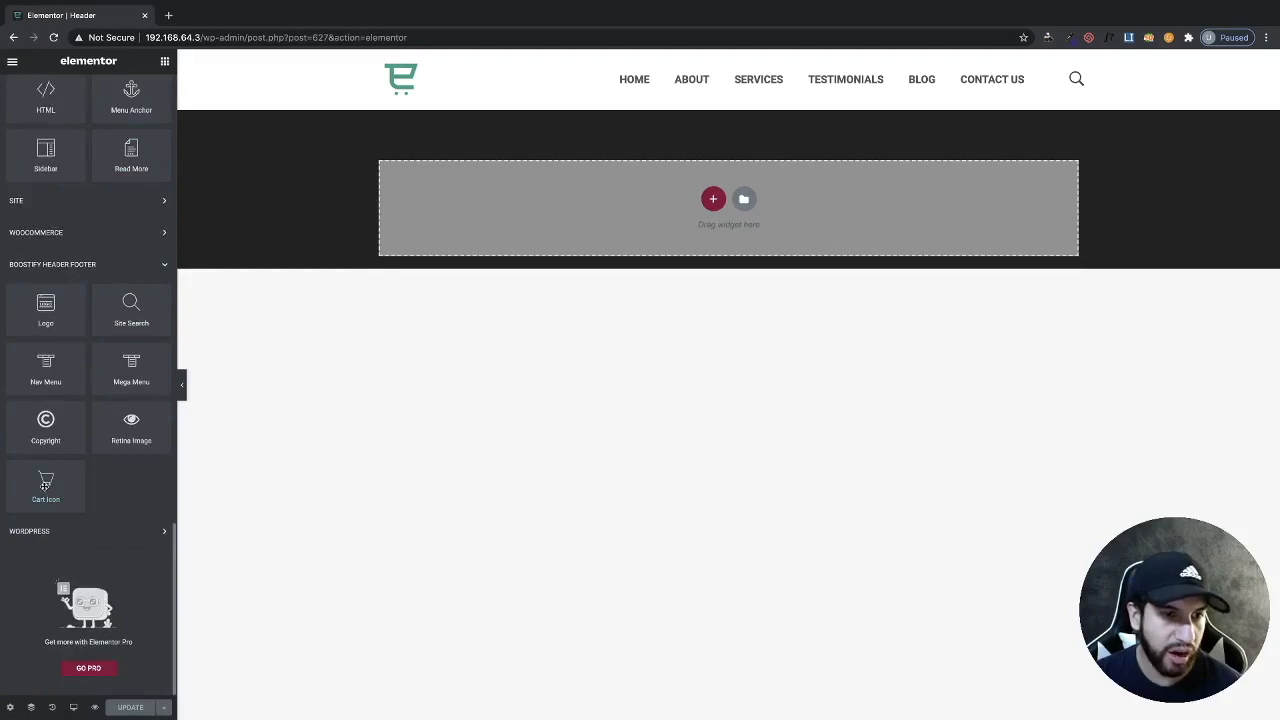
- Bring up the context menu for the header's Site Search widget
right_click(1076, 79)
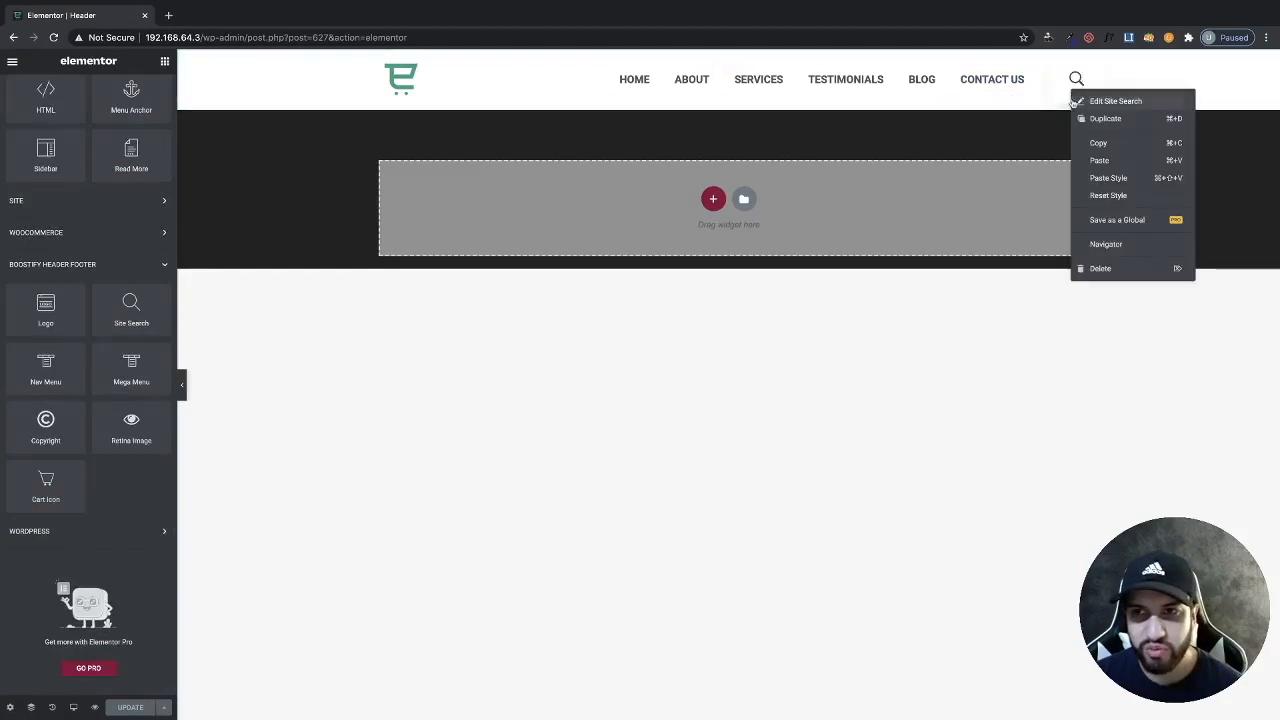
mouse_move(1100, 268)
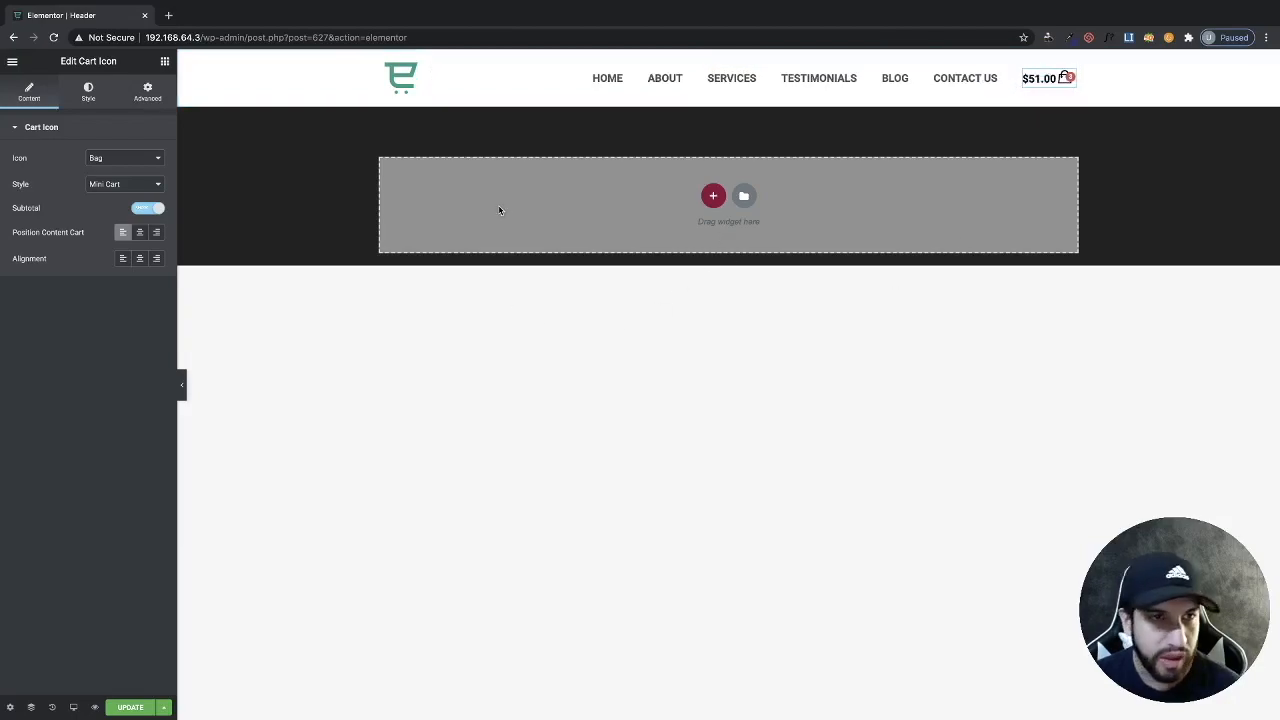
- Turn off the cart subtotal, choose the Cart Solid icon, and align it left
left_click(1048, 78)
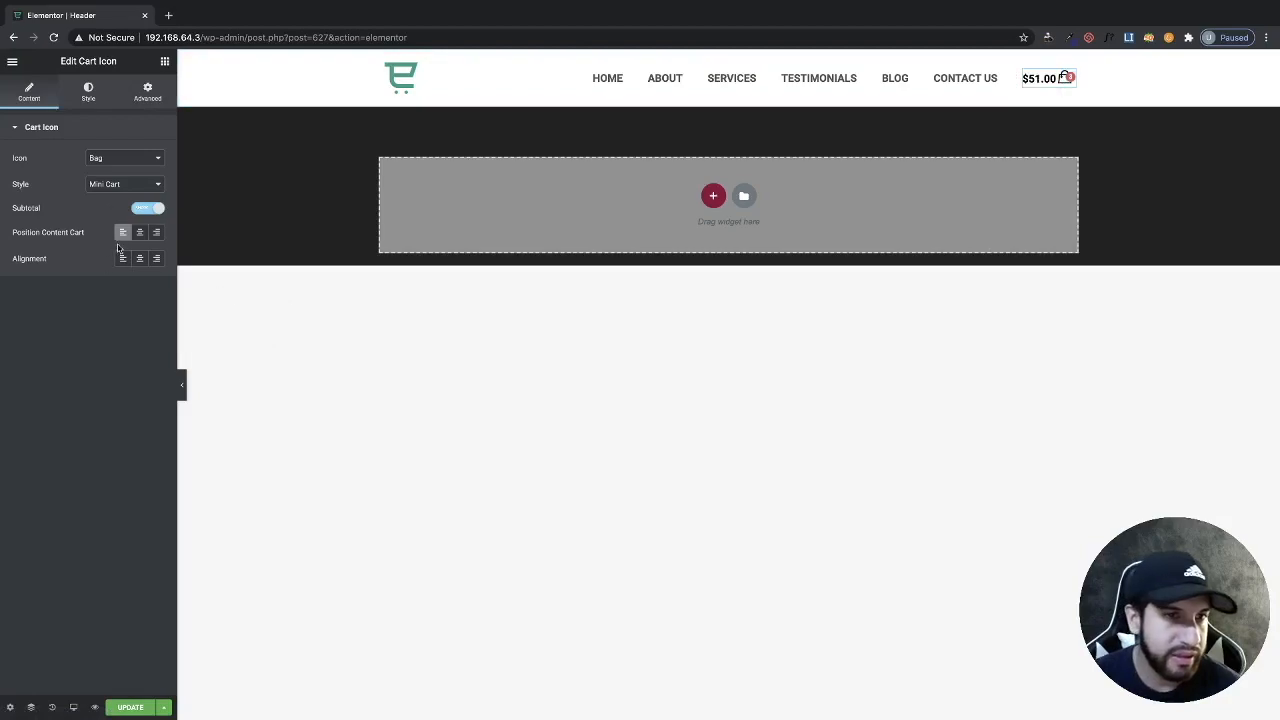
left_click(148, 208)
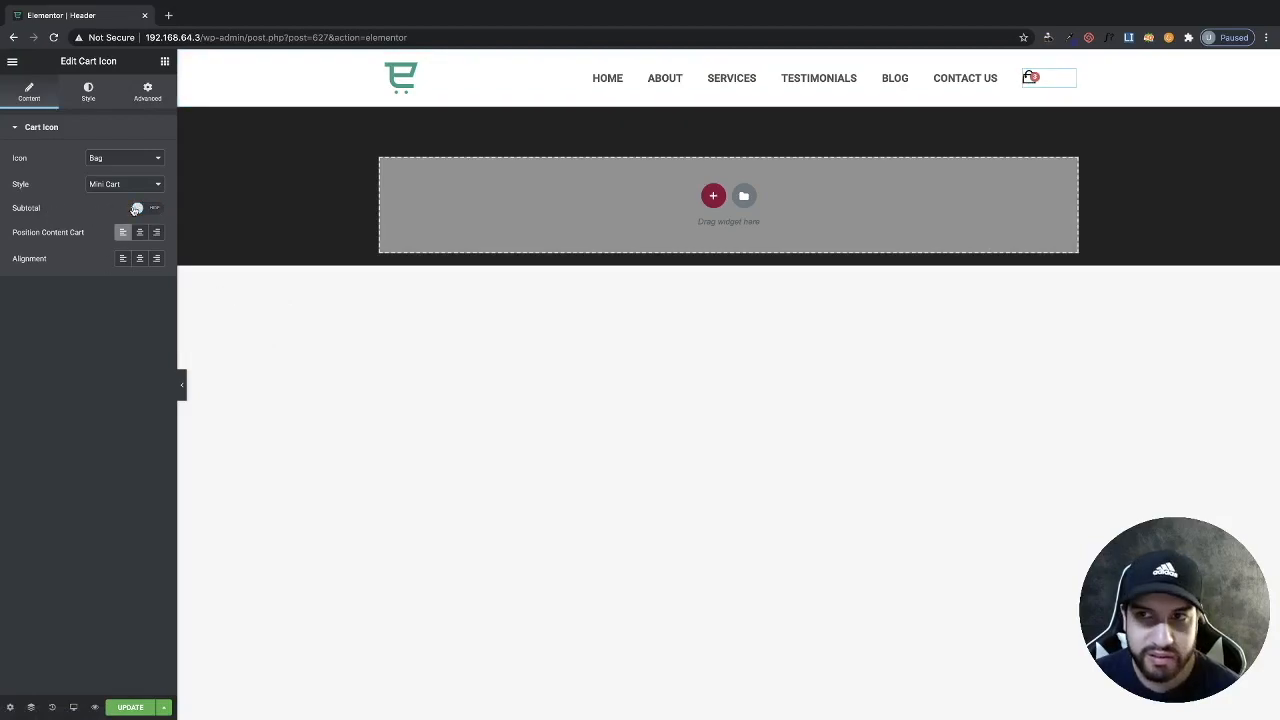
left_click(124, 158)
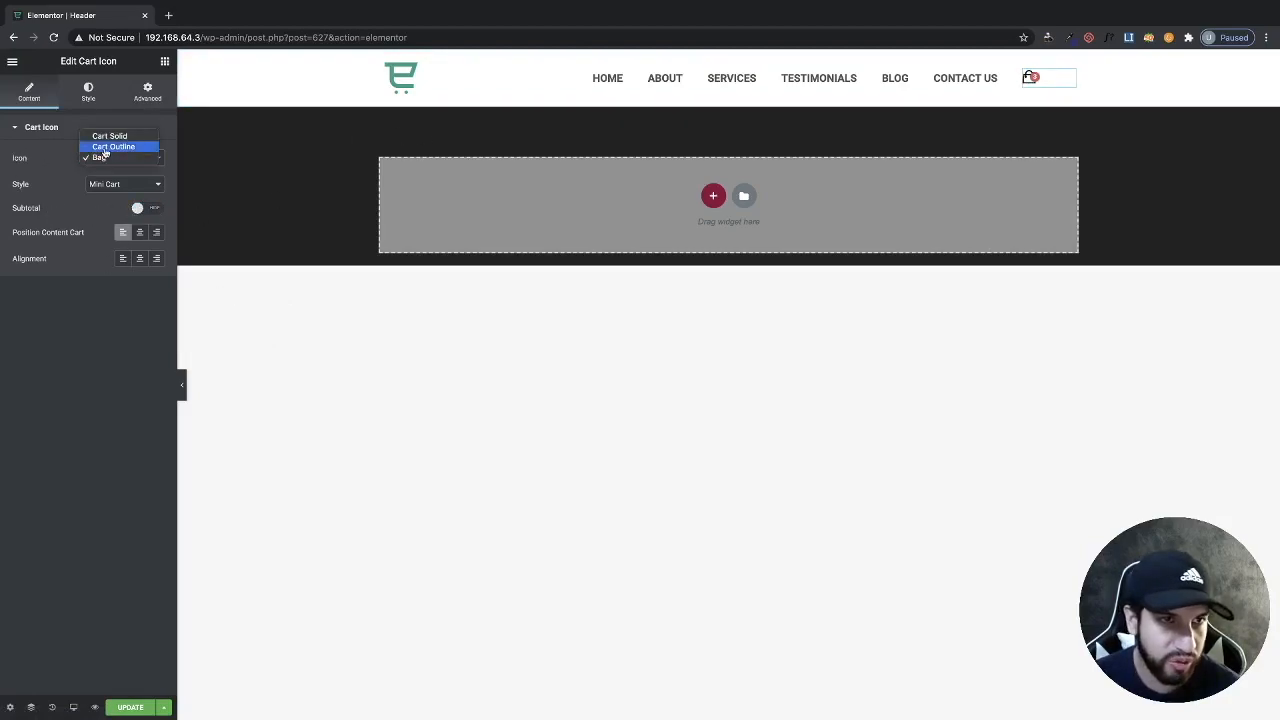
left_click(113, 146)
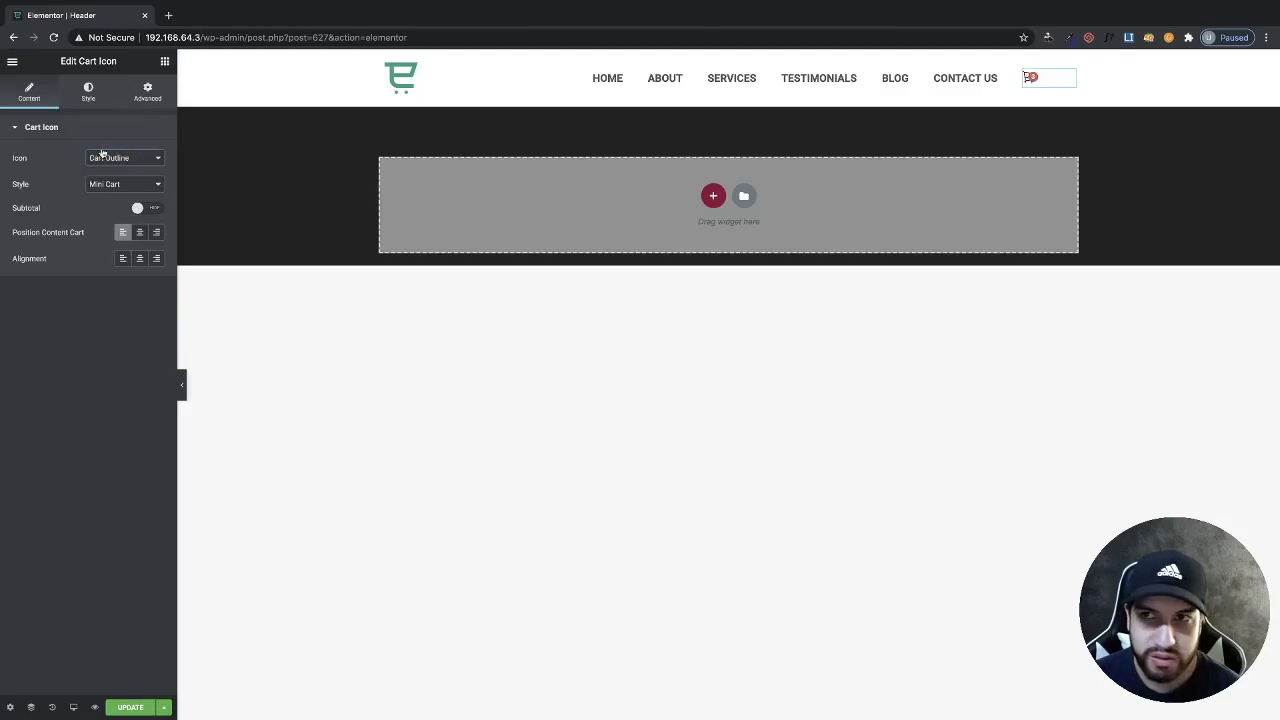
left_click(123, 158)
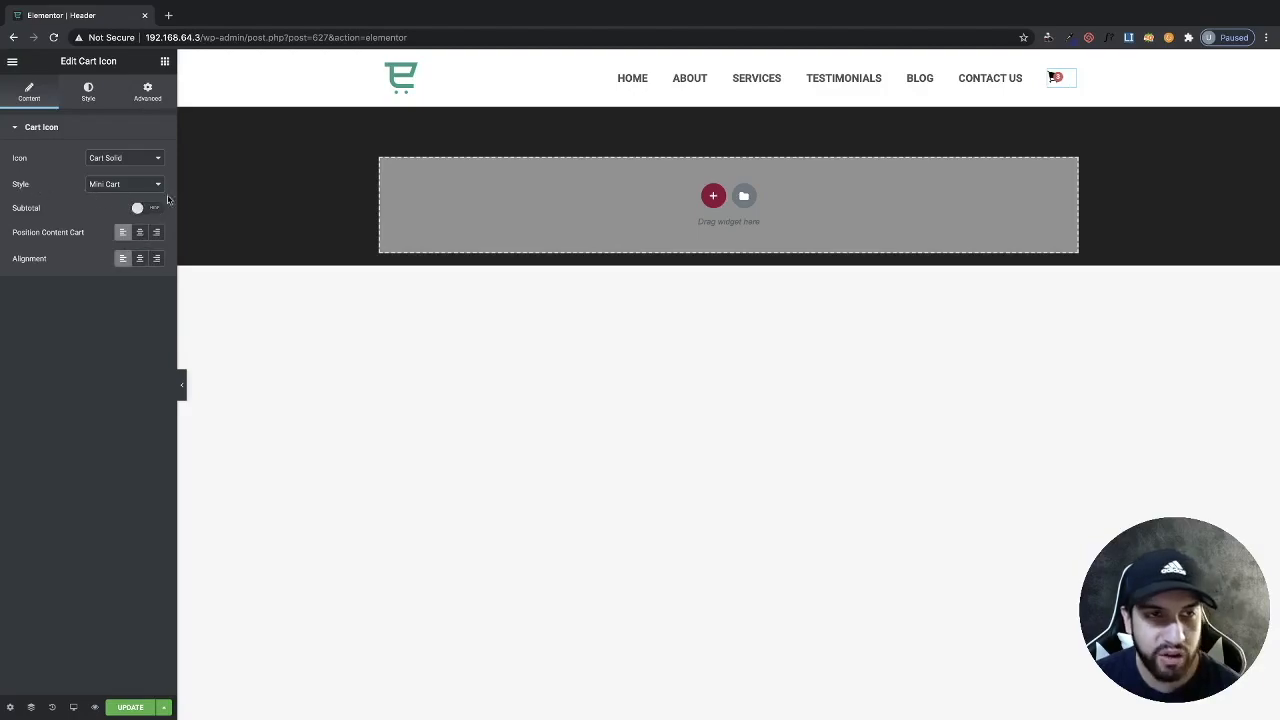
mouse_move(1057, 240)
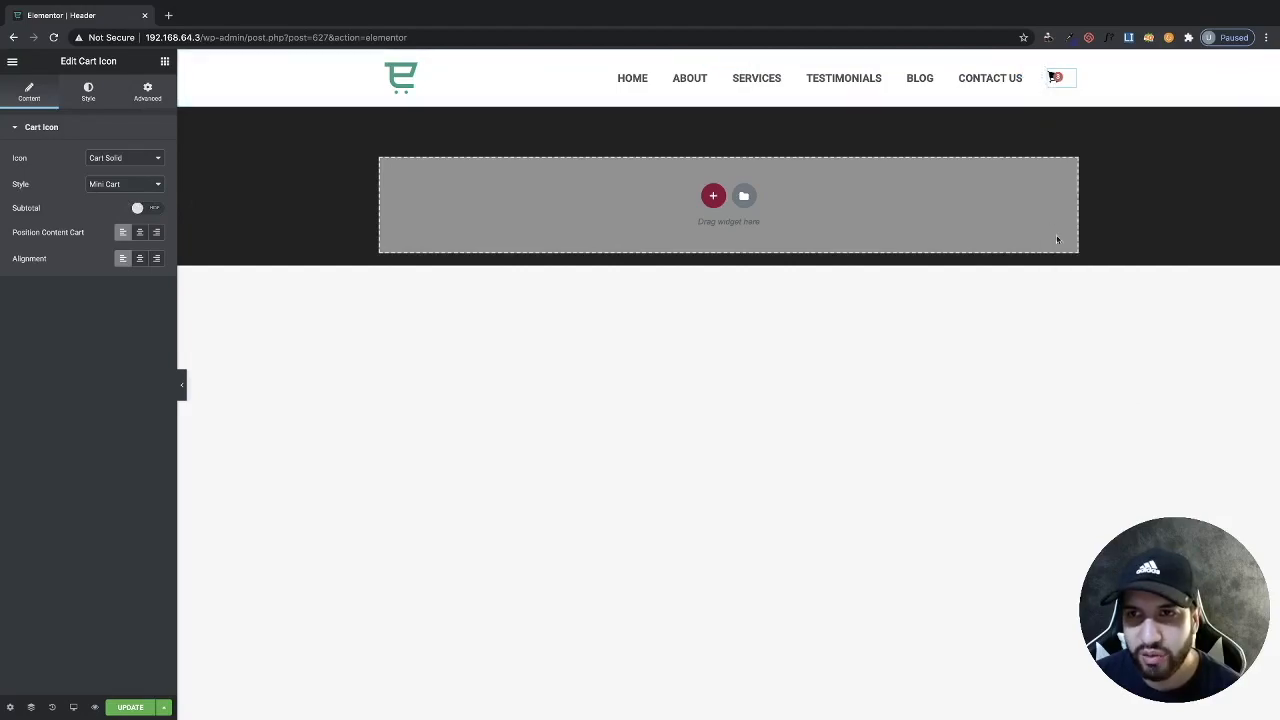
left_click(1057, 77)
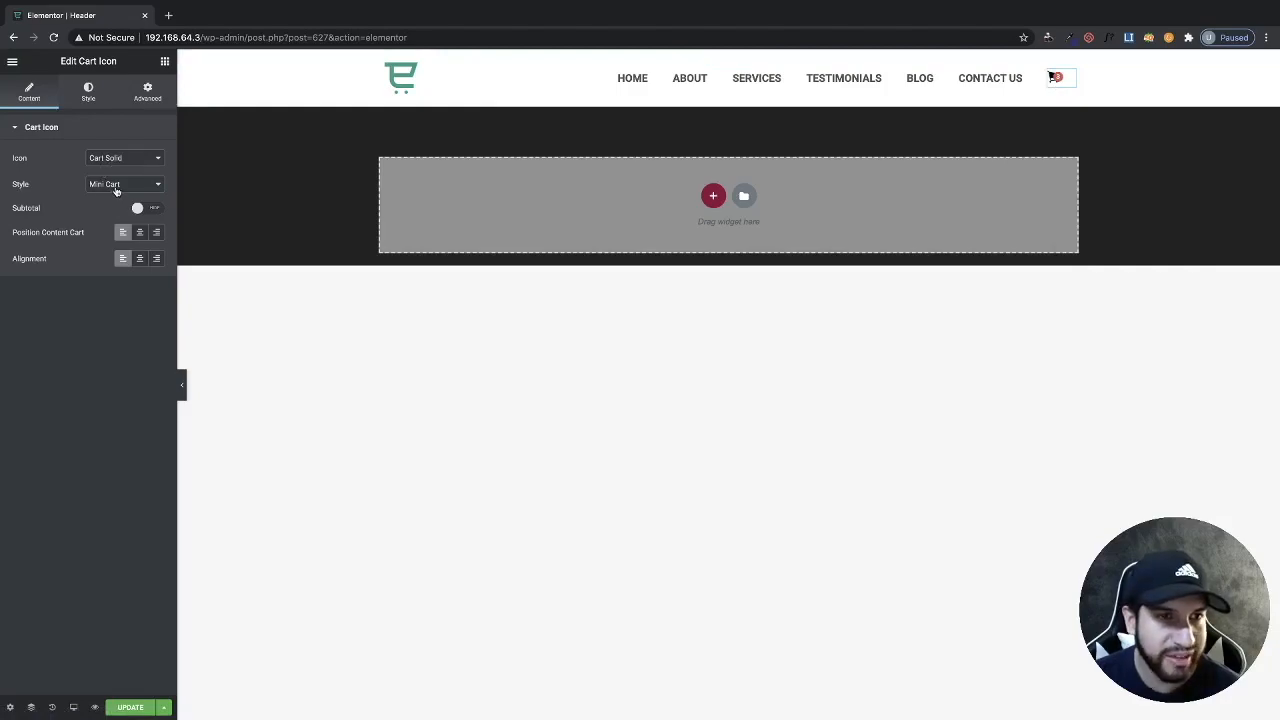
left_click(124, 184)
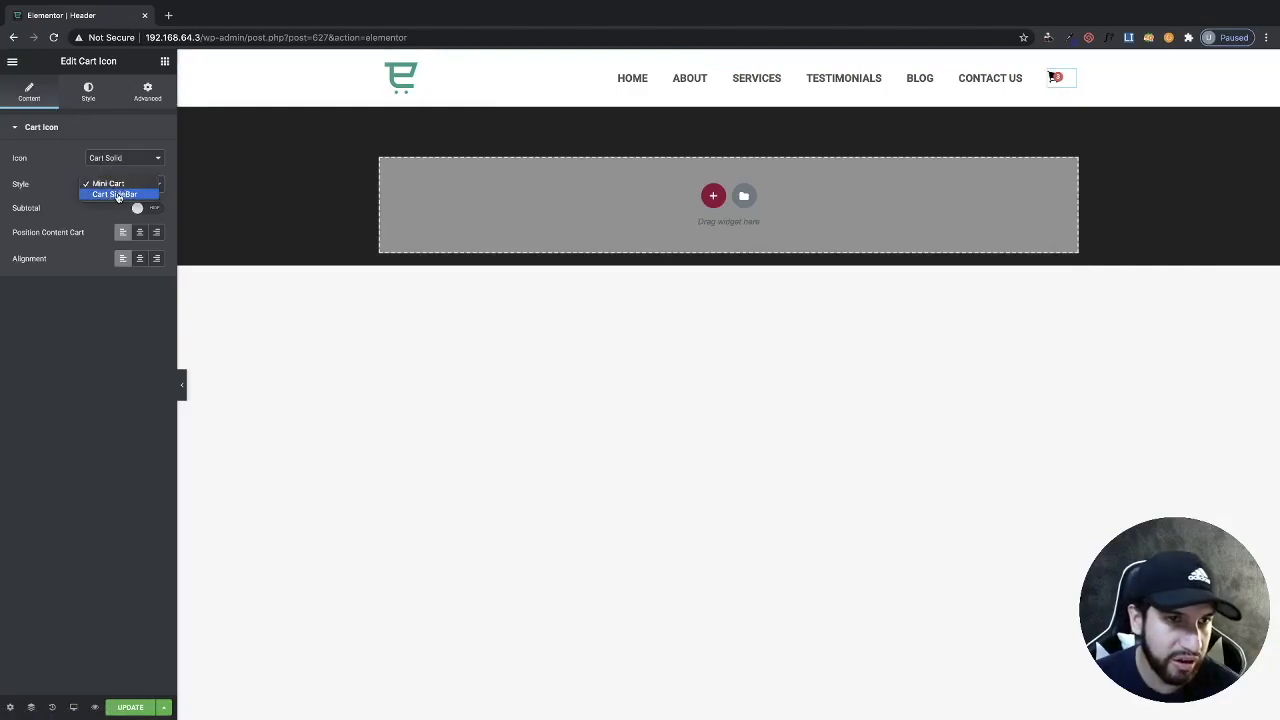
left_click(114, 194)
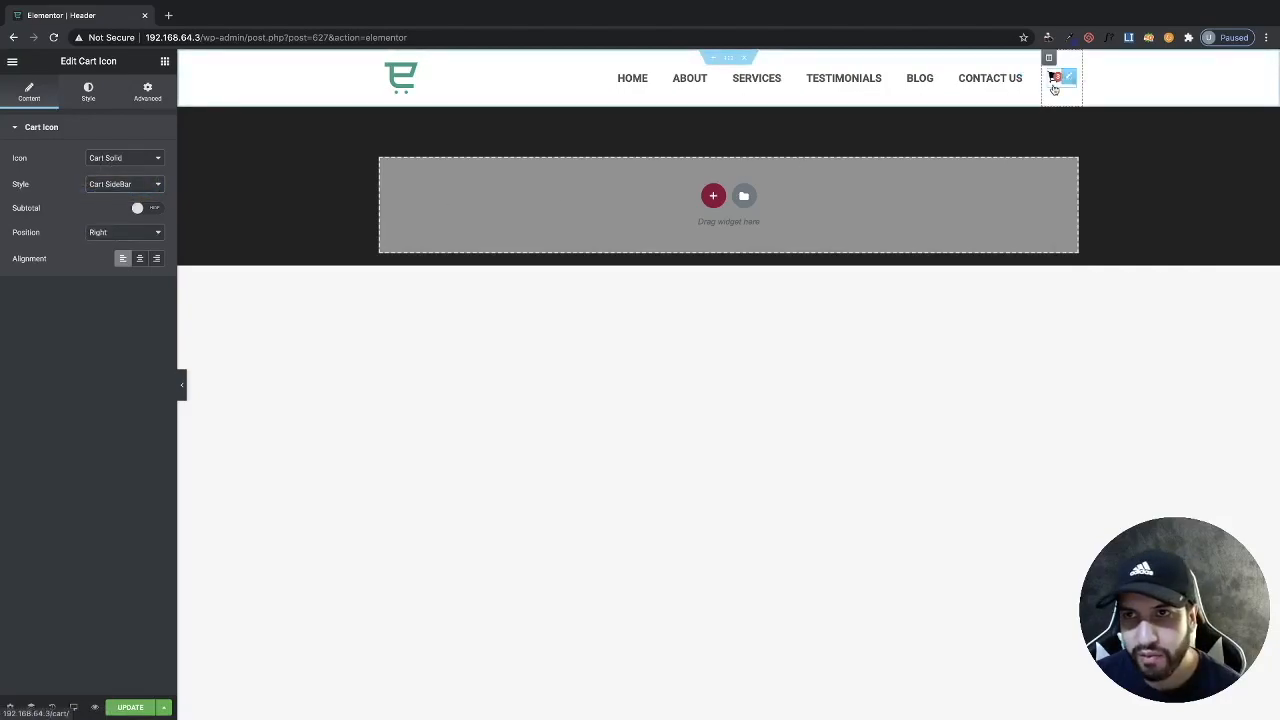
left_click(1054, 78)
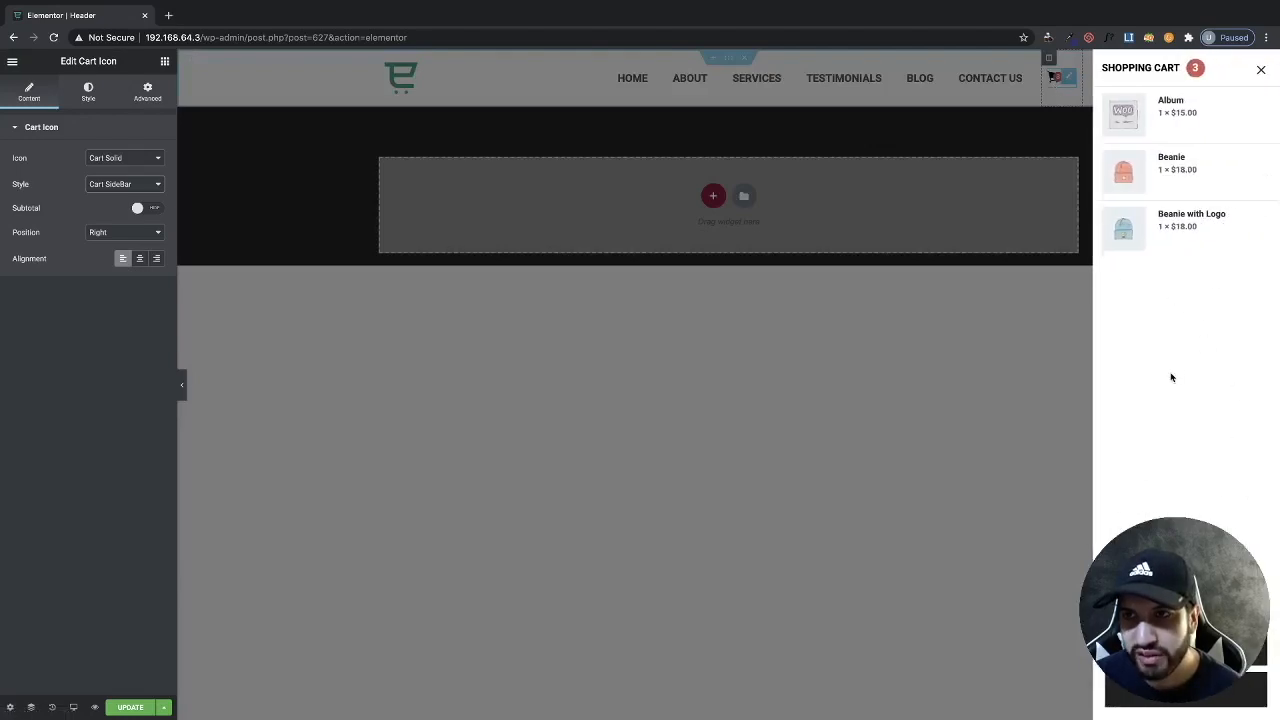
mouse_move(1155, 352)
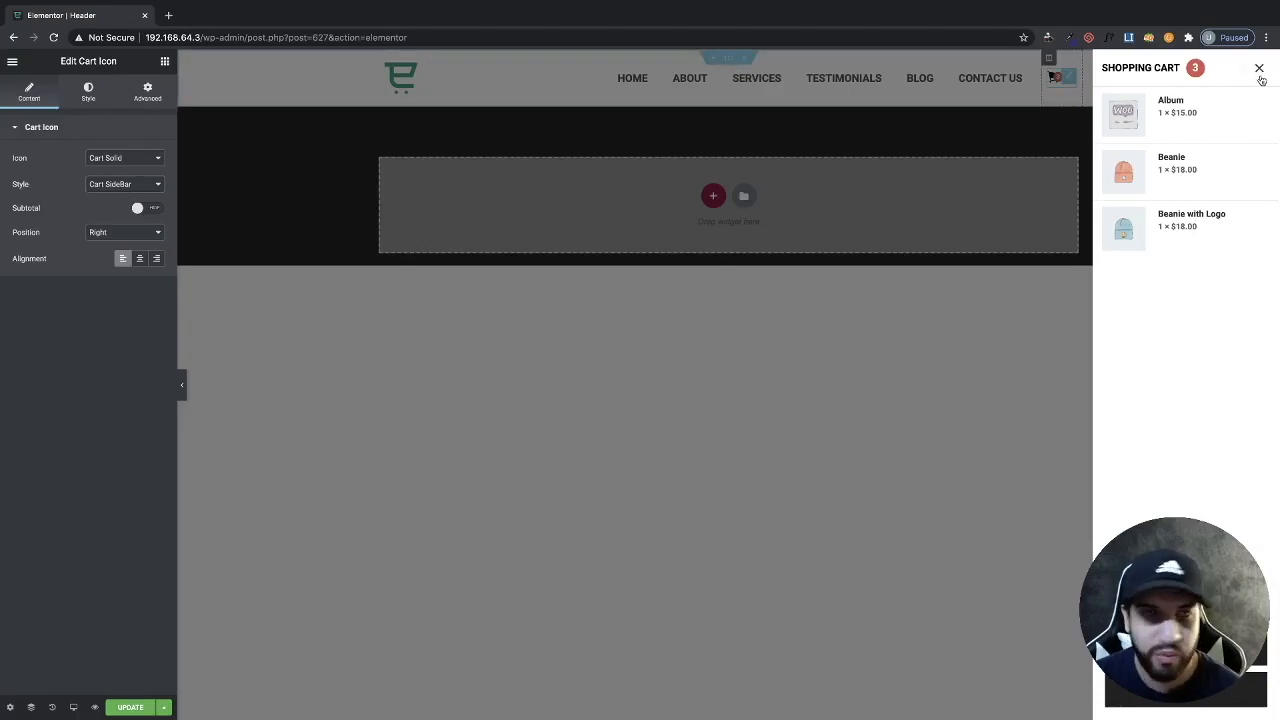
left_click(1259, 68)
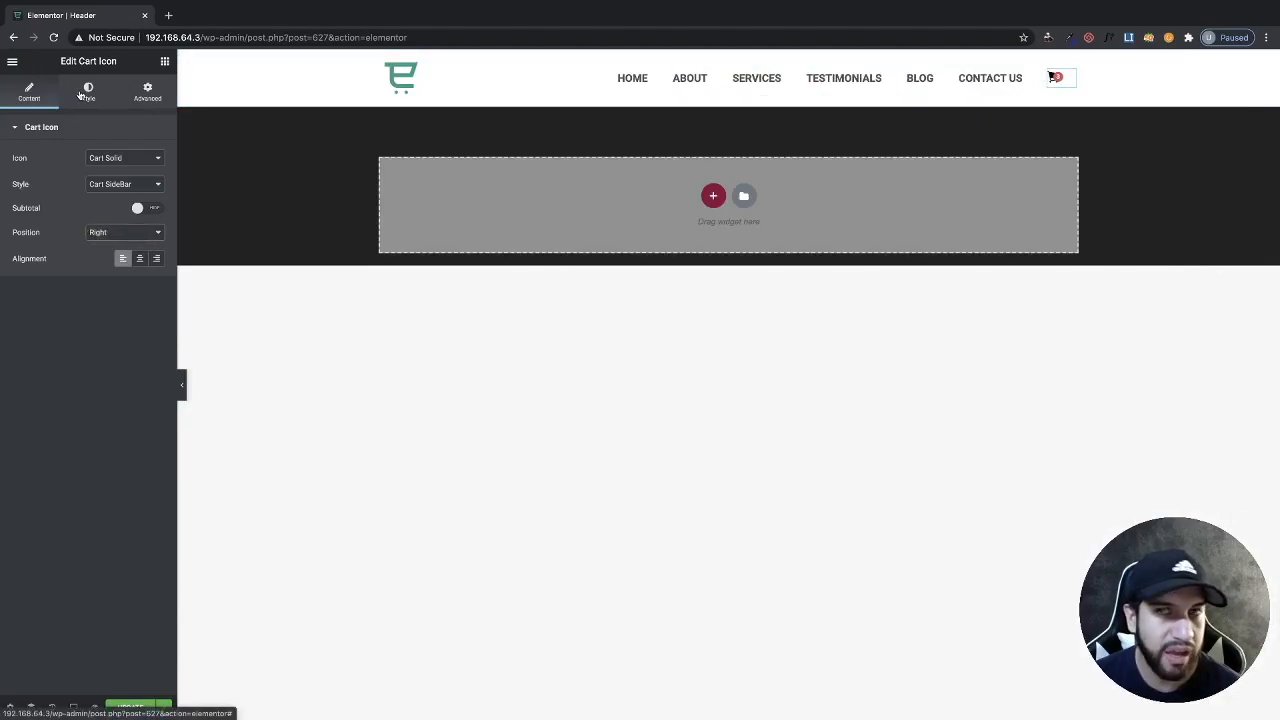
- Set the cart icon's font size to 40 and preview the cart sidebar
left_click(88, 91)
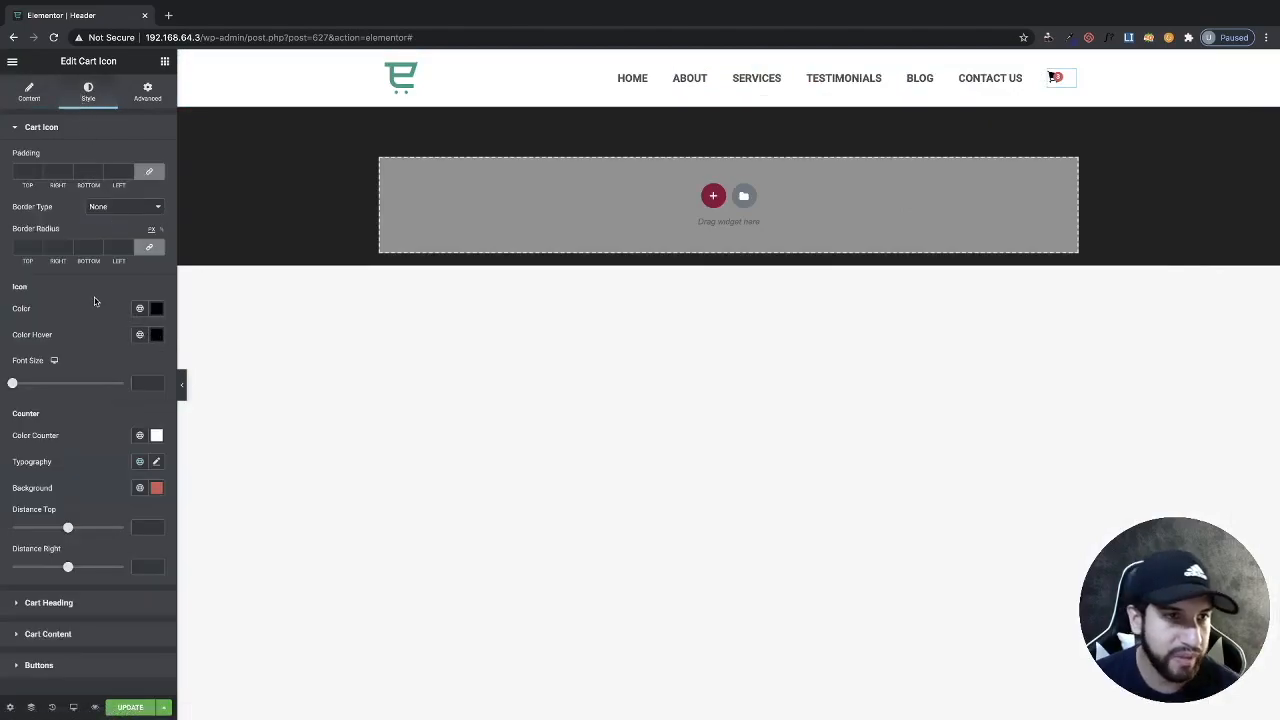
left_click(1055, 78)
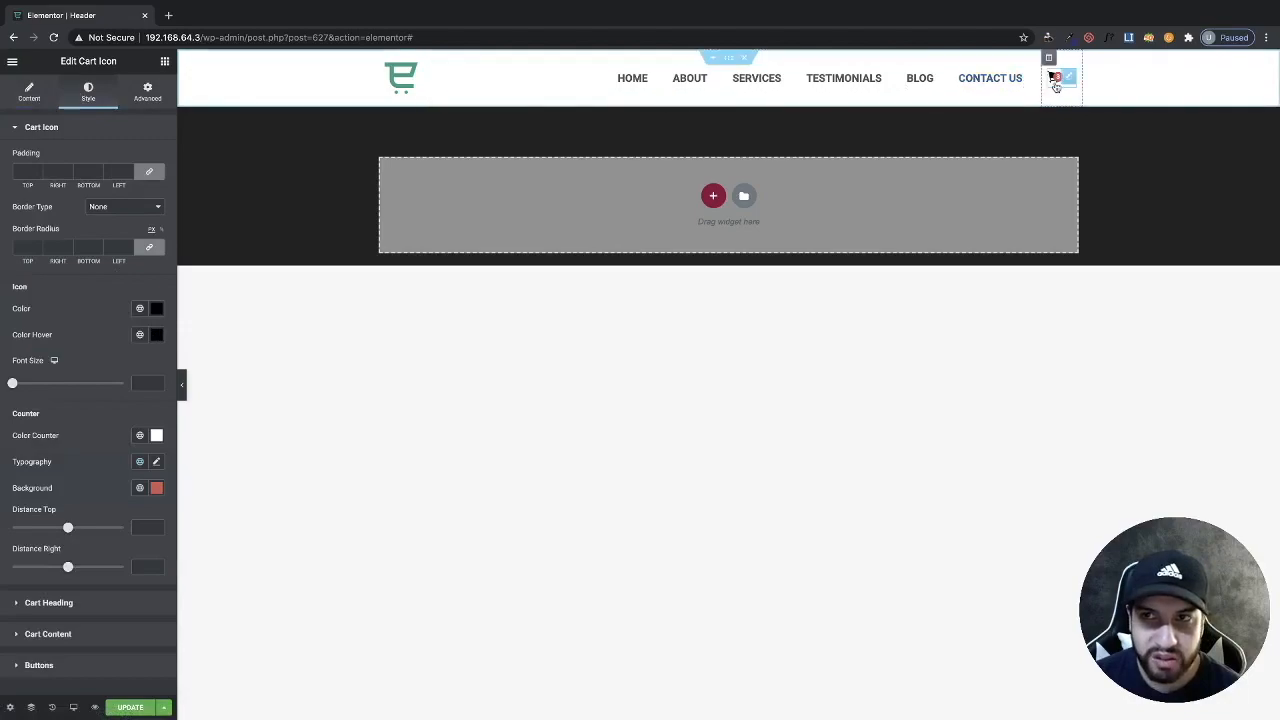
left_click_drag(12, 383, 27, 383)
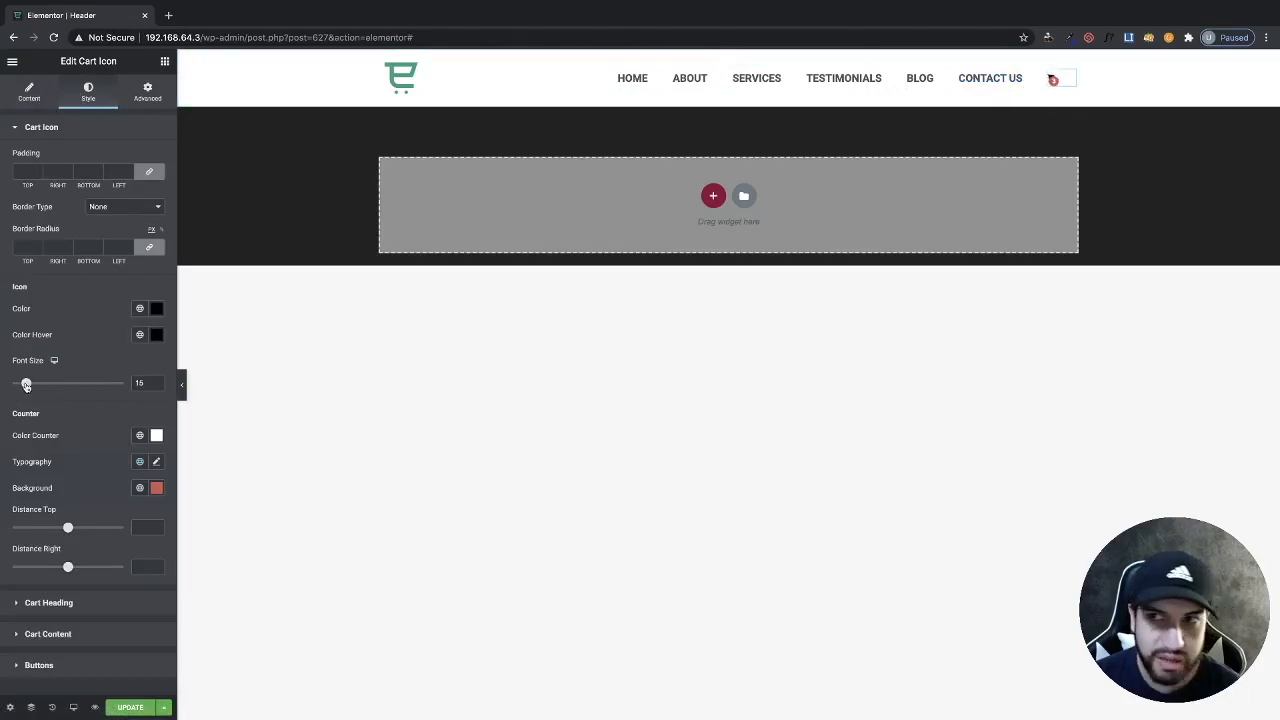
left_click_drag(27, 383, 93, 383)
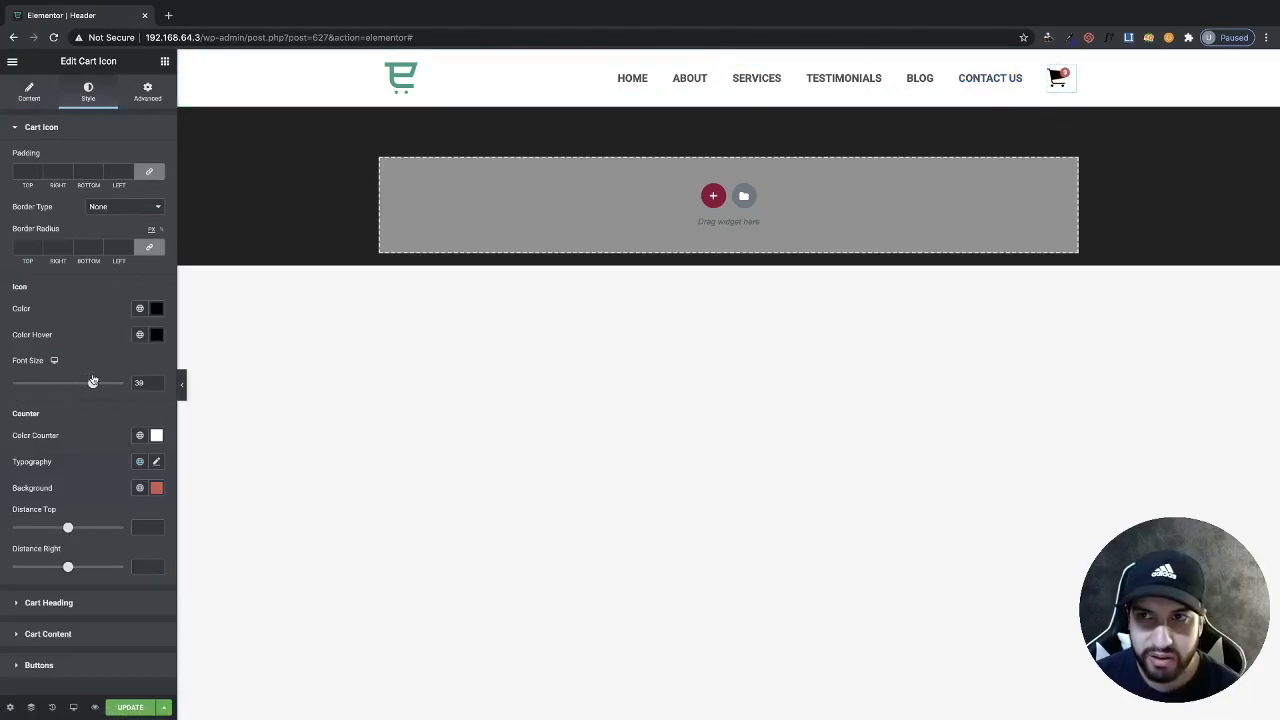
left_click_drag(93, 383, 96, 383)
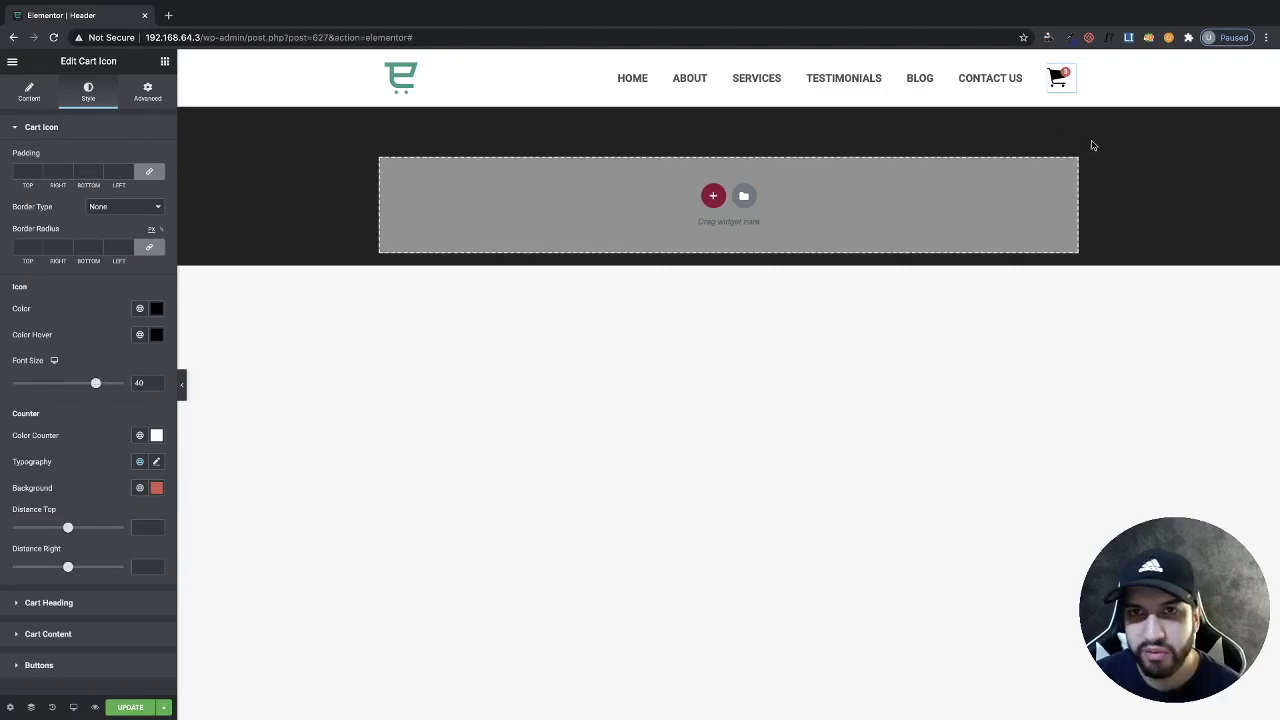
left_click(1058, 78)
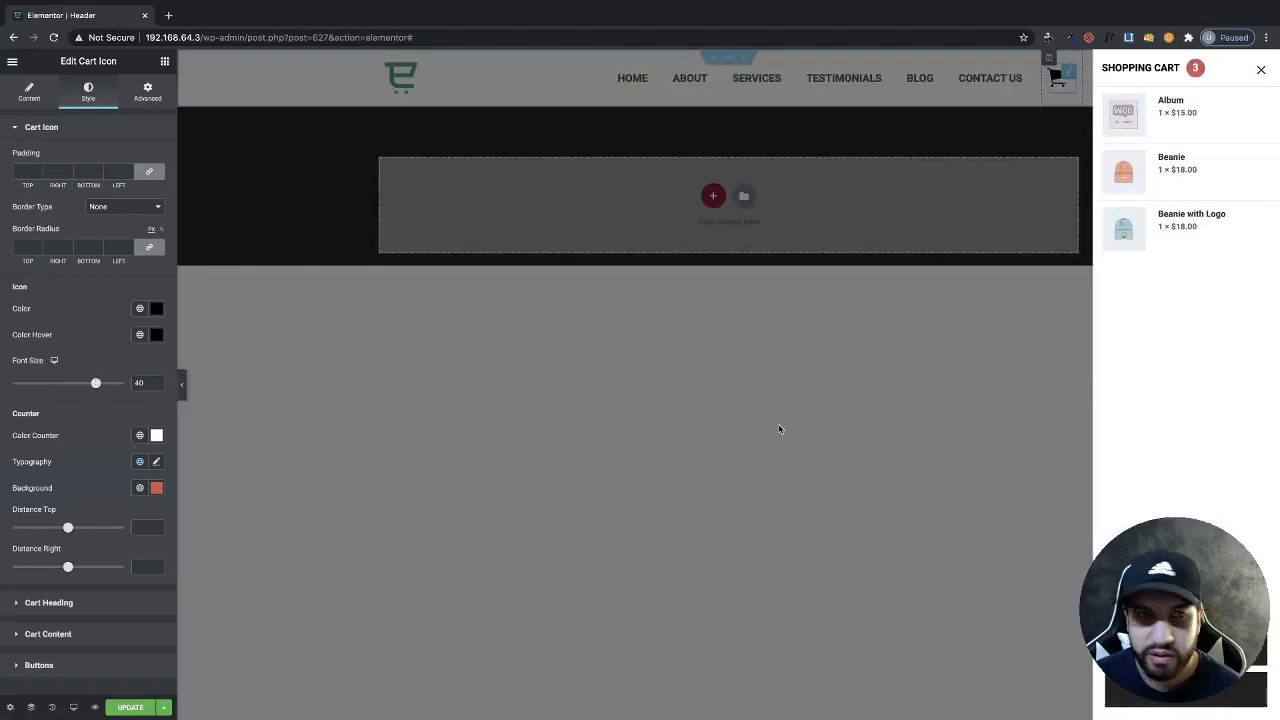
left_click(1261, 69)
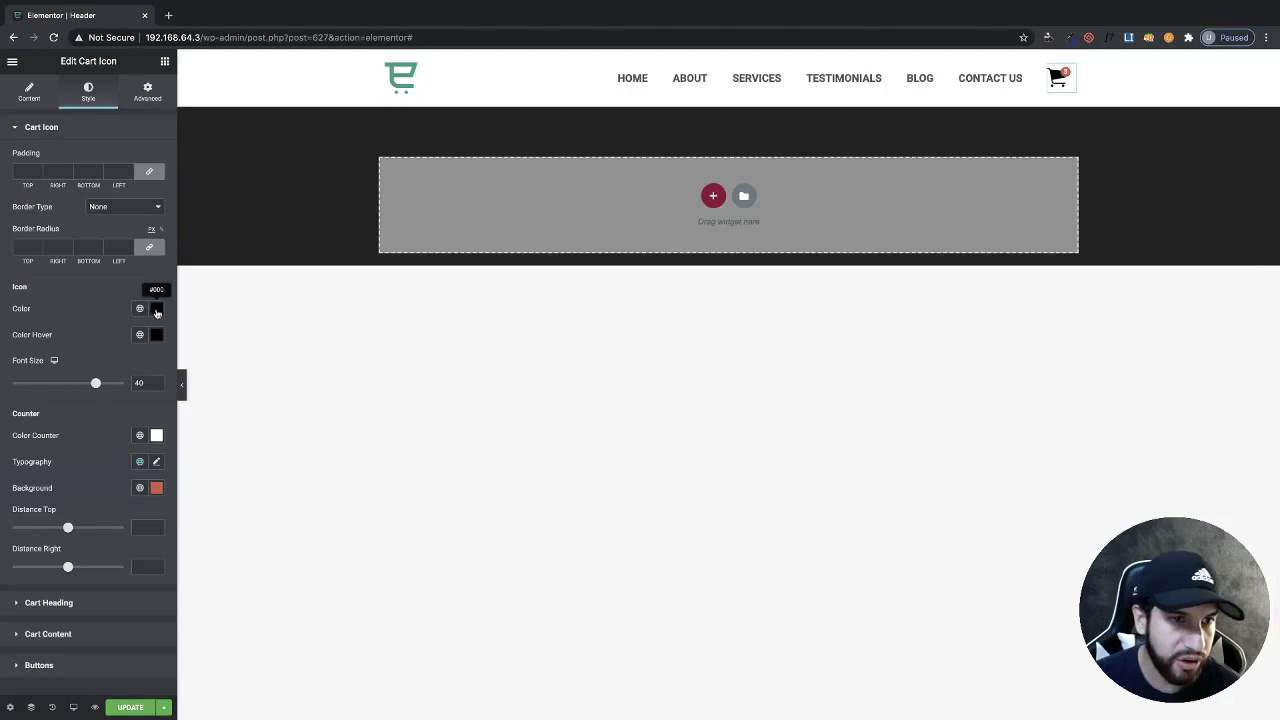
left_click(156, 308)
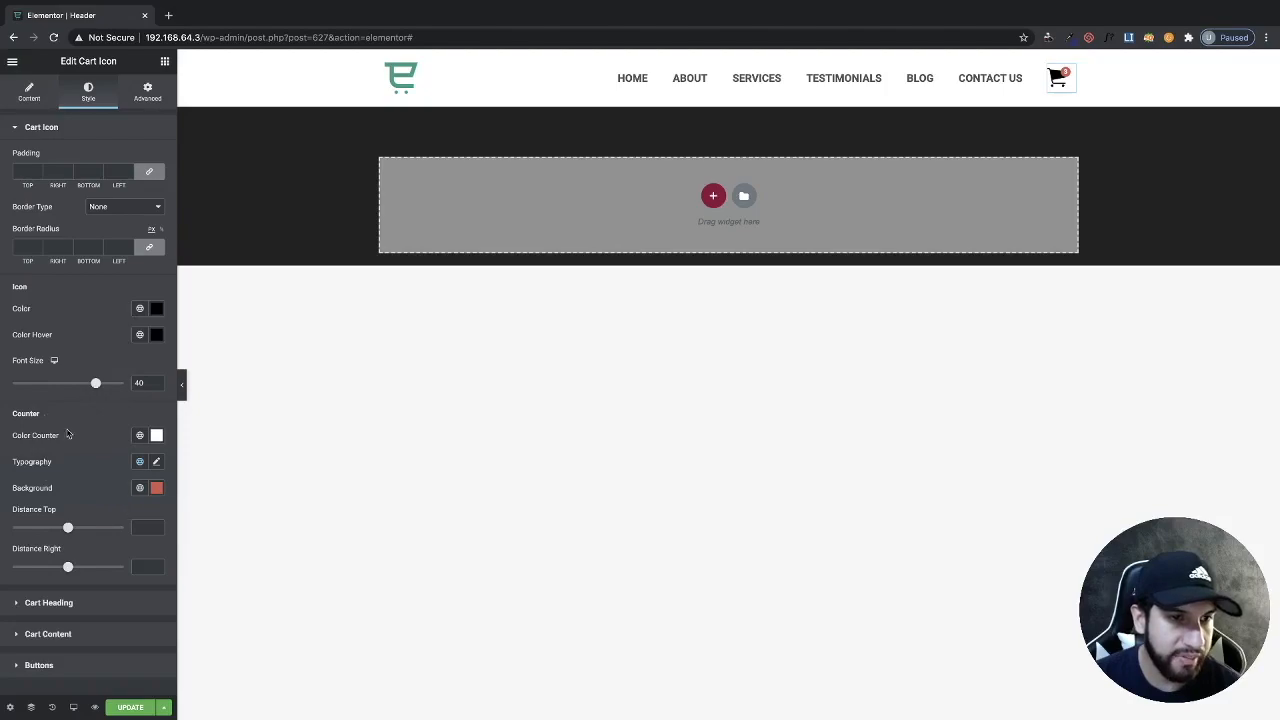
mouse_move(90, 450)
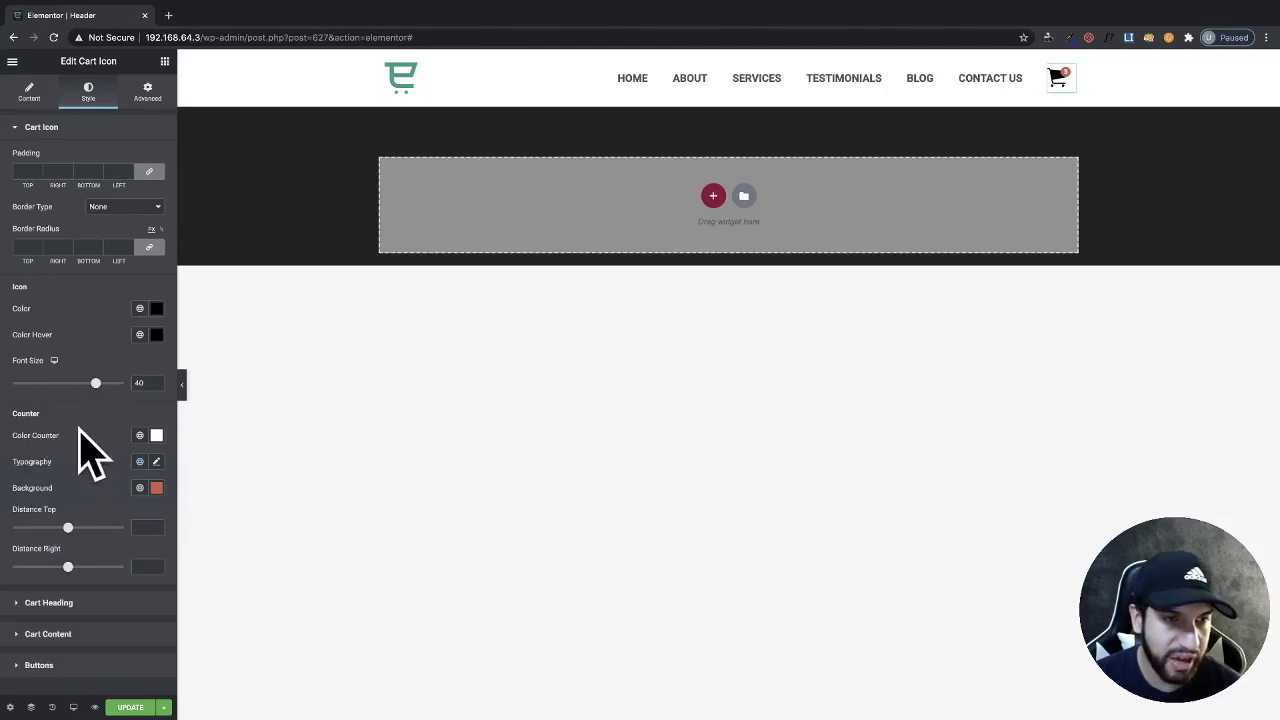
mouse_move(107, 468)
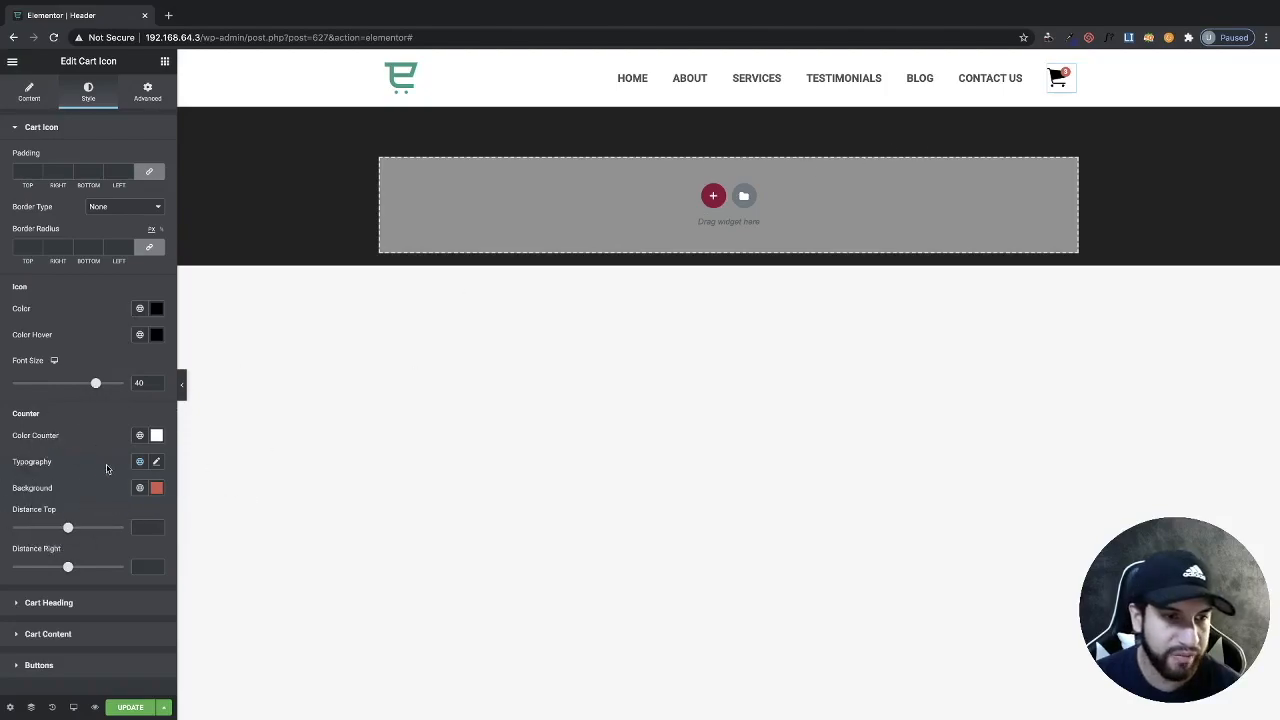
mouse_move(250, 396)
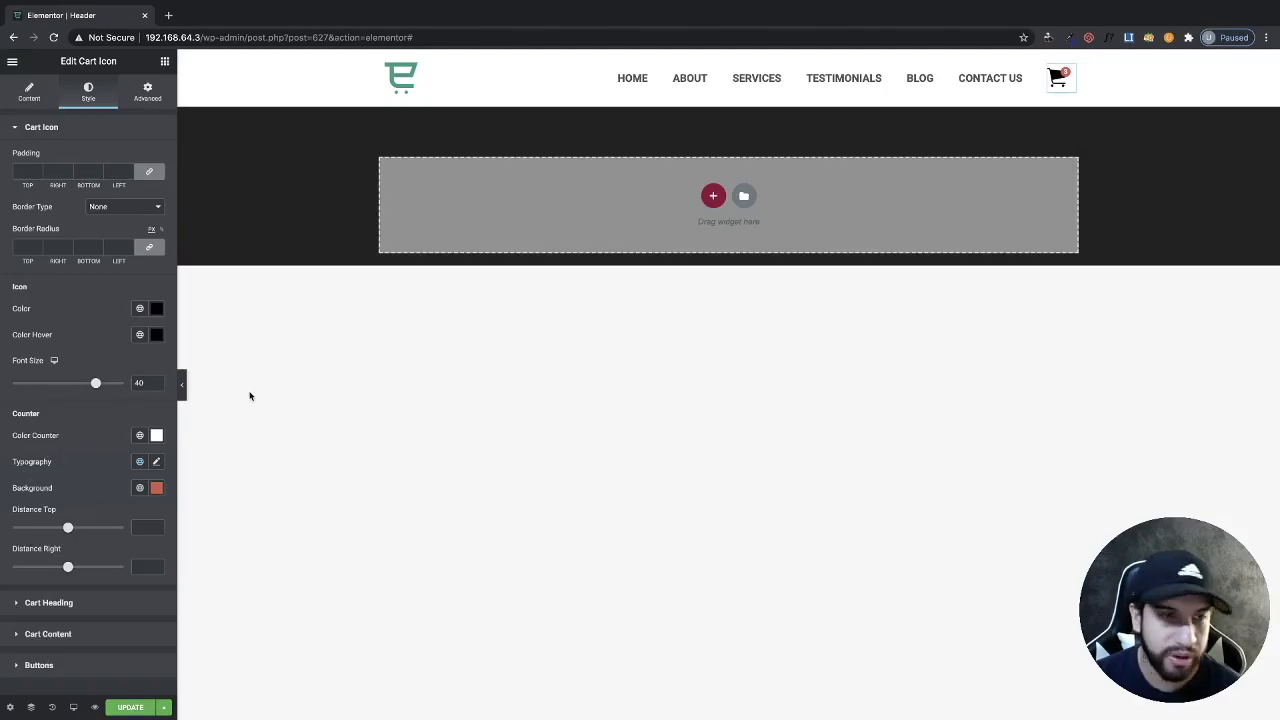
mouse_move(427, 327)
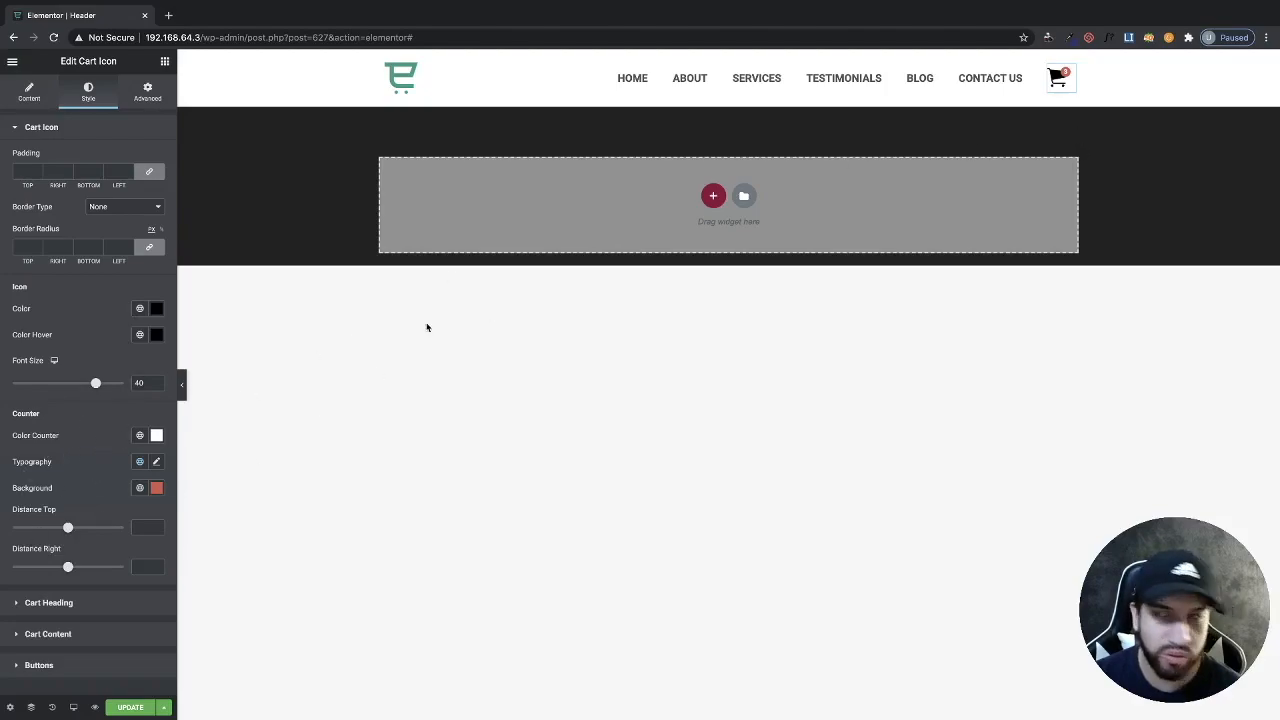
mouse_move(75, 478)
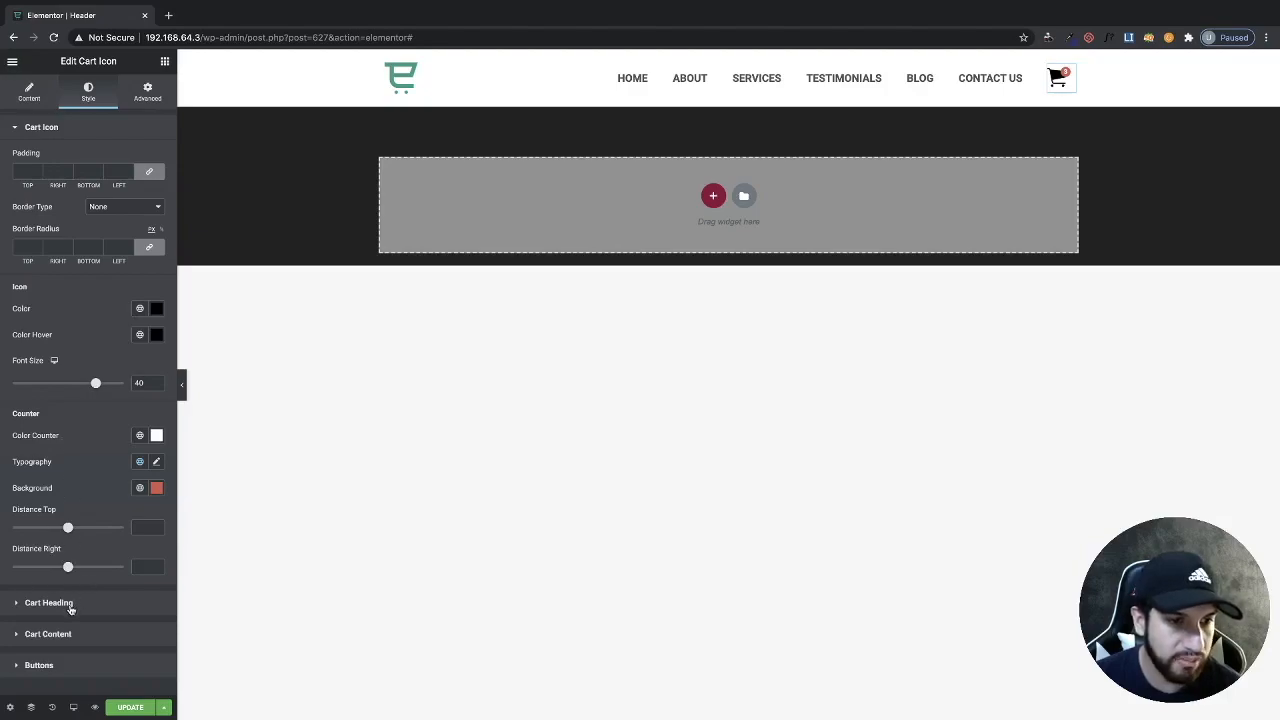
- Make the cart heading title black and the counter background red
left_click(49, 602)
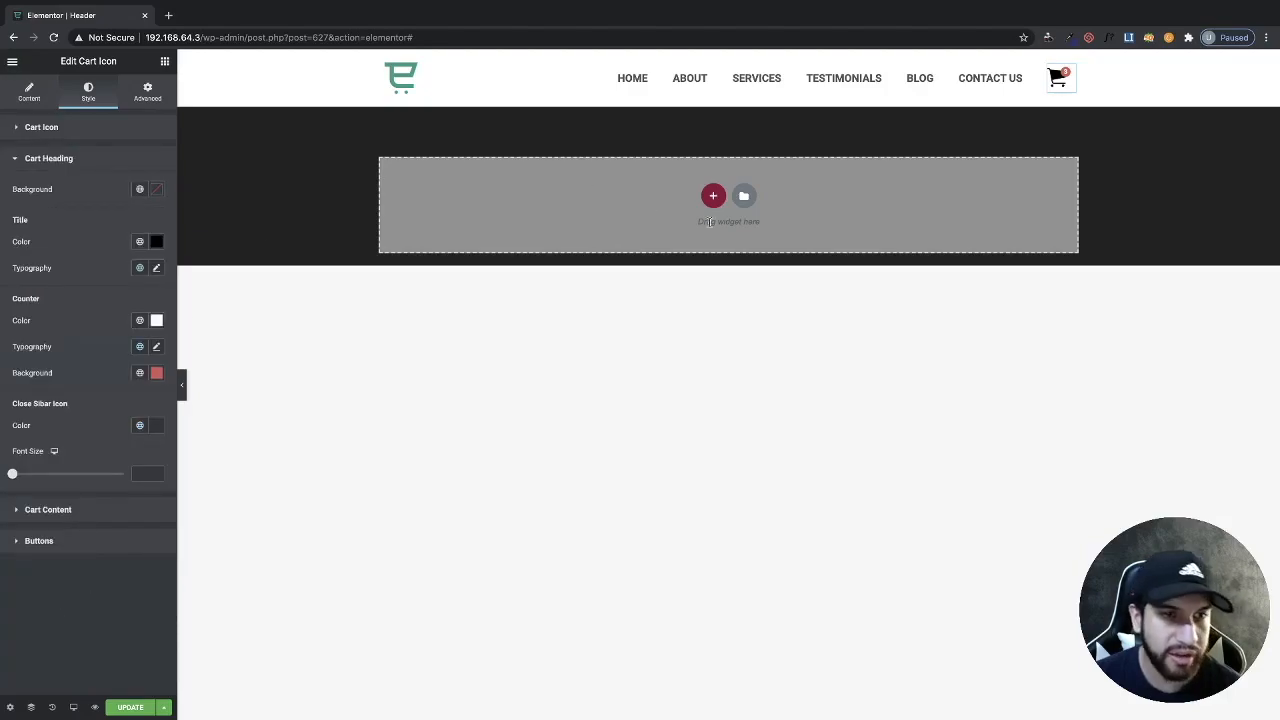
left_click(1057, 78)
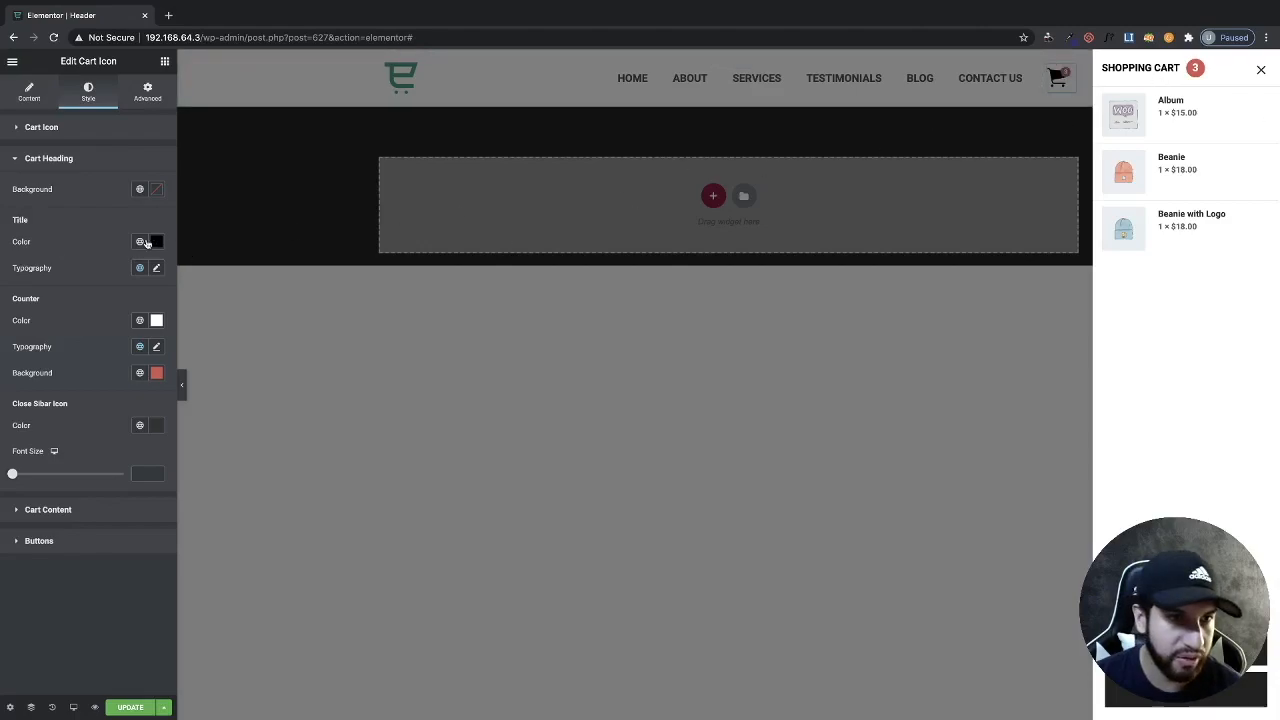
left_click(157, 241)
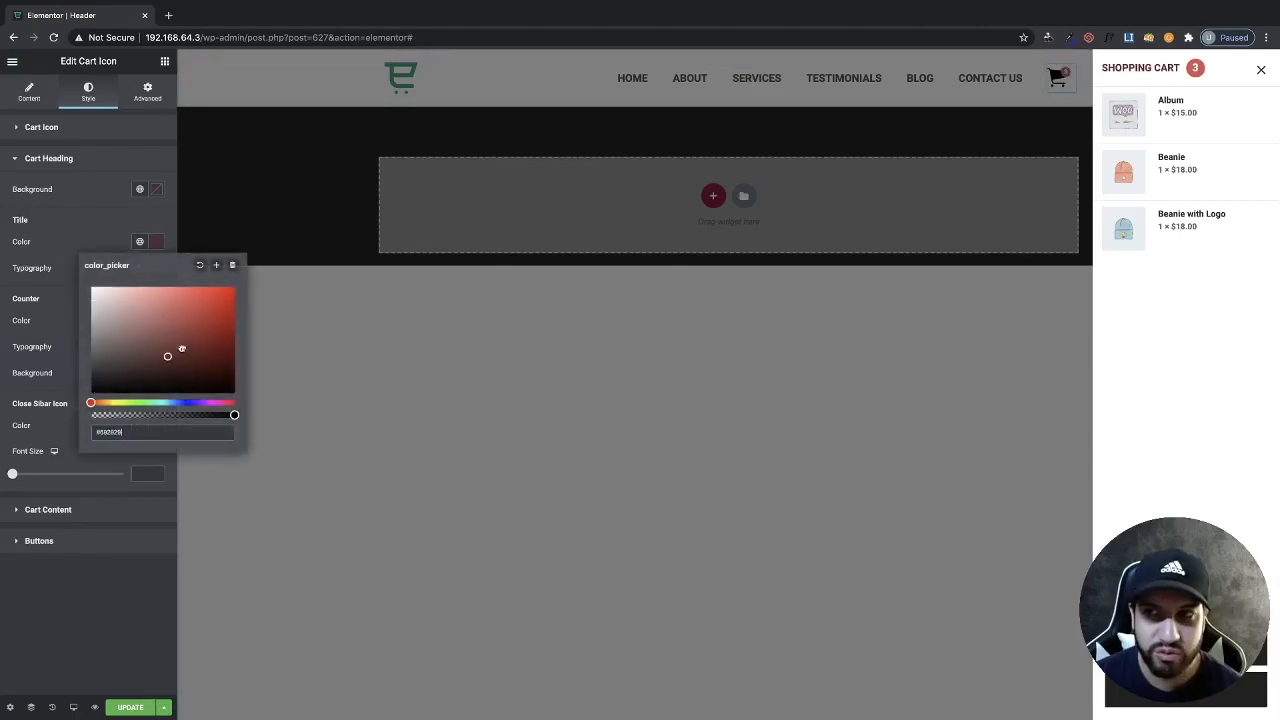
left_click_drag(168, 355, 91, 290)
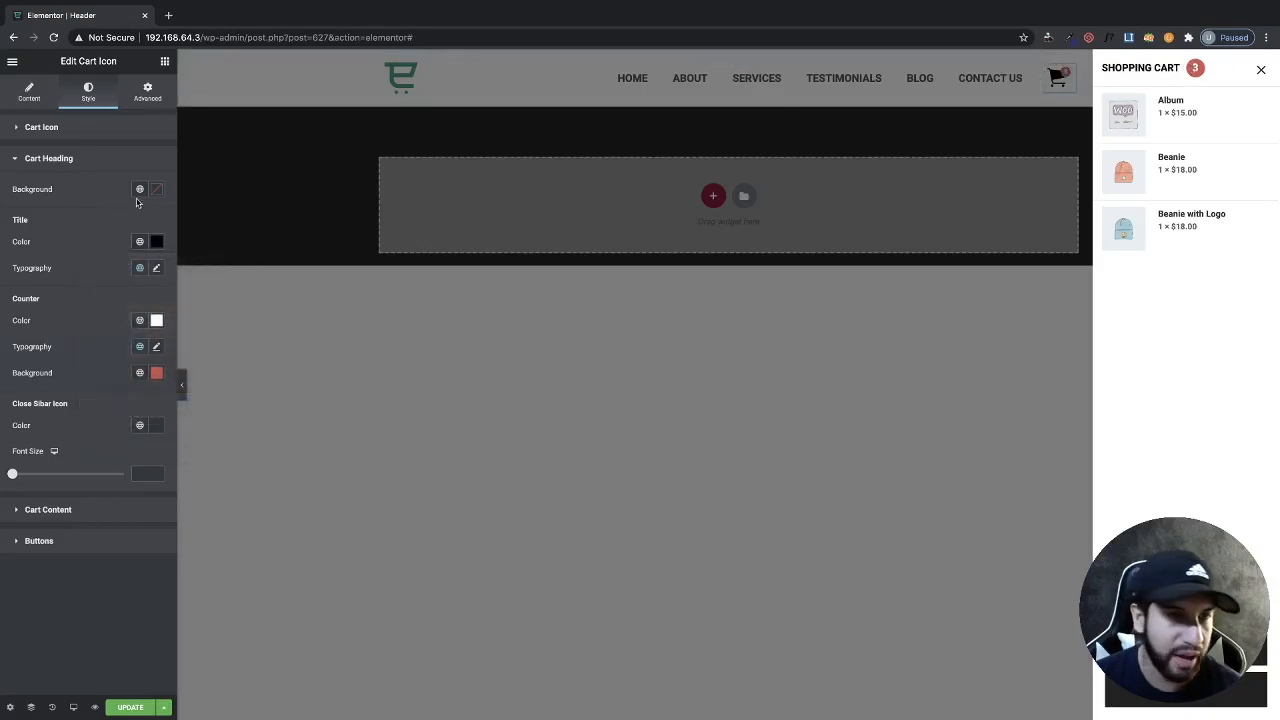
left_click(157, 372)
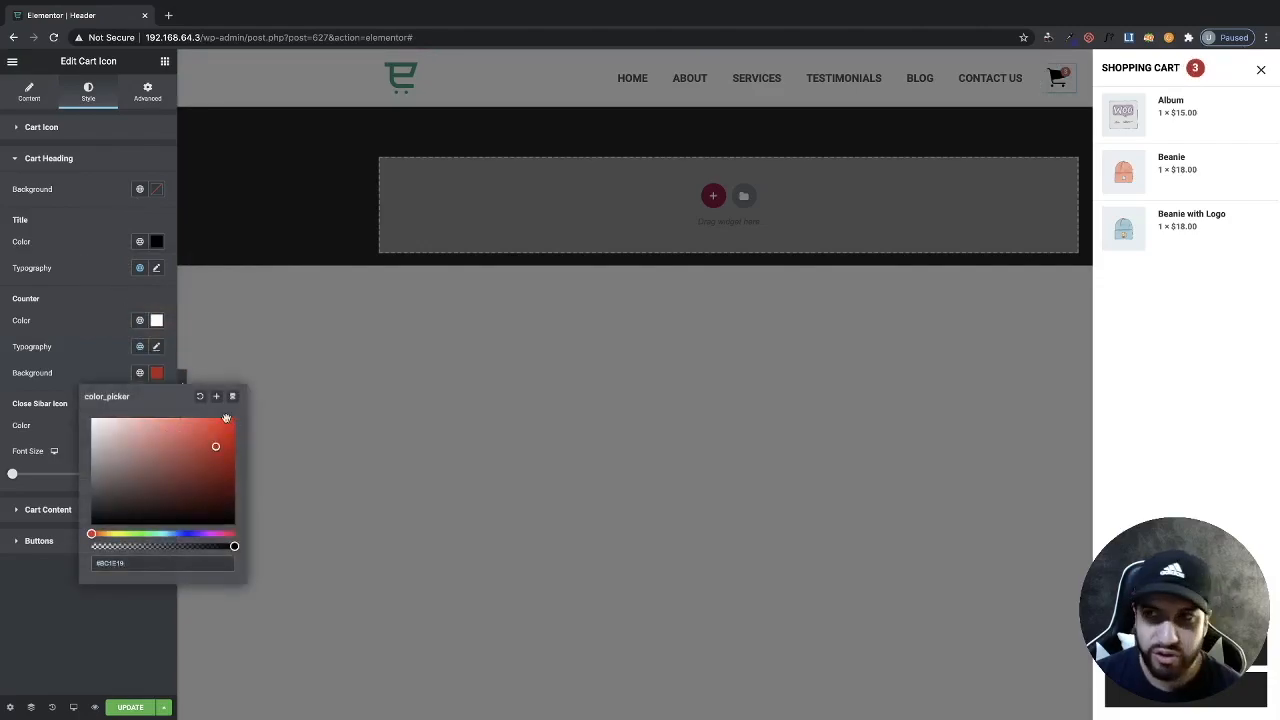
left_click_drag(215, 446, 168, 478)
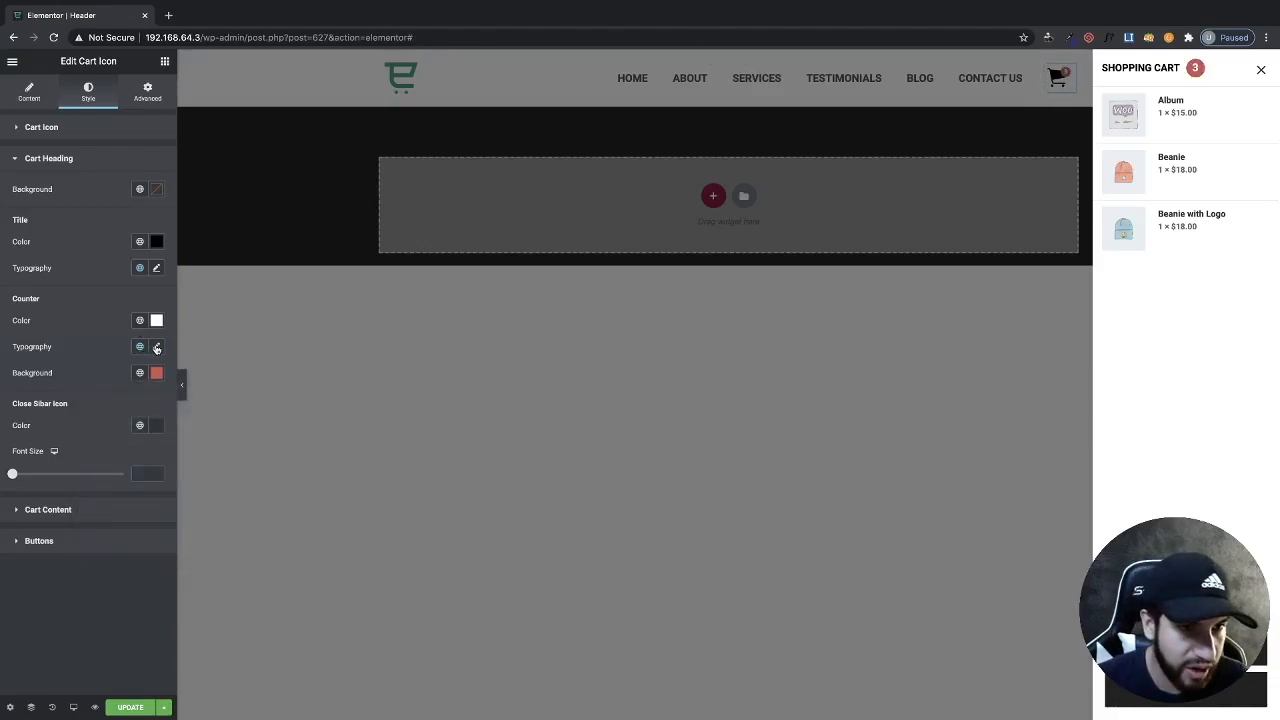
- Adjust the counter typography size and preview the cart sidebar again
left_click(156, 346)
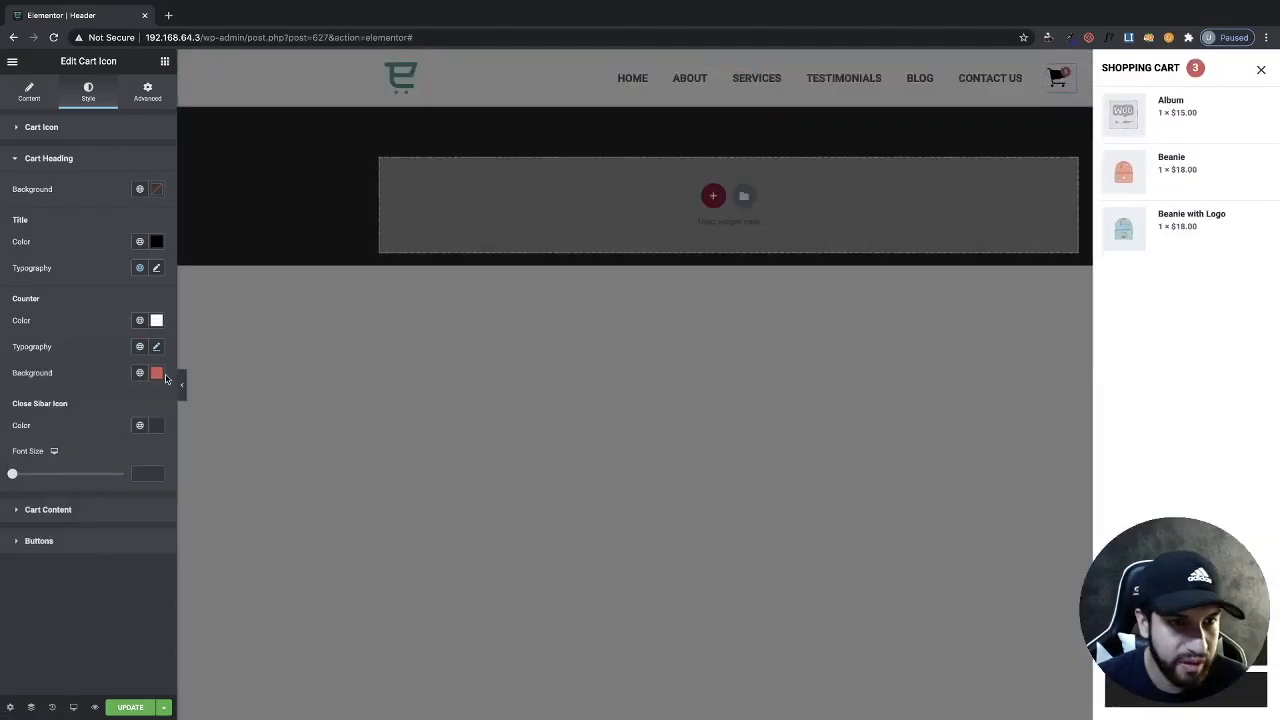
left_click(156, 346)
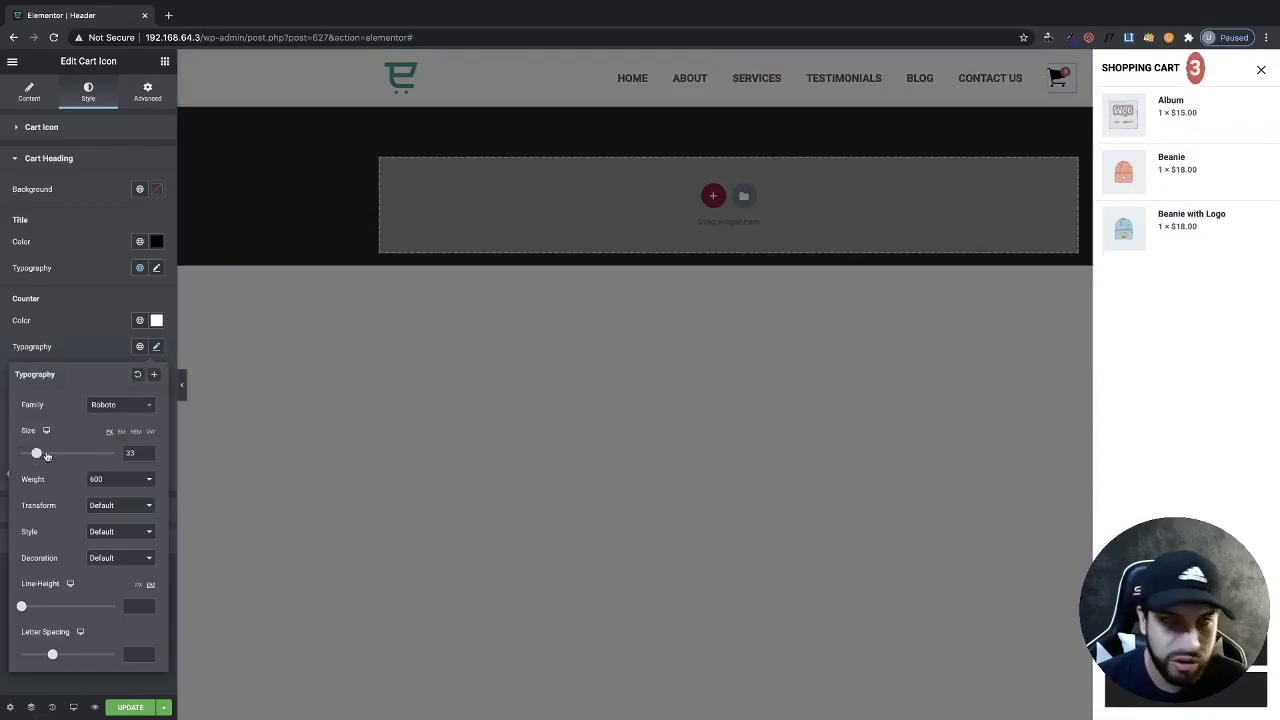
left_click_drag(36, 453, 61, 453)
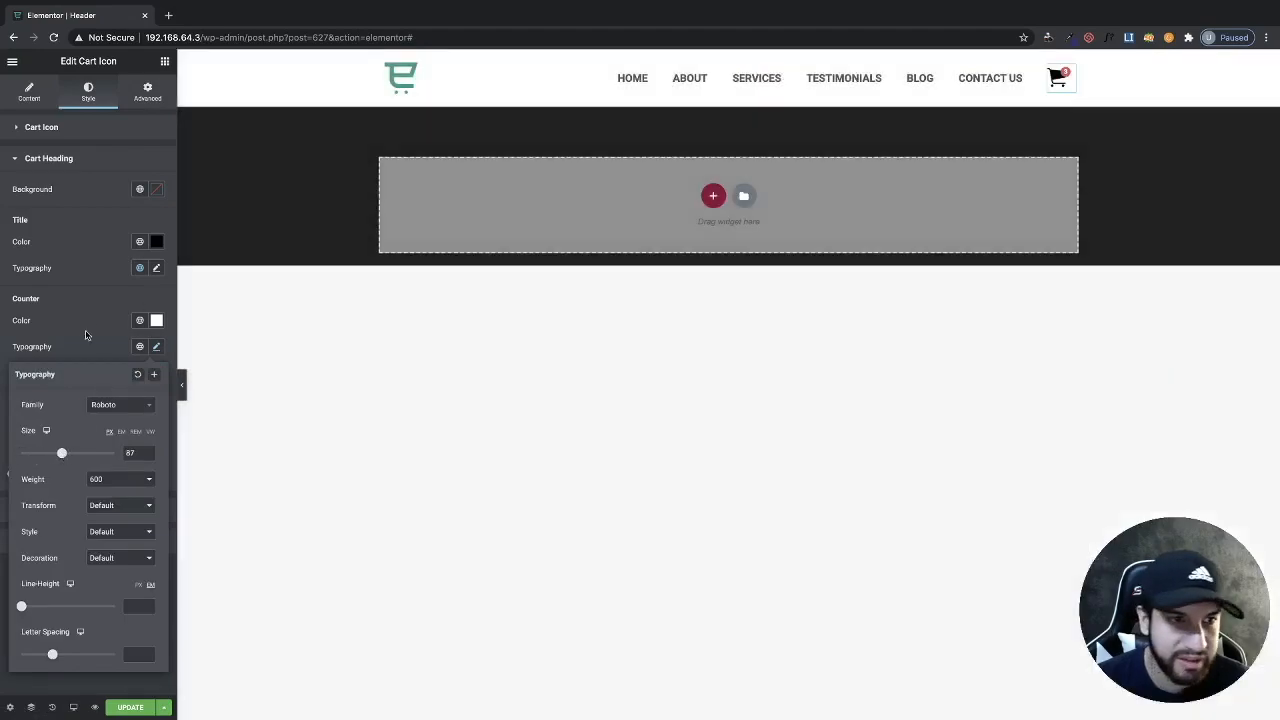
left_click(1057, 78)
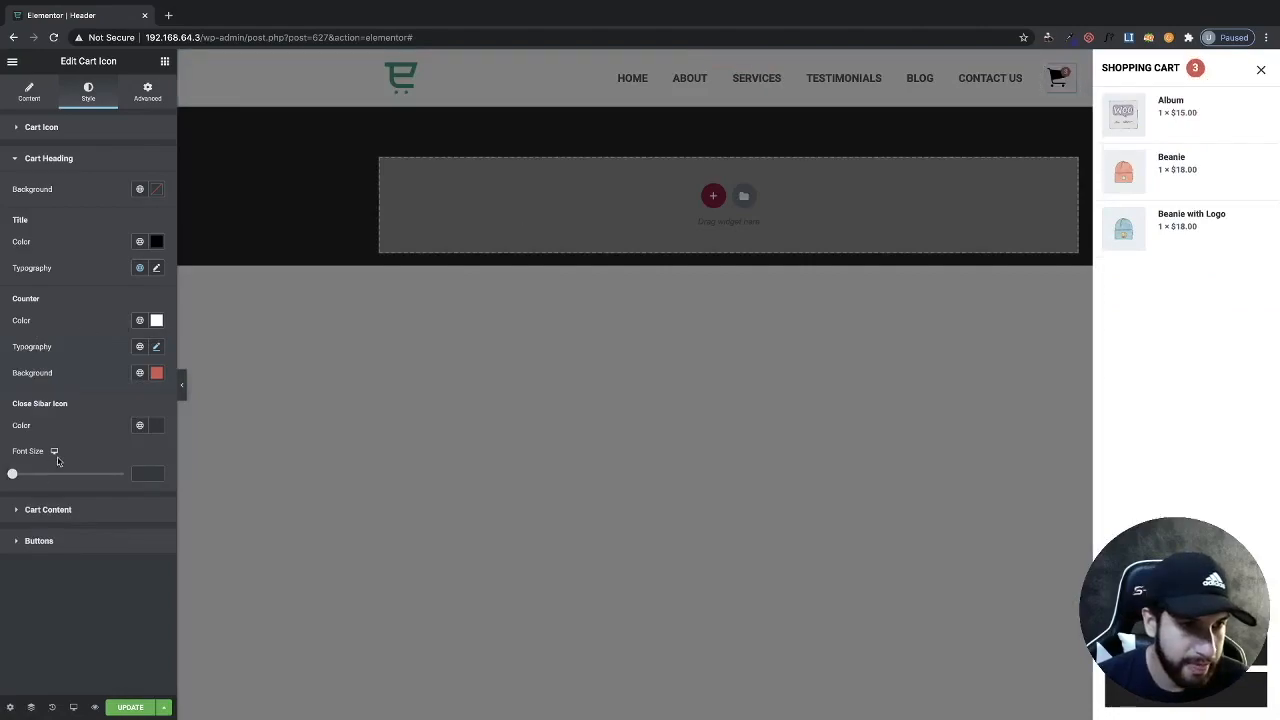
mouse_move(50, 443)
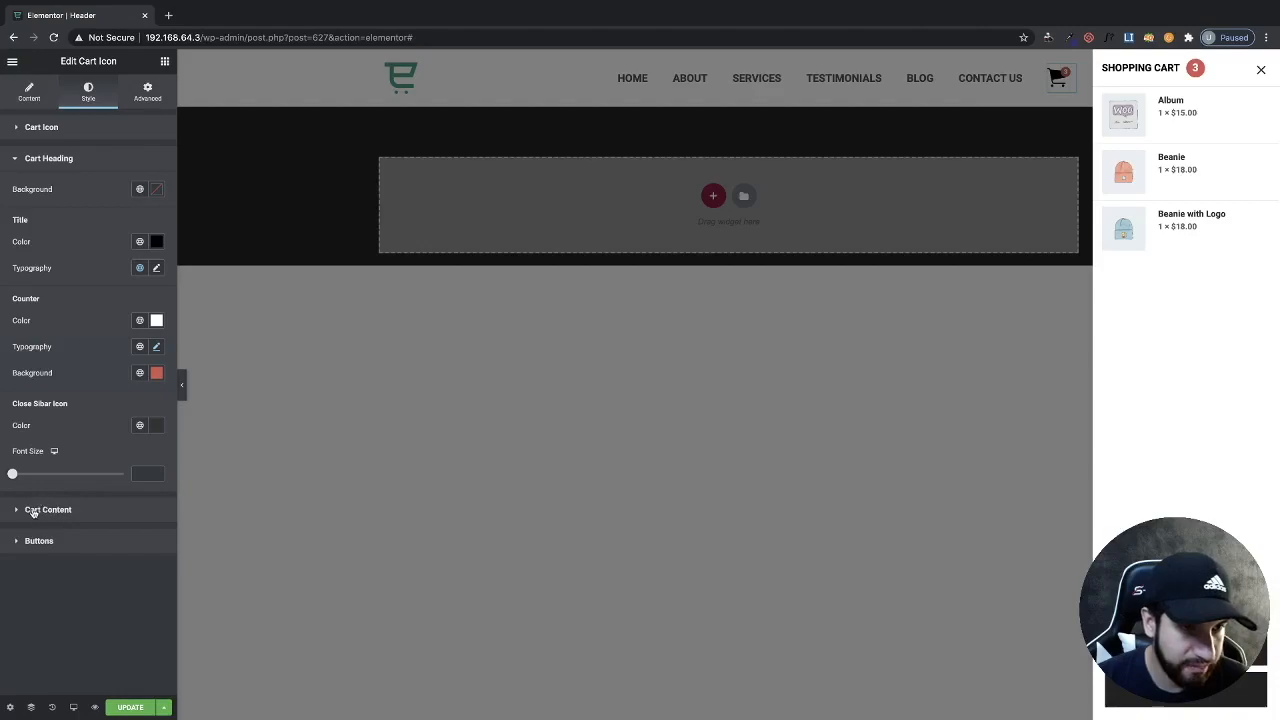
- Set the cart product name colour to black and reset its typography size
left_click(48, 509)
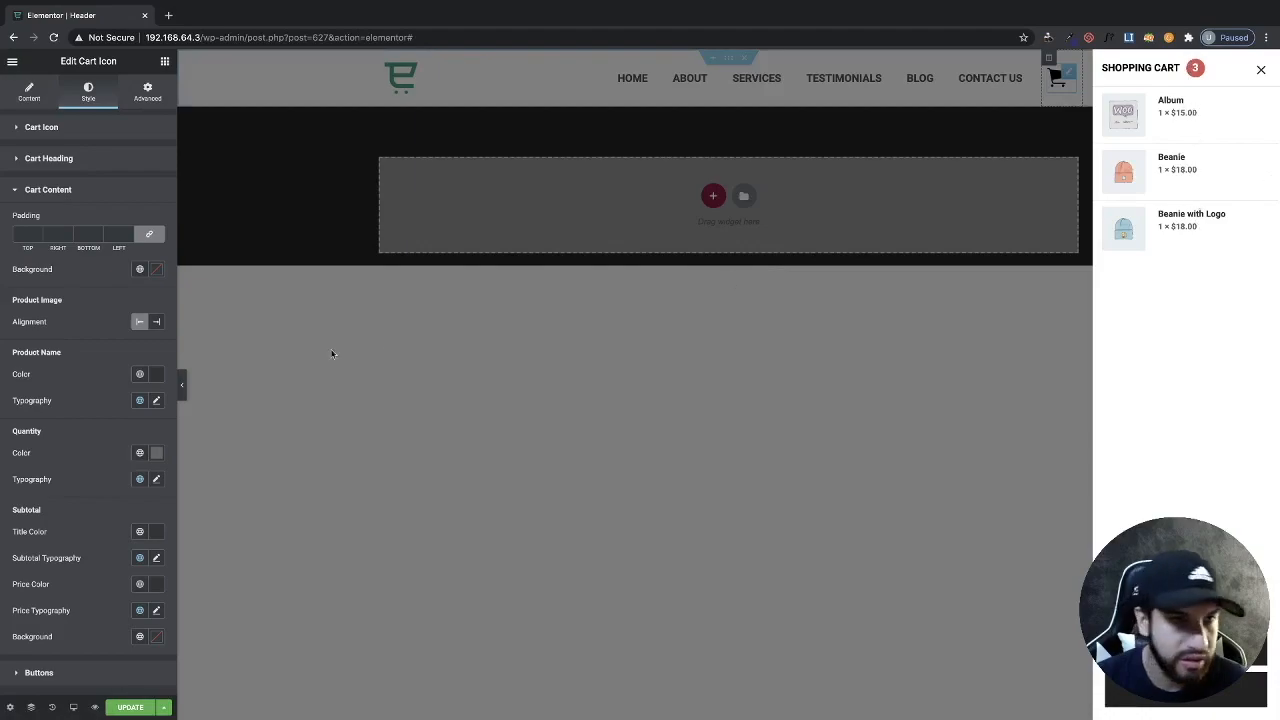
mouse_move(351, 347)
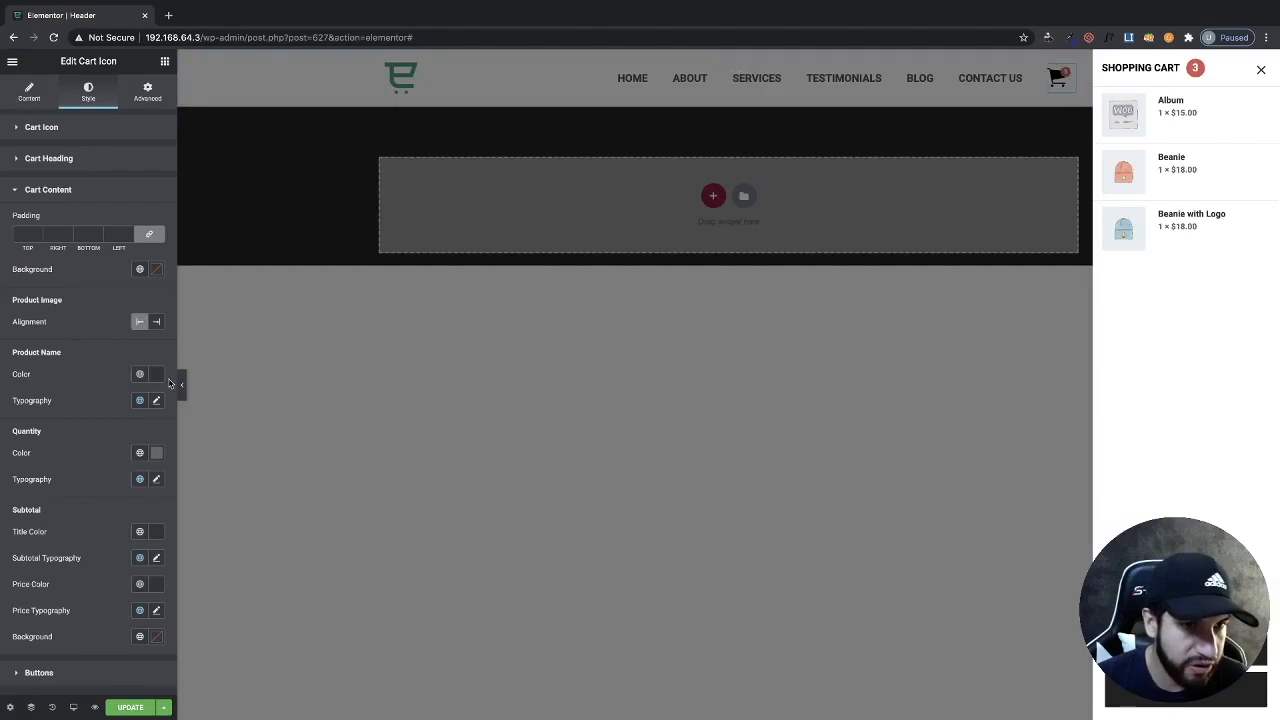
left_click(157, 374)
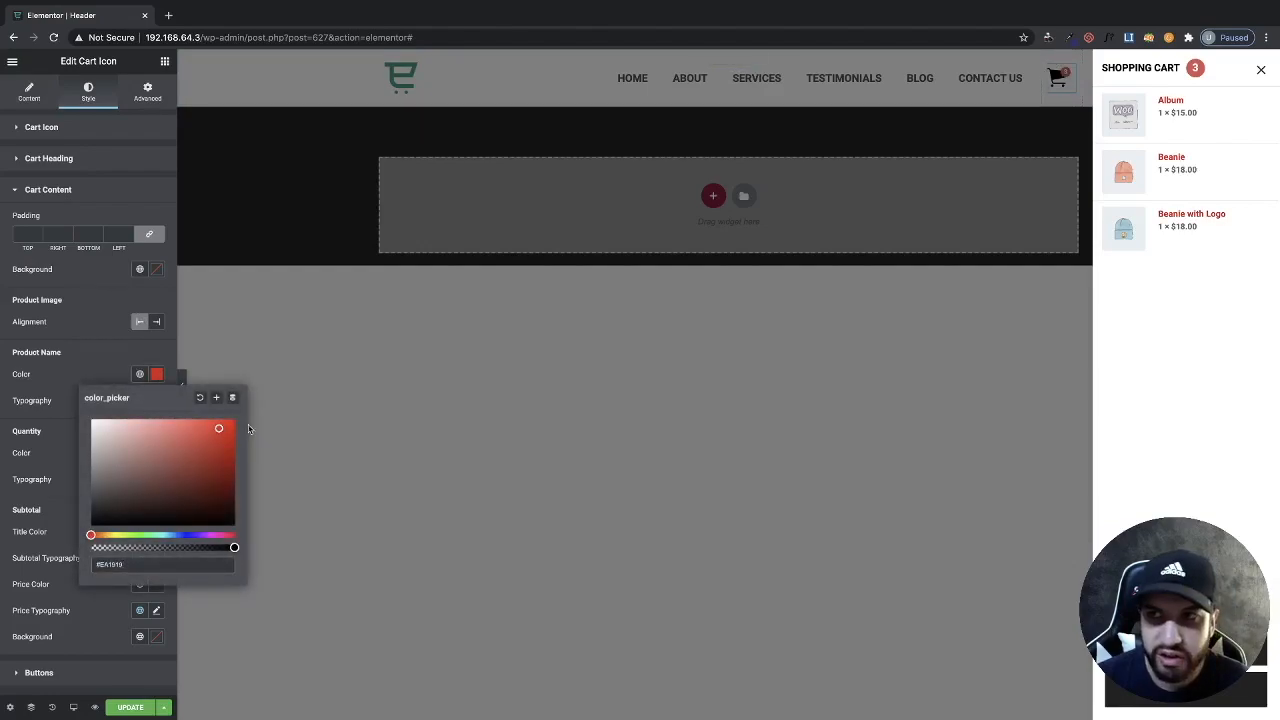
left_click_drag(219, 429, 180, 463)
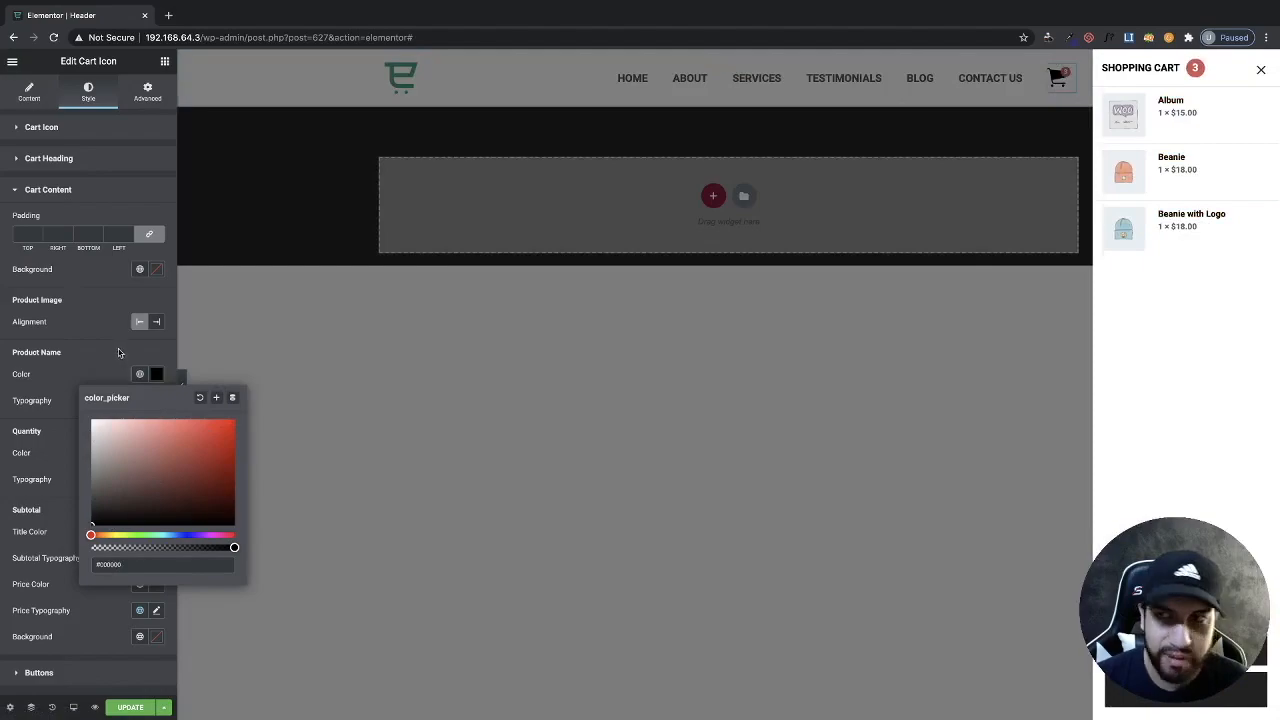
left_click(140, 400)
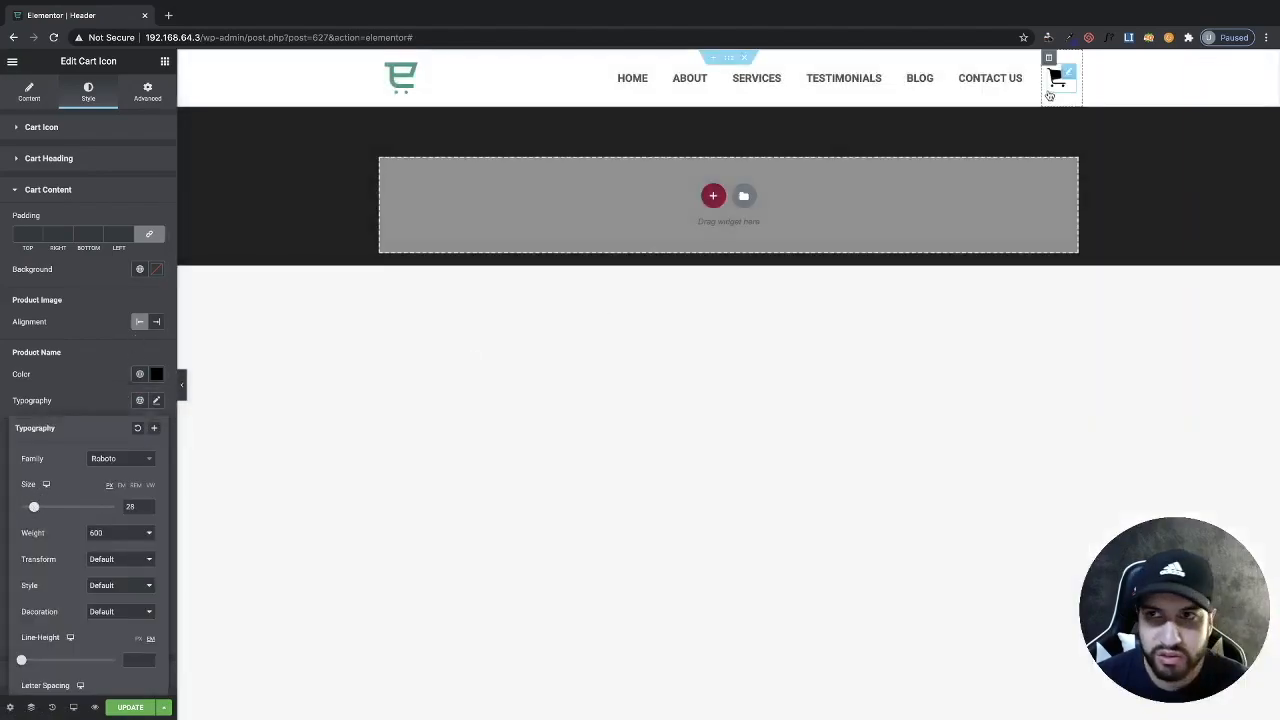
left_click(1057, 78)
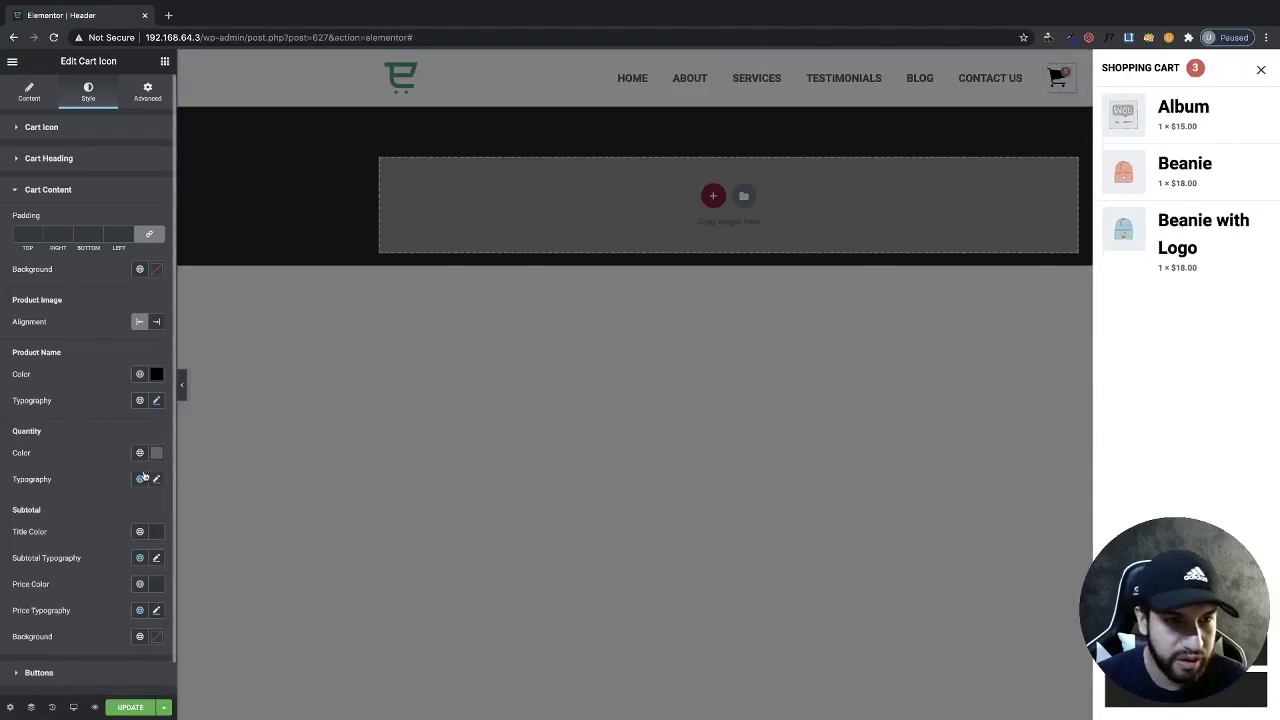
left_click(156, 400)
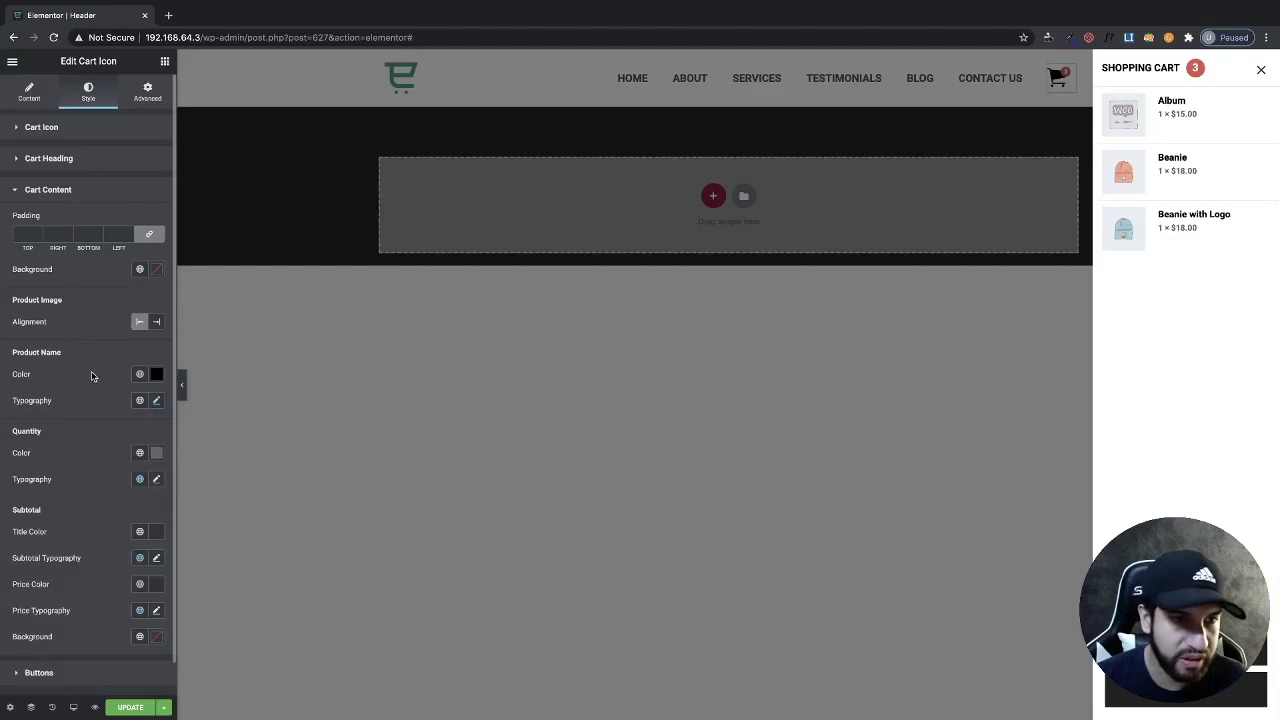
mouse_move(124, 490)
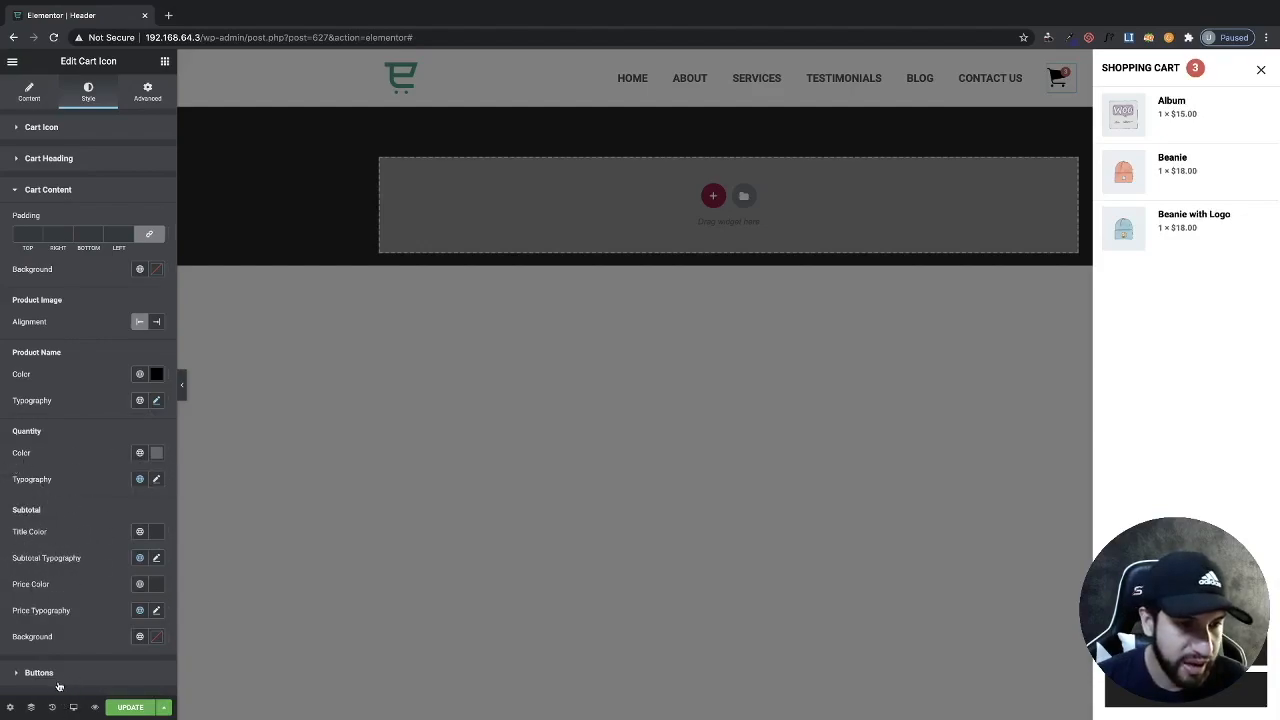
- Give the normal checkout button white text on a red background
left_click(39, 672)
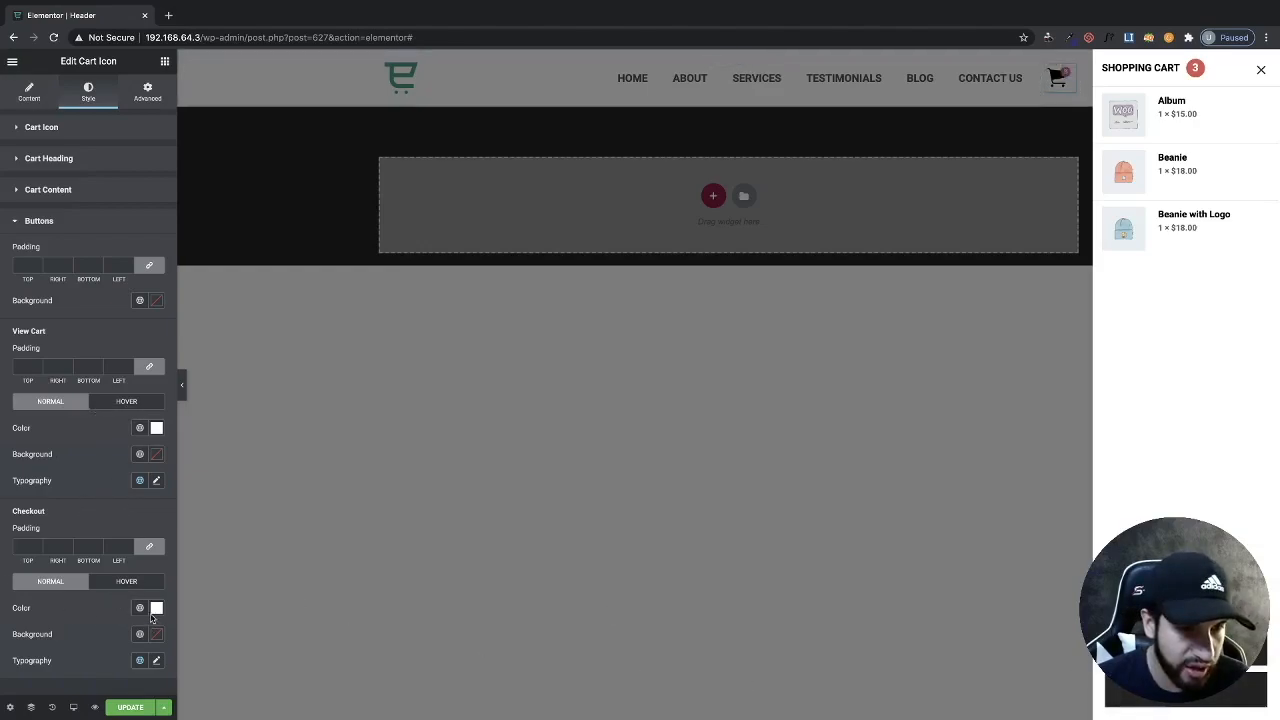
left_click(157, 607)
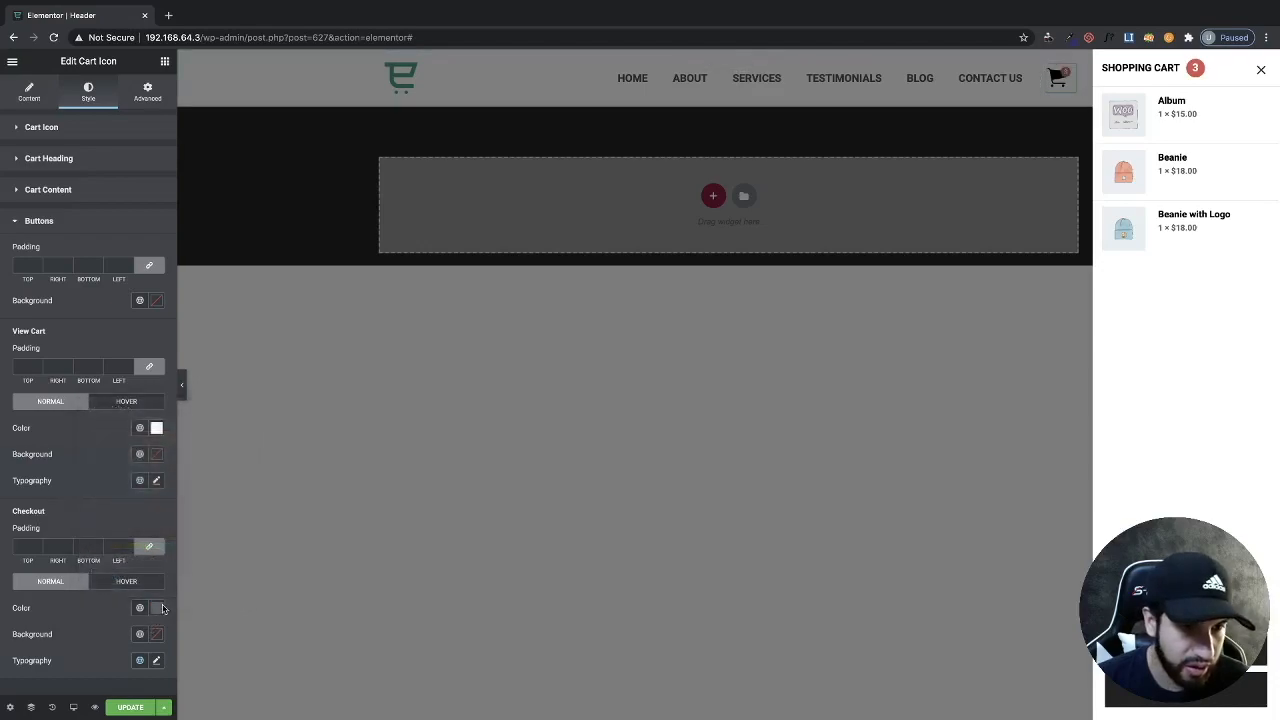
left_click(157, 427)
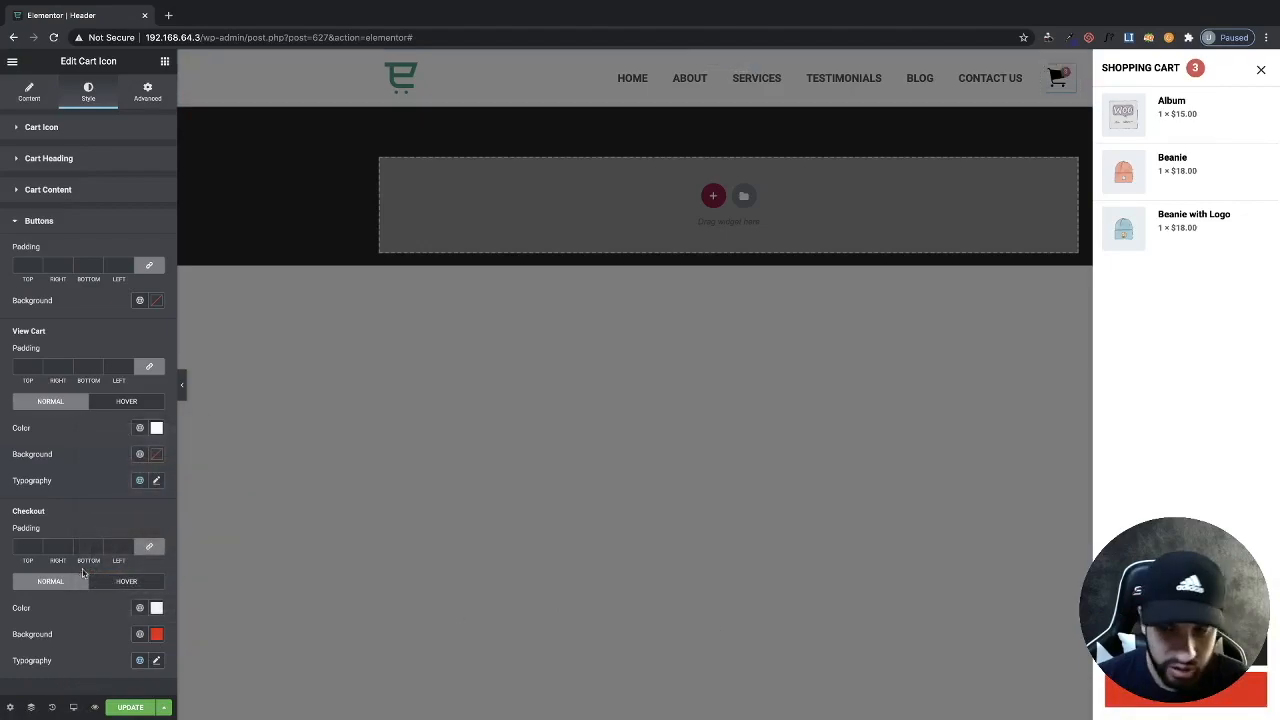
- Set the checkout button's hover background to red, previewing the cart drawer
left_click(1261, 69)
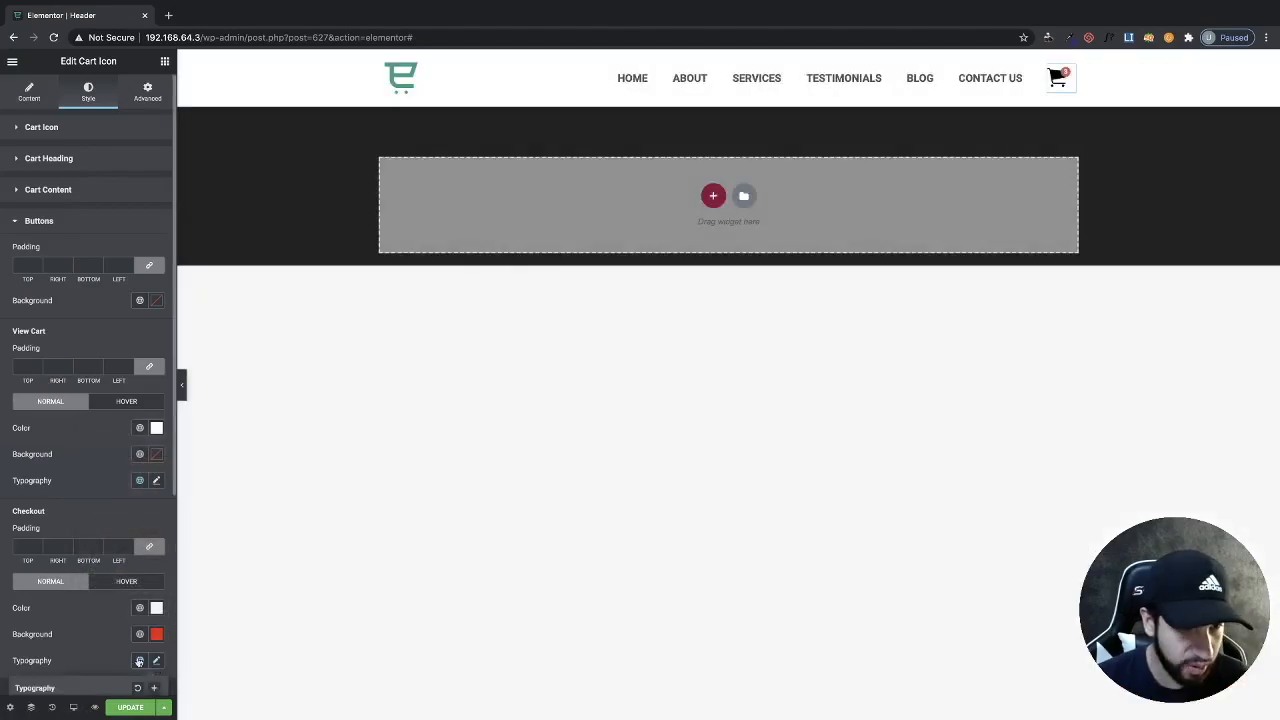
left_click(1058, 78)
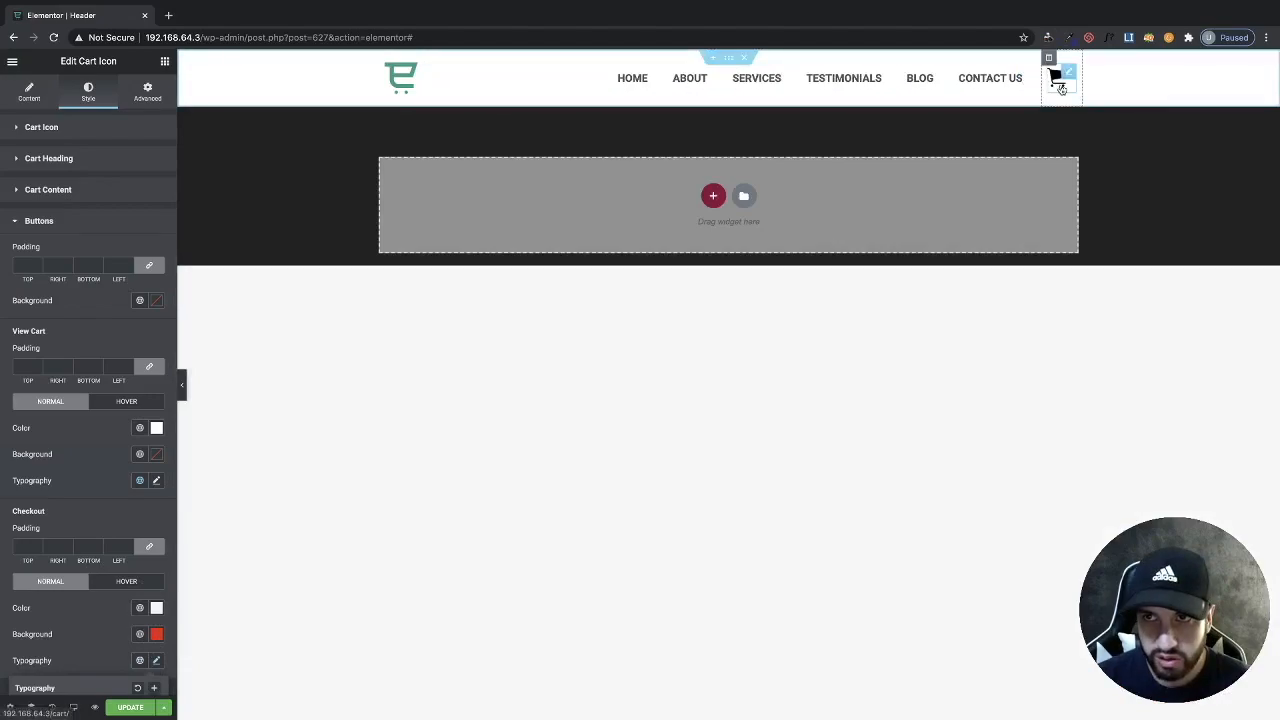
left_click(1057, 78)
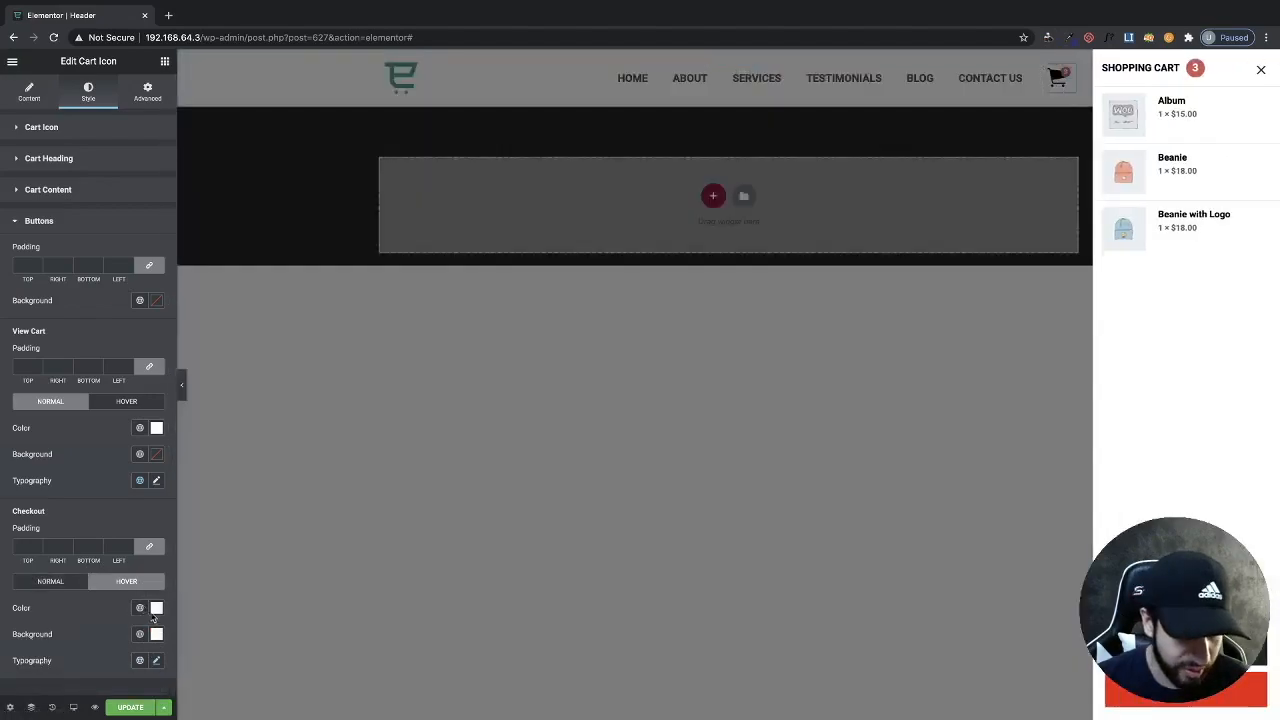
left_click(157, 607)
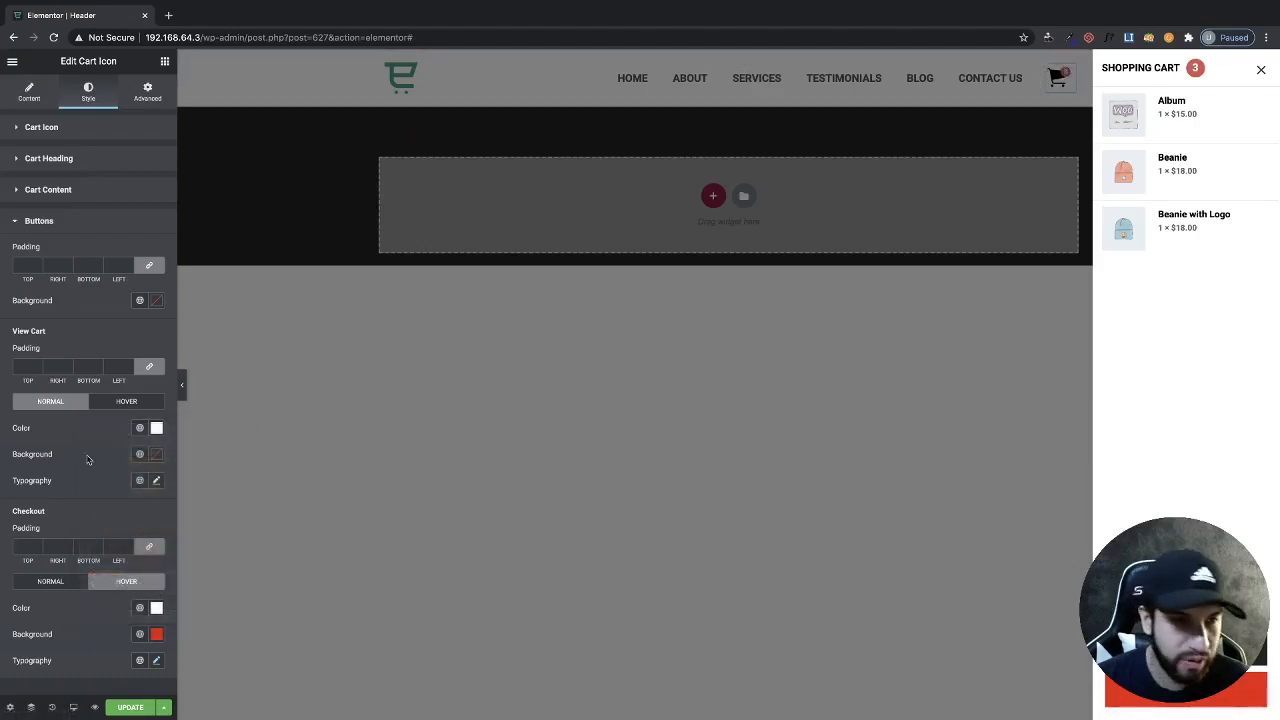
mouse_move(201, 411)
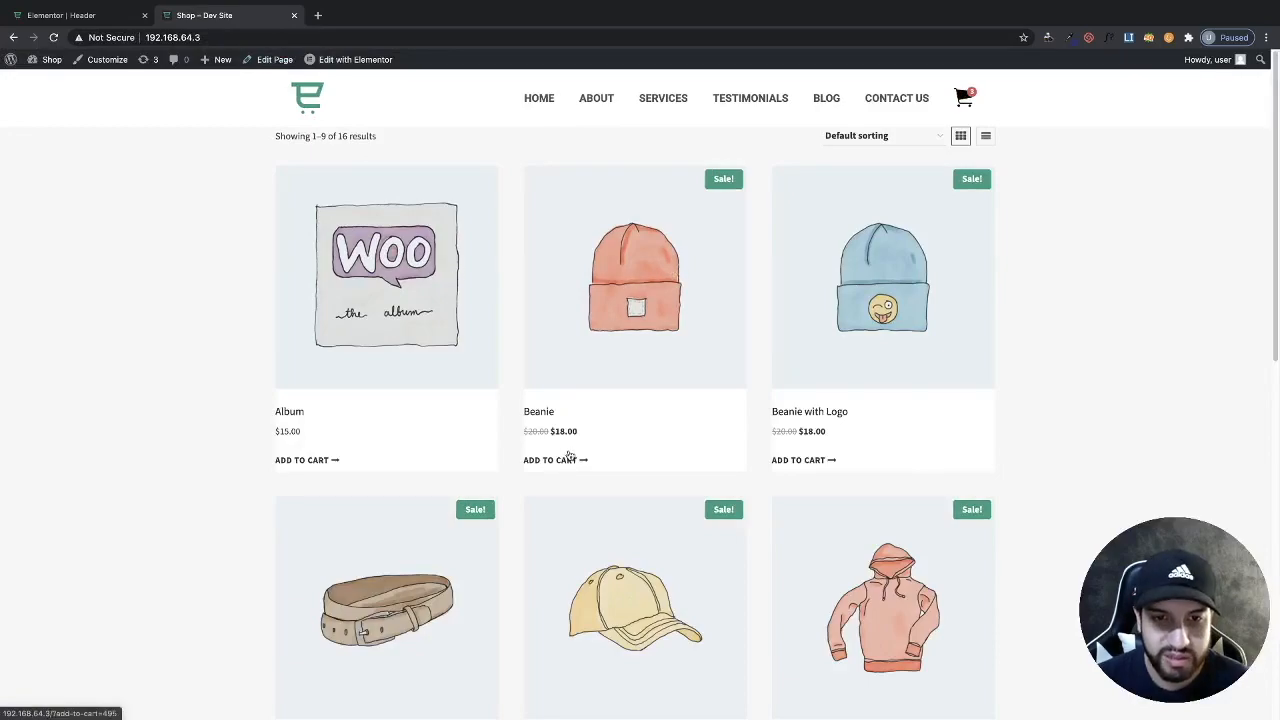
- Add another Beanie and a Cap to the cart from the Shop page
left_click(549, 460)
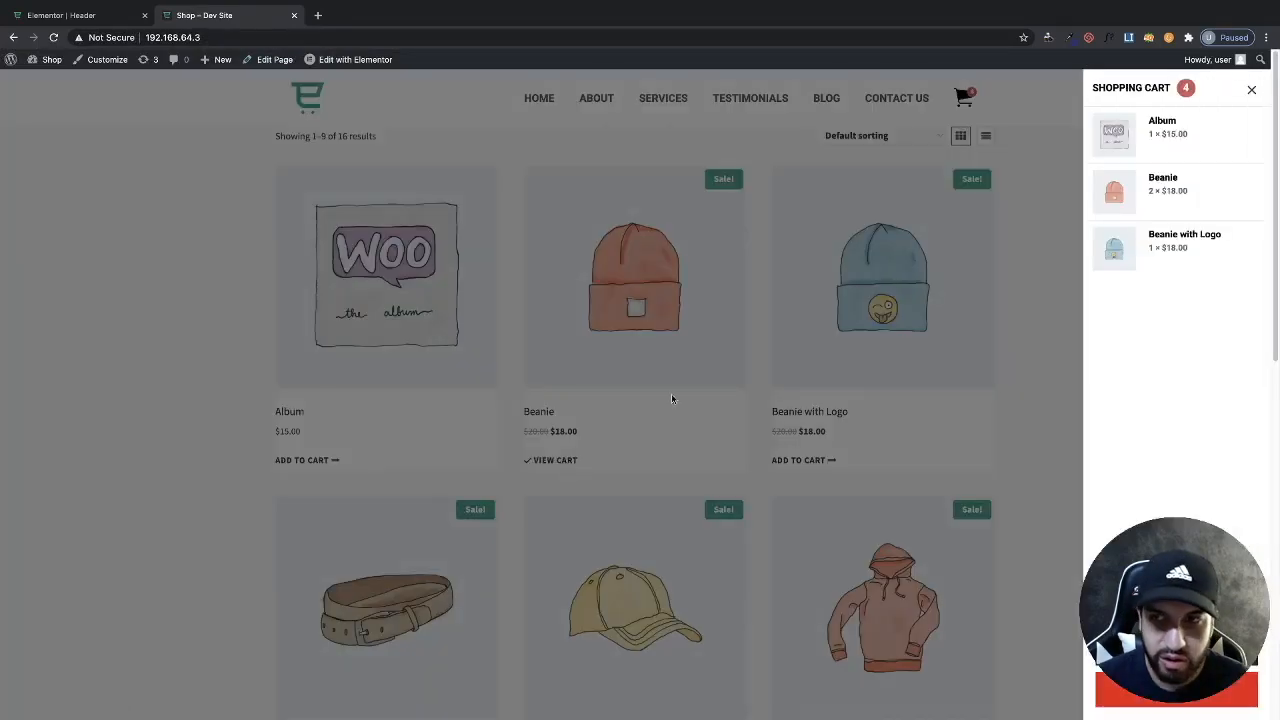
scroll("down", 3)
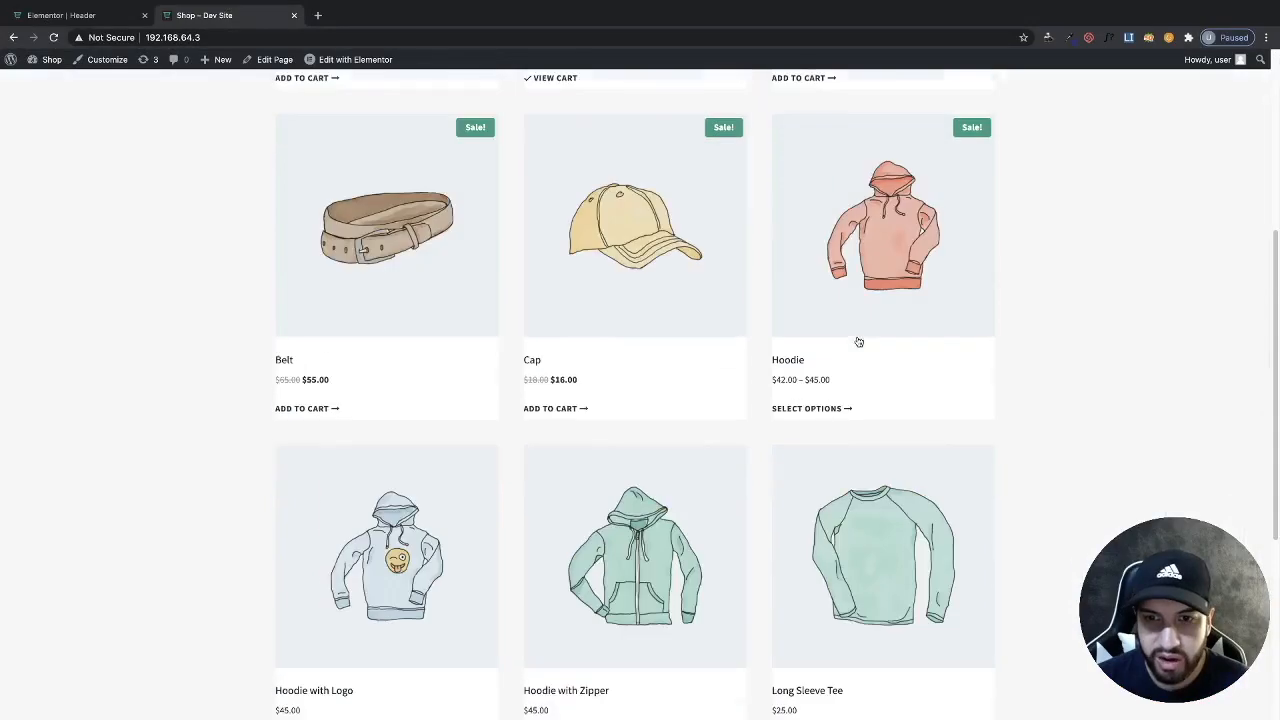
left_click(883, 225)
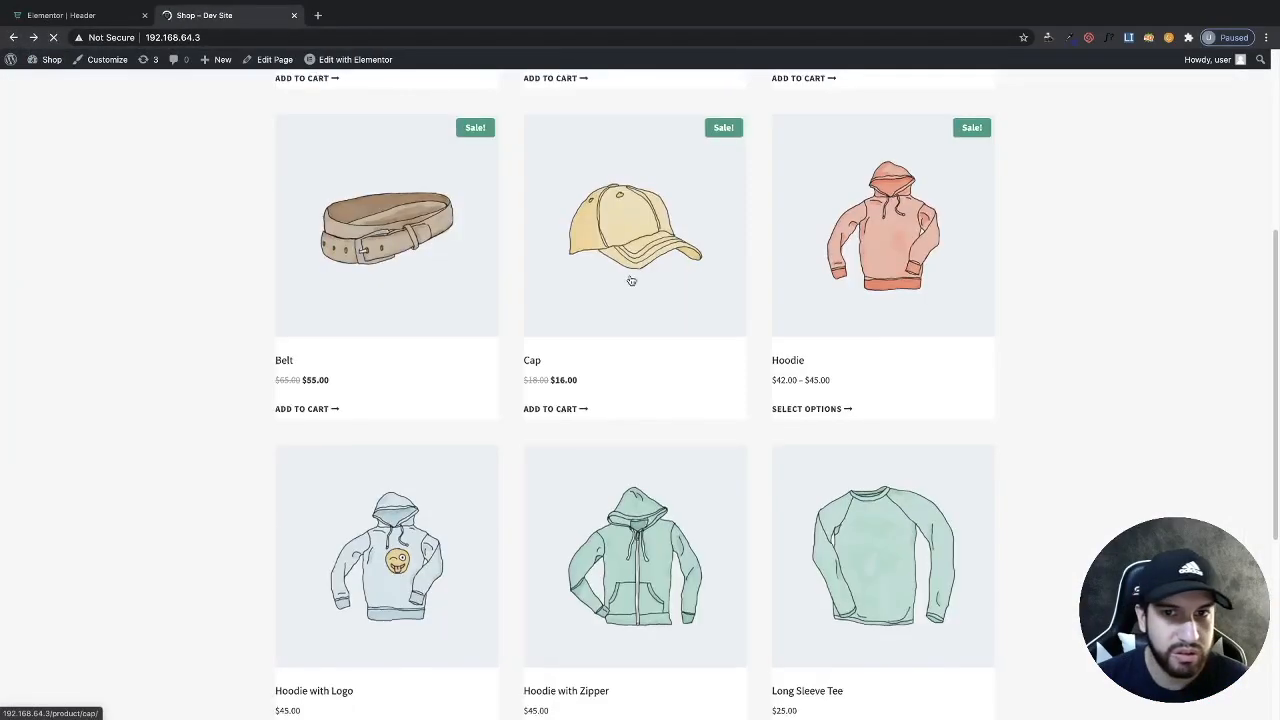
scroll("down", 3)
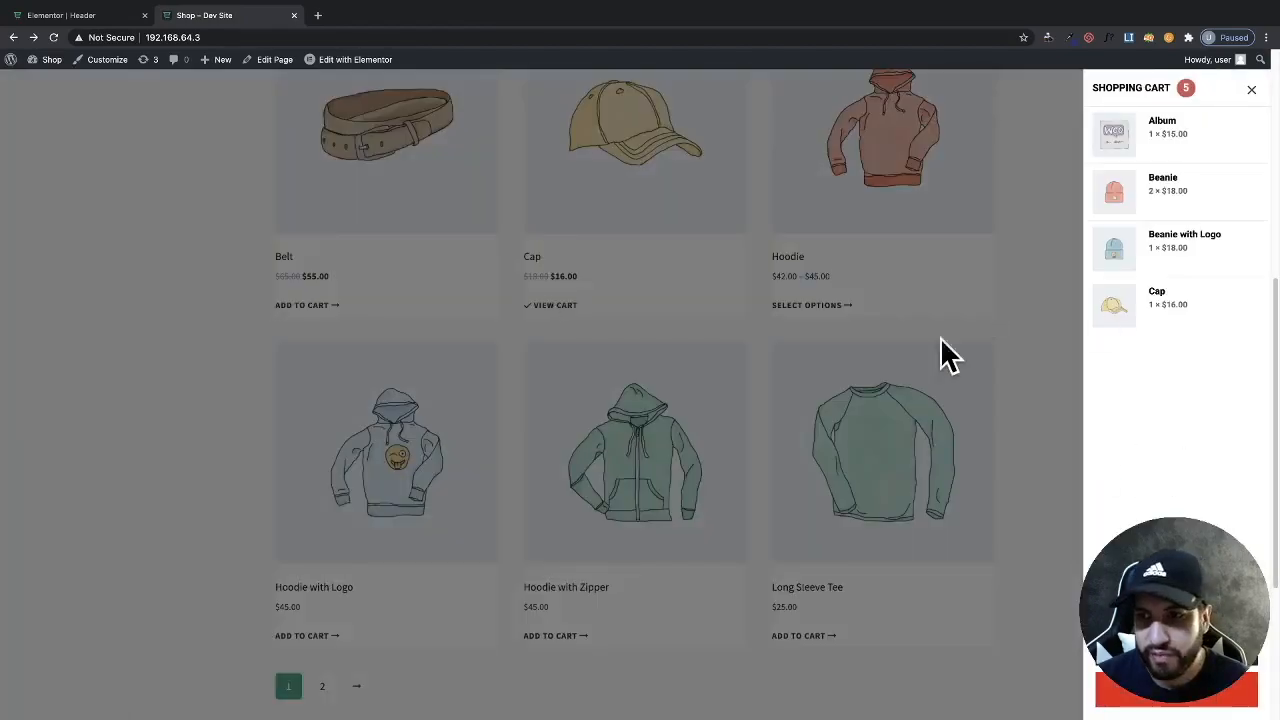
- Add a Blue Hoodie with Logo set to No to the cart, then navigate away
left_click(806, 305)
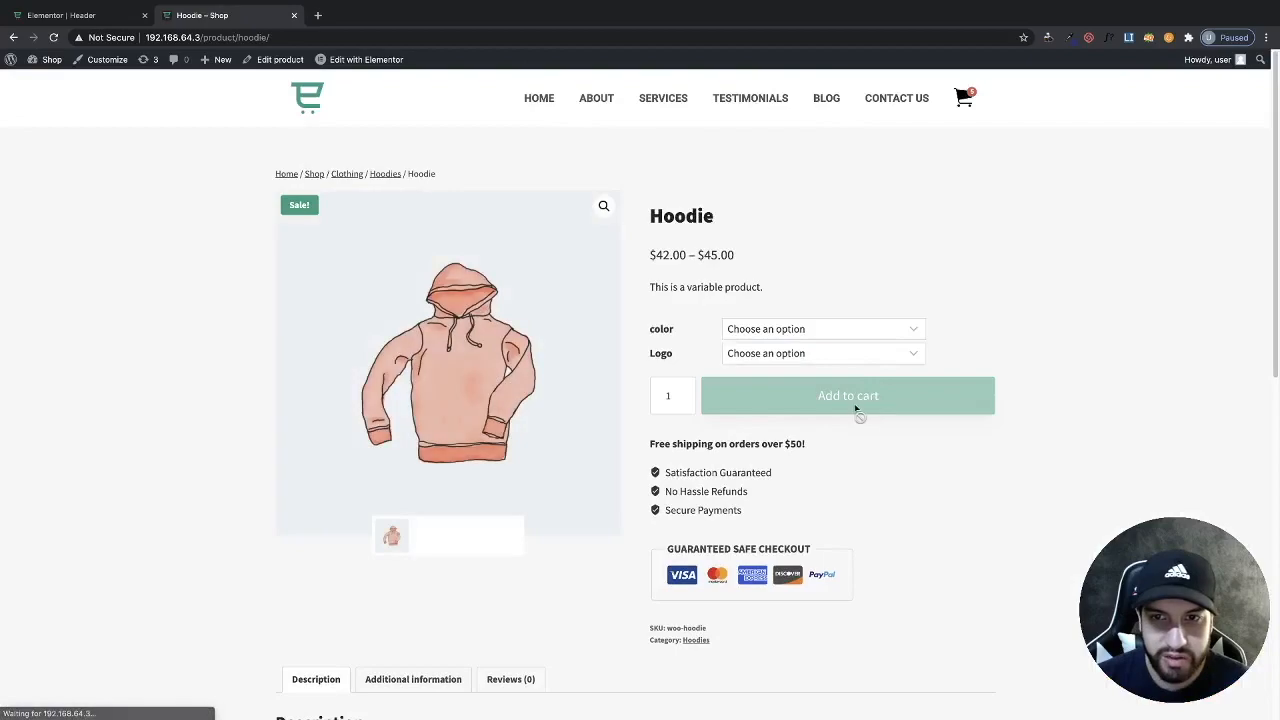
left_click(822, 328)
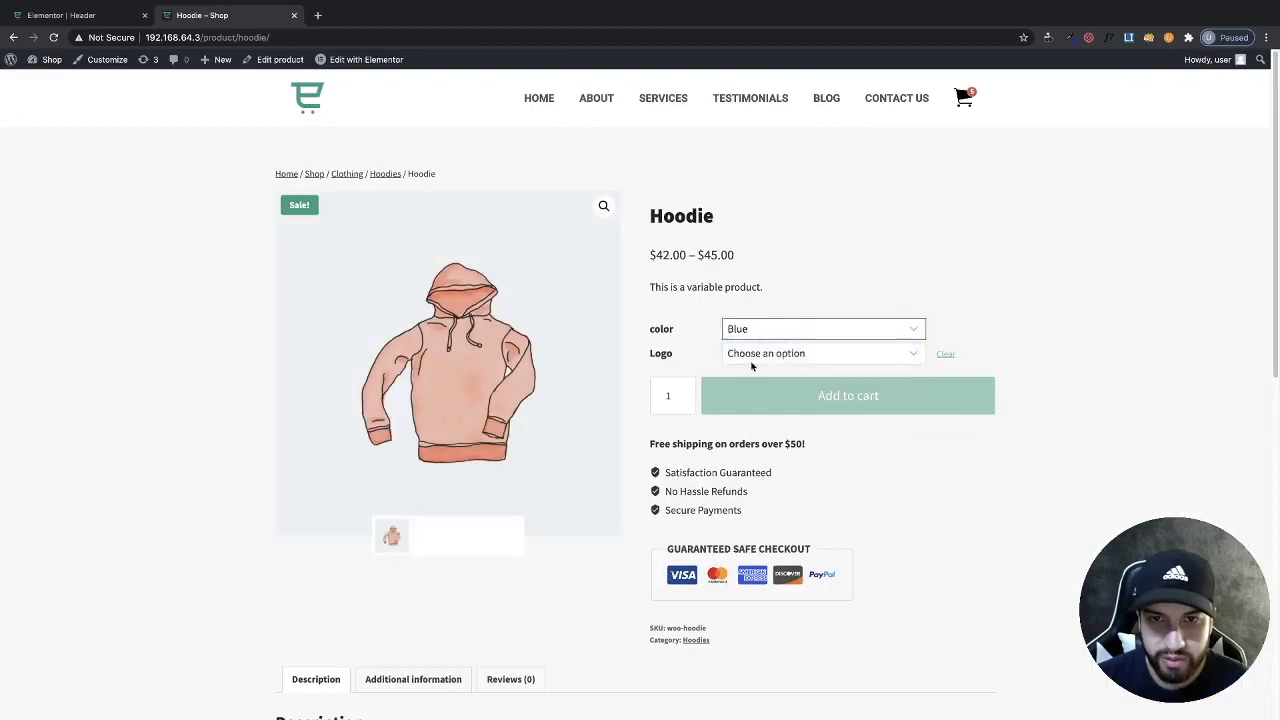
left_click(820, 352)
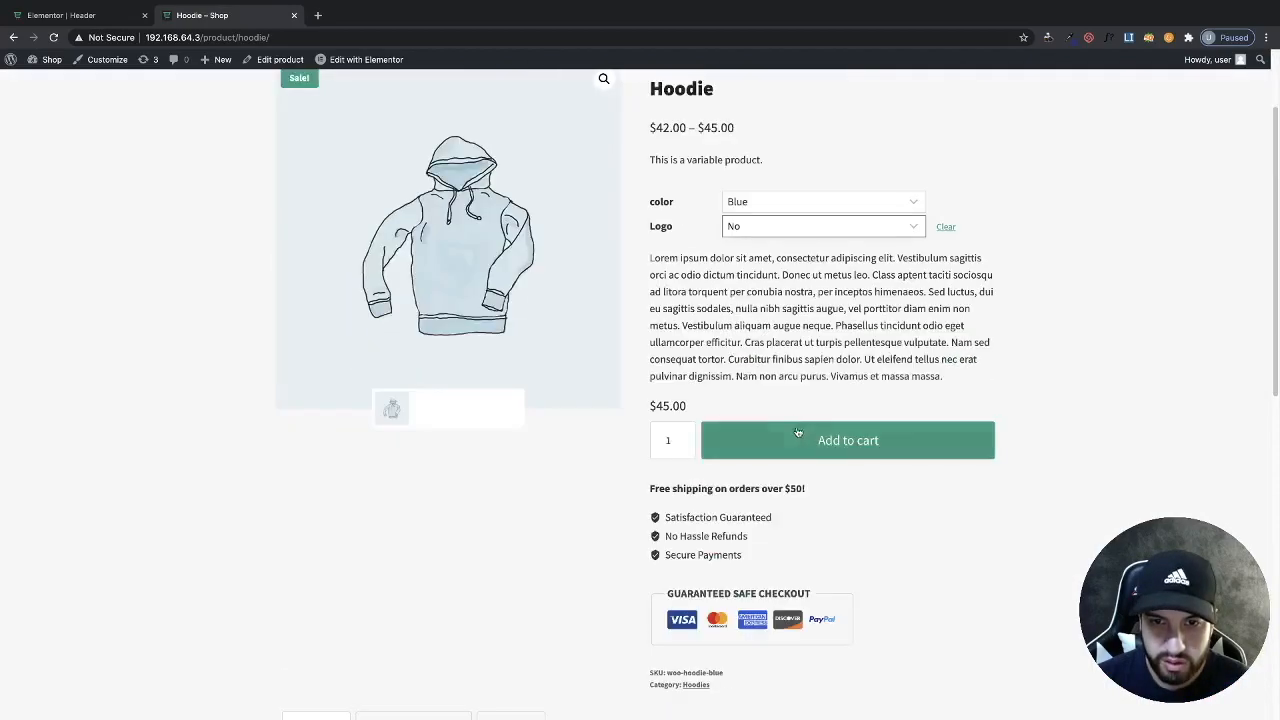
left_click(847, 440)
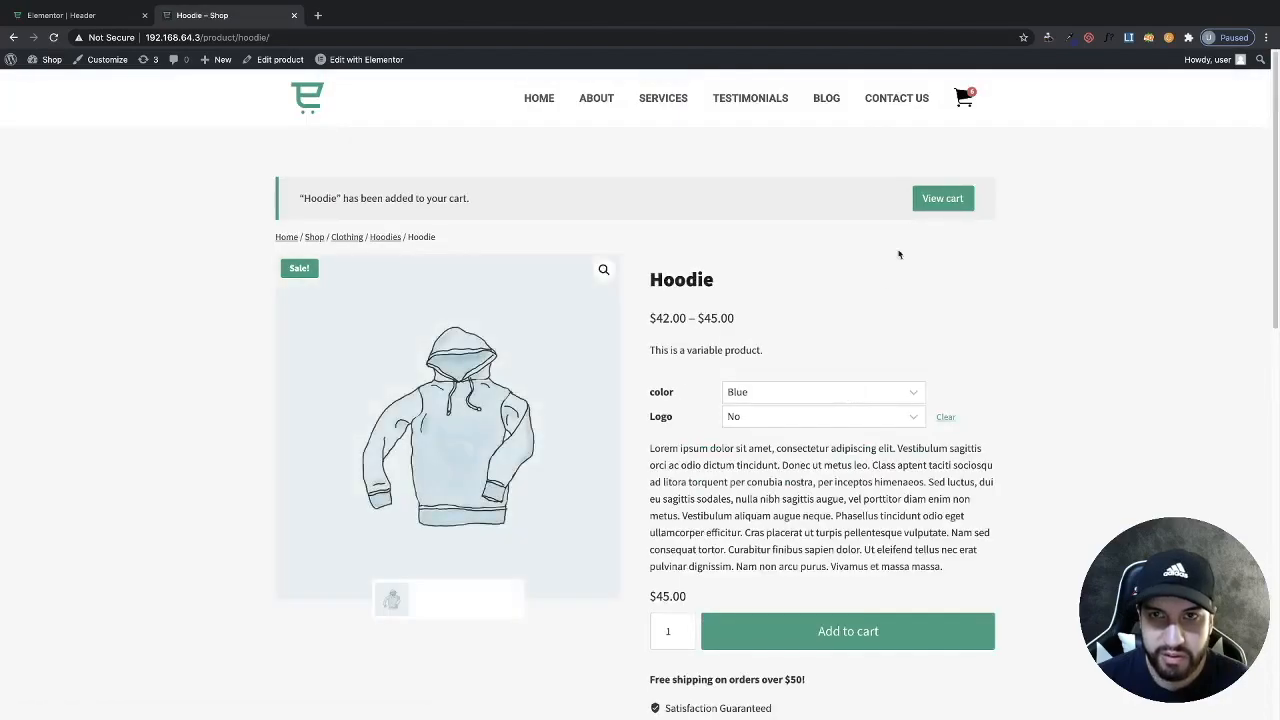
left_click(963, 97)
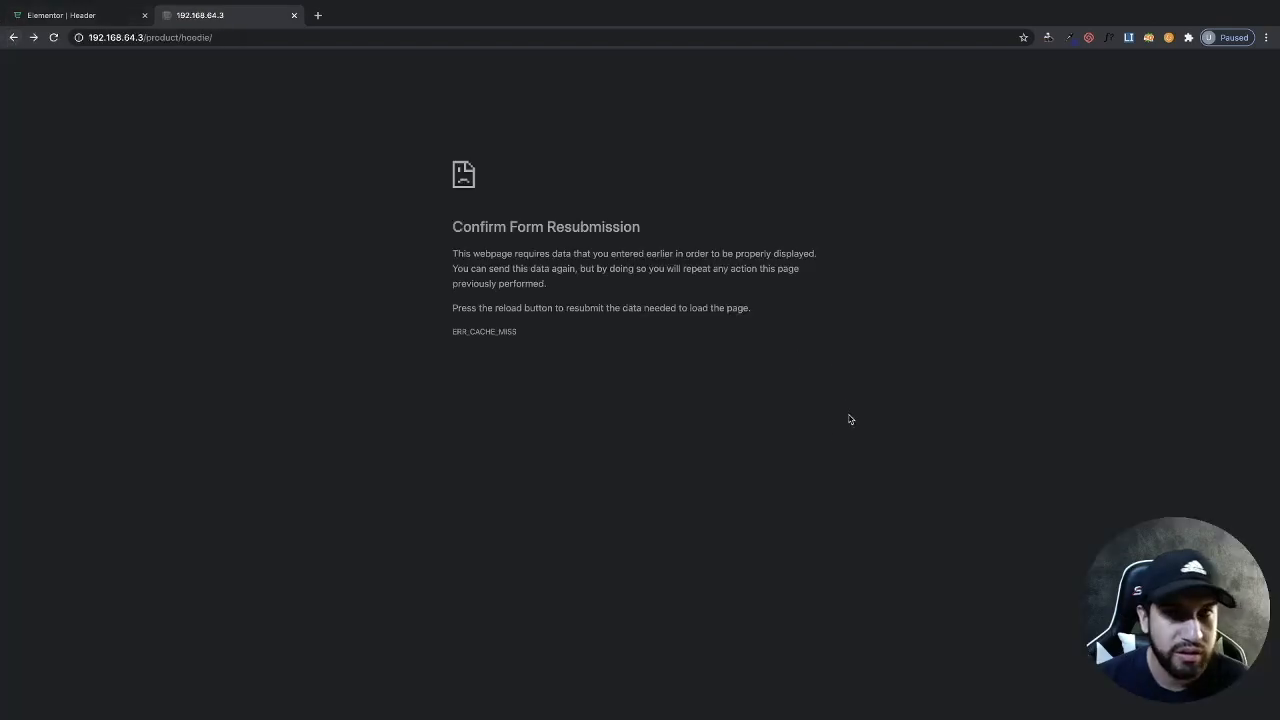
- Go back in the browser to the Shop page's product grid
left_click(150, 37)
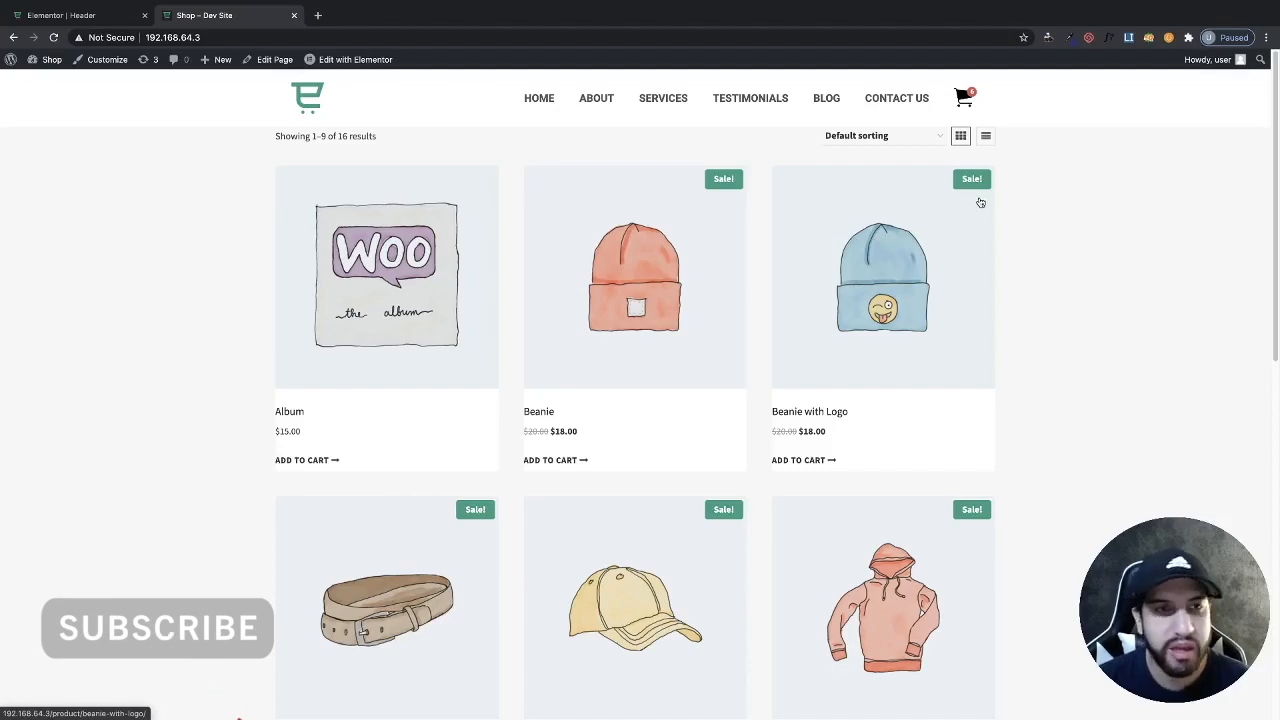
mouse_move(887, 248)
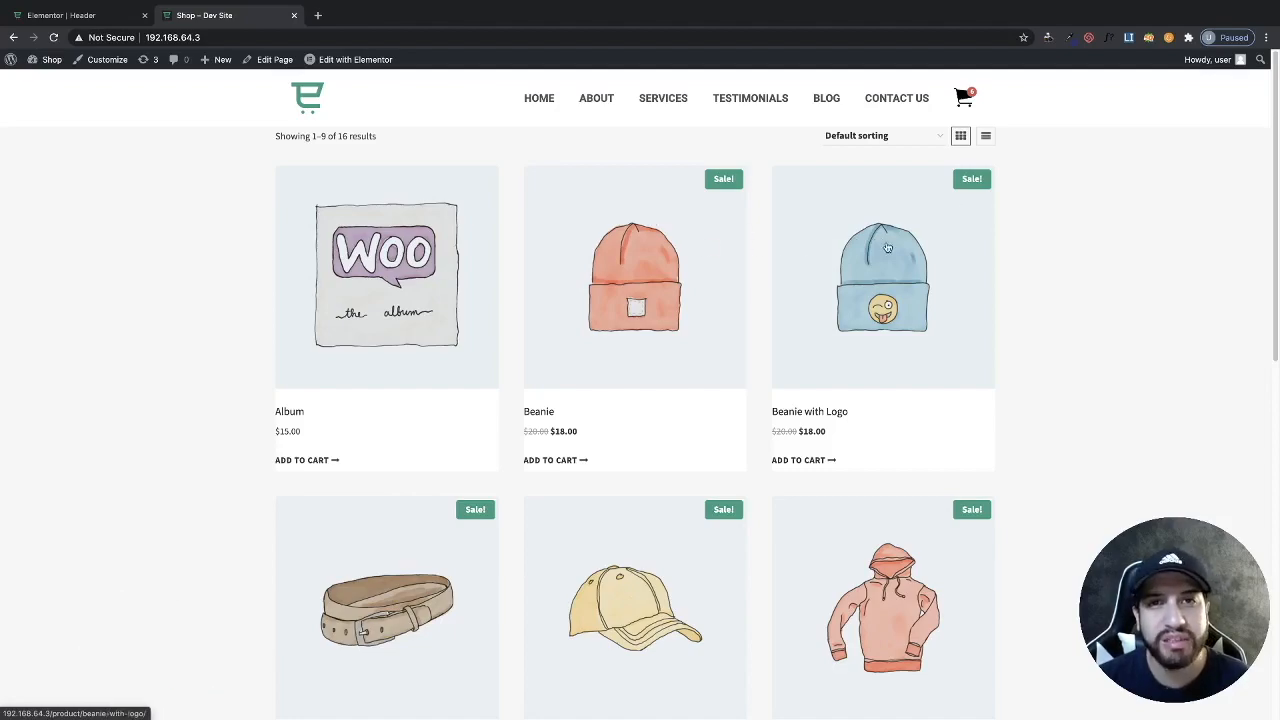